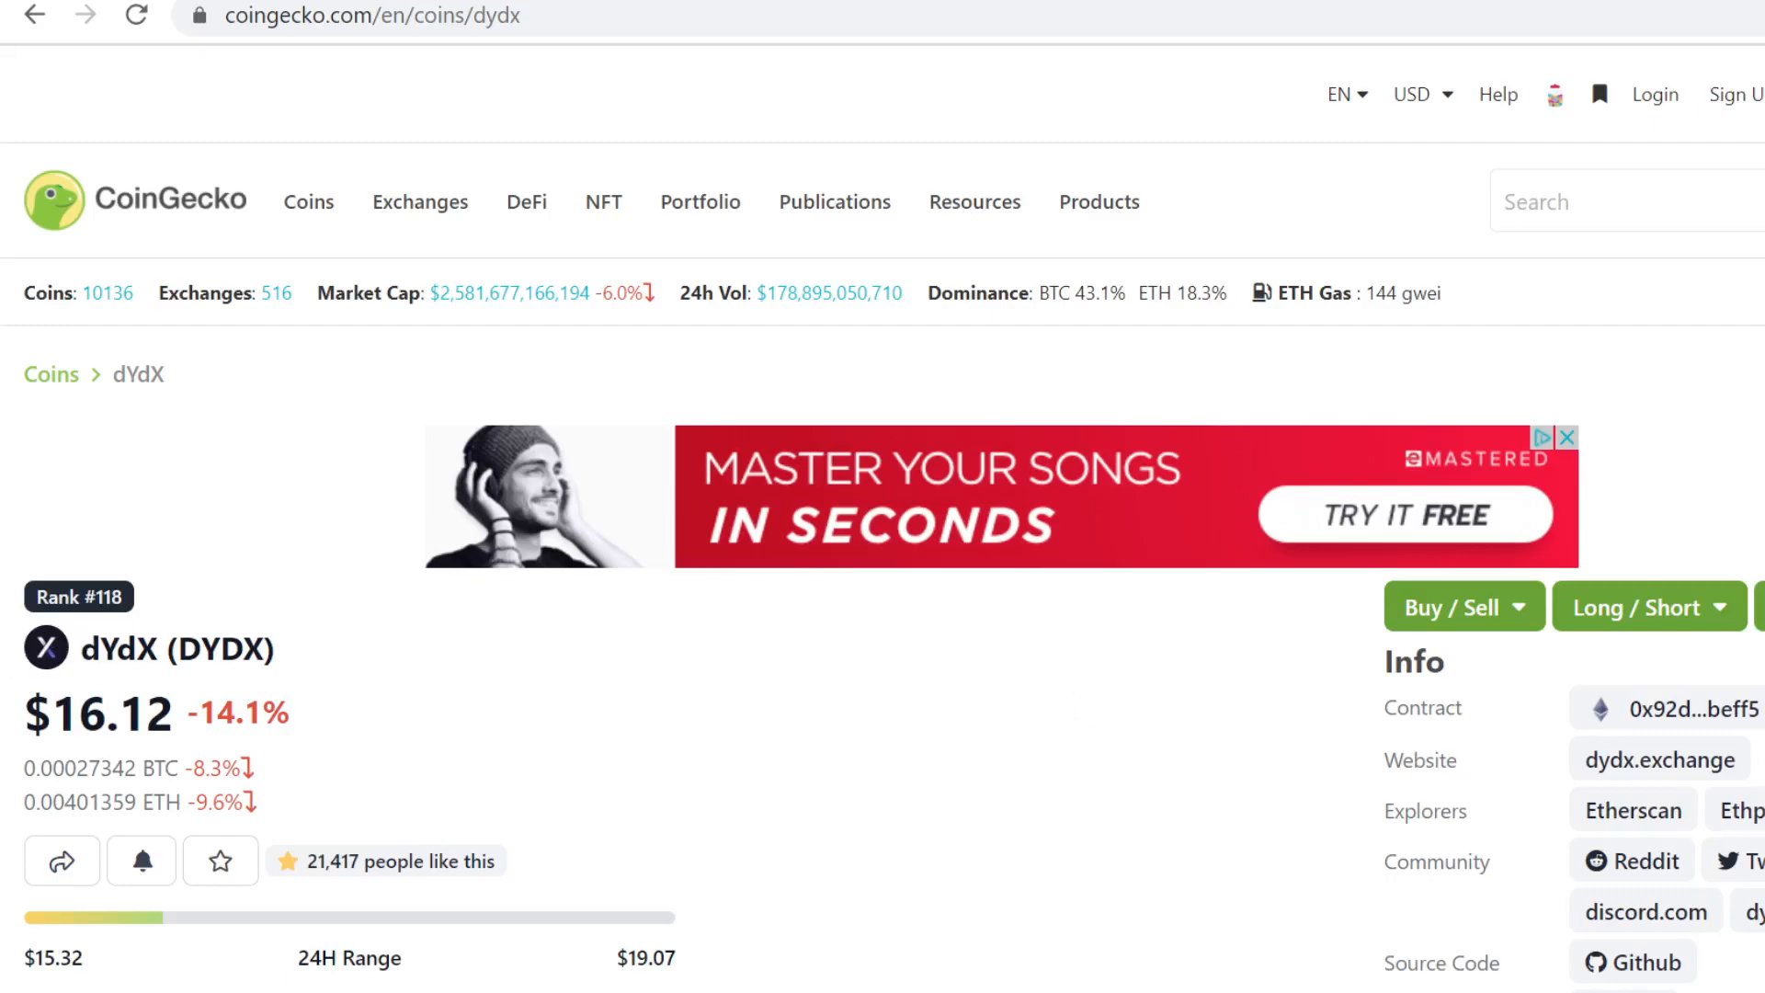
# Step: Scroll the CoinGecko dYdX page down to its exchange Markets table
pyautogui.scroll(-3)
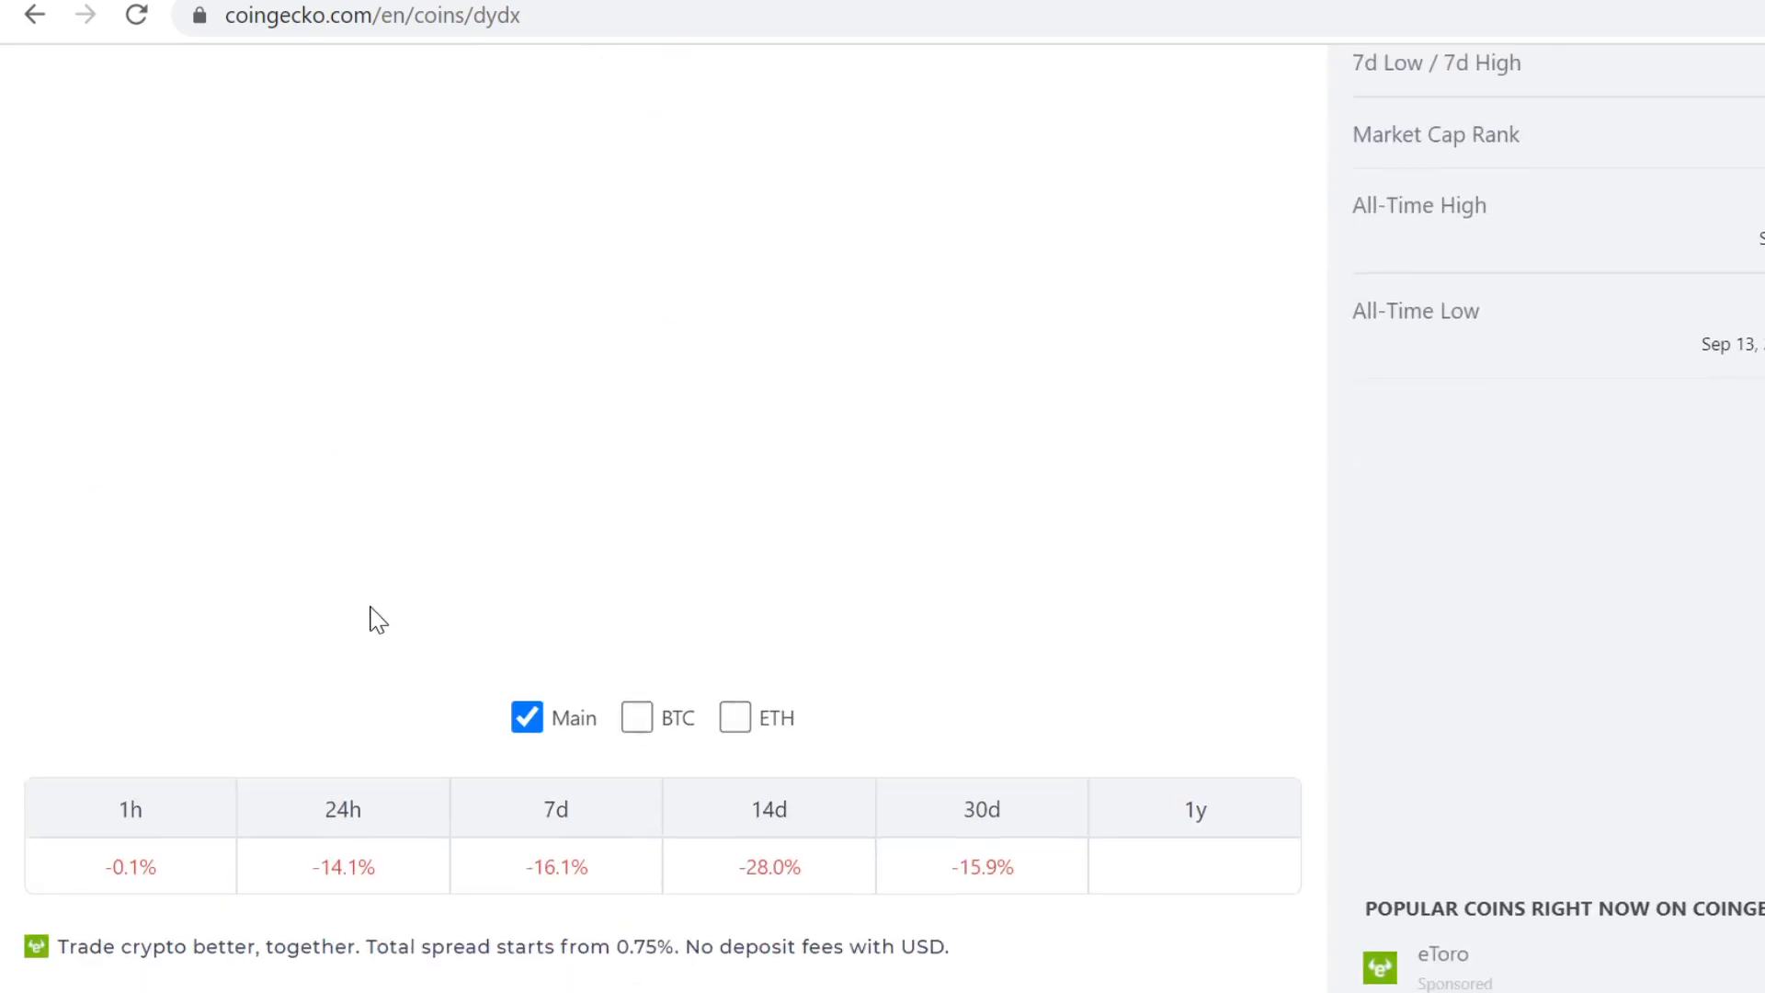
pyautogui.scroll(-3)
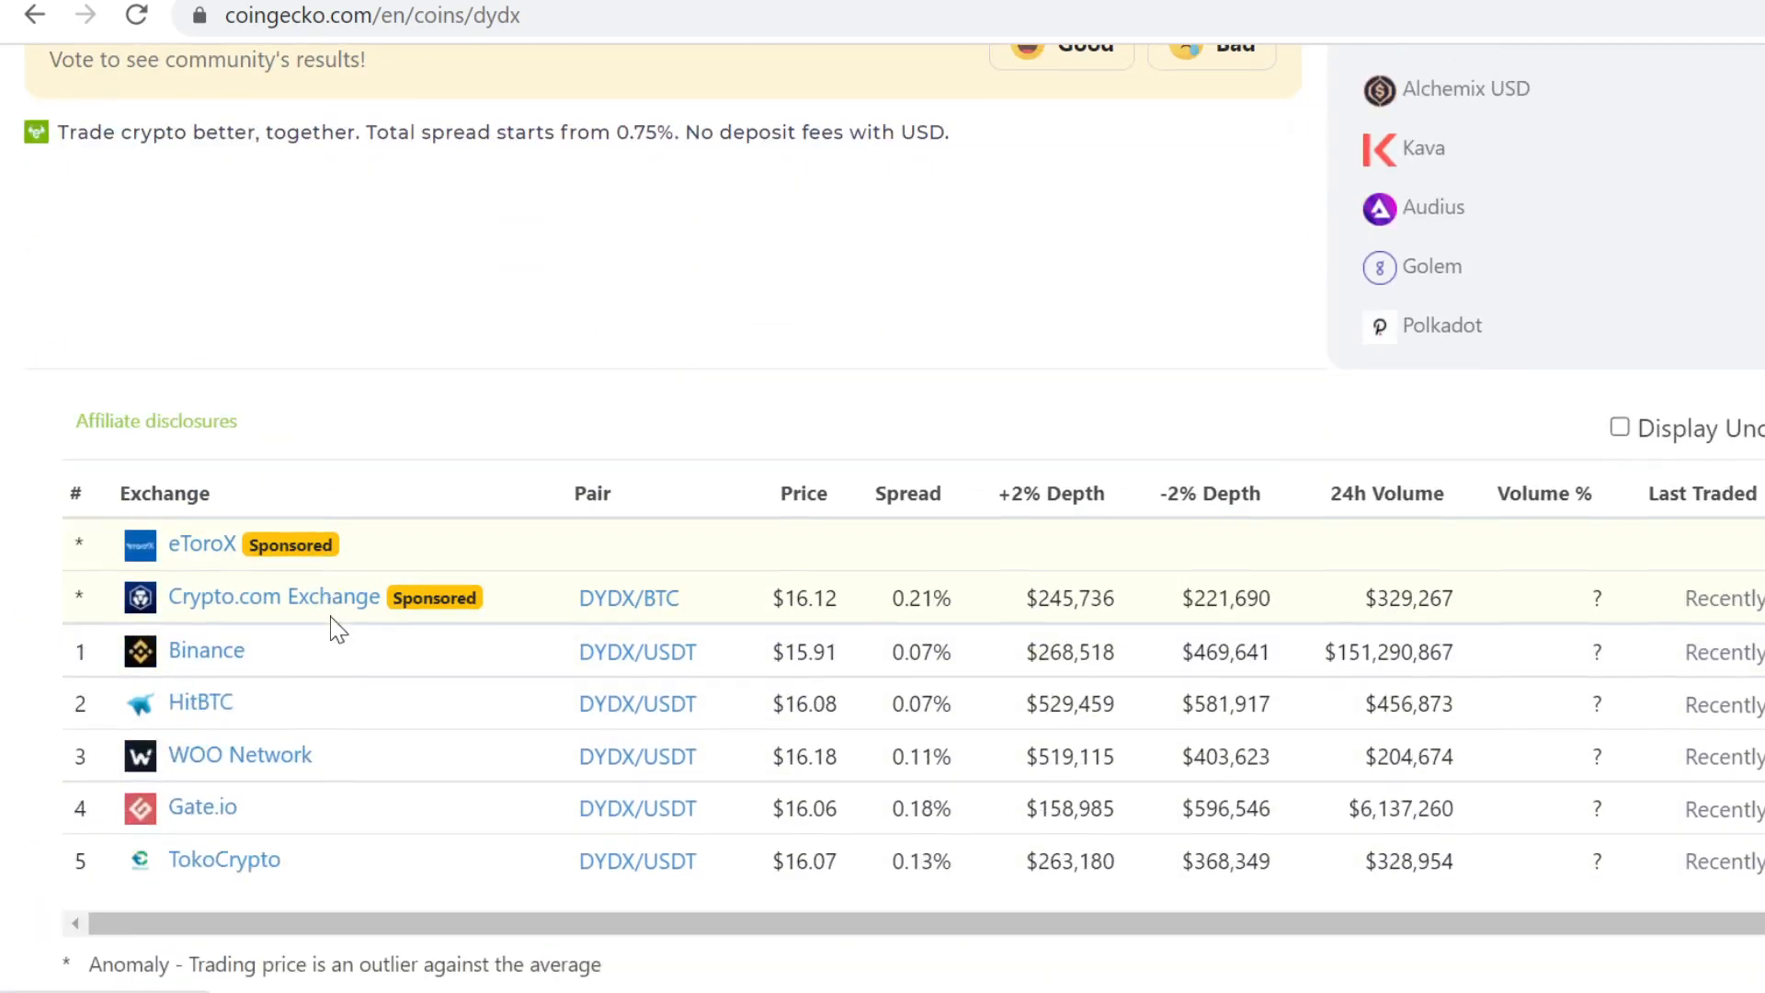
pyautogui.moveTo(65, 697)
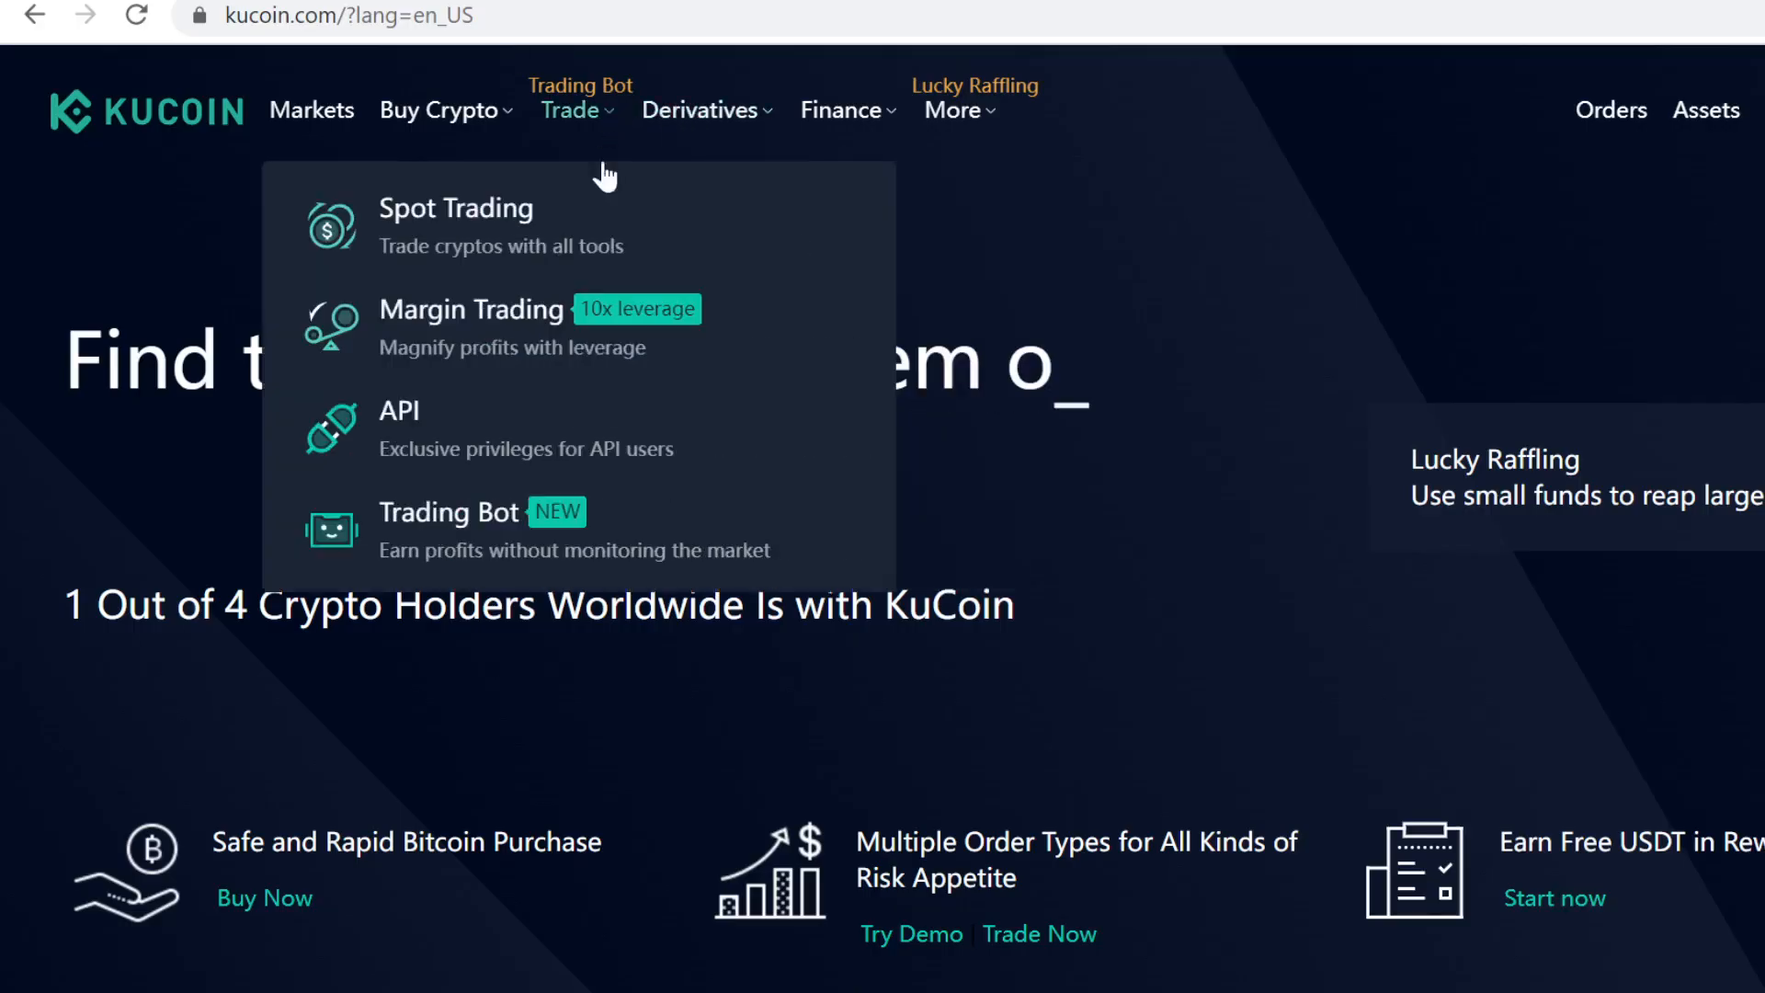
# Step: Open KuCoin Spot Trading from the Trade menu, landing on BTC/USDT
pyautogui.click(456, 225)
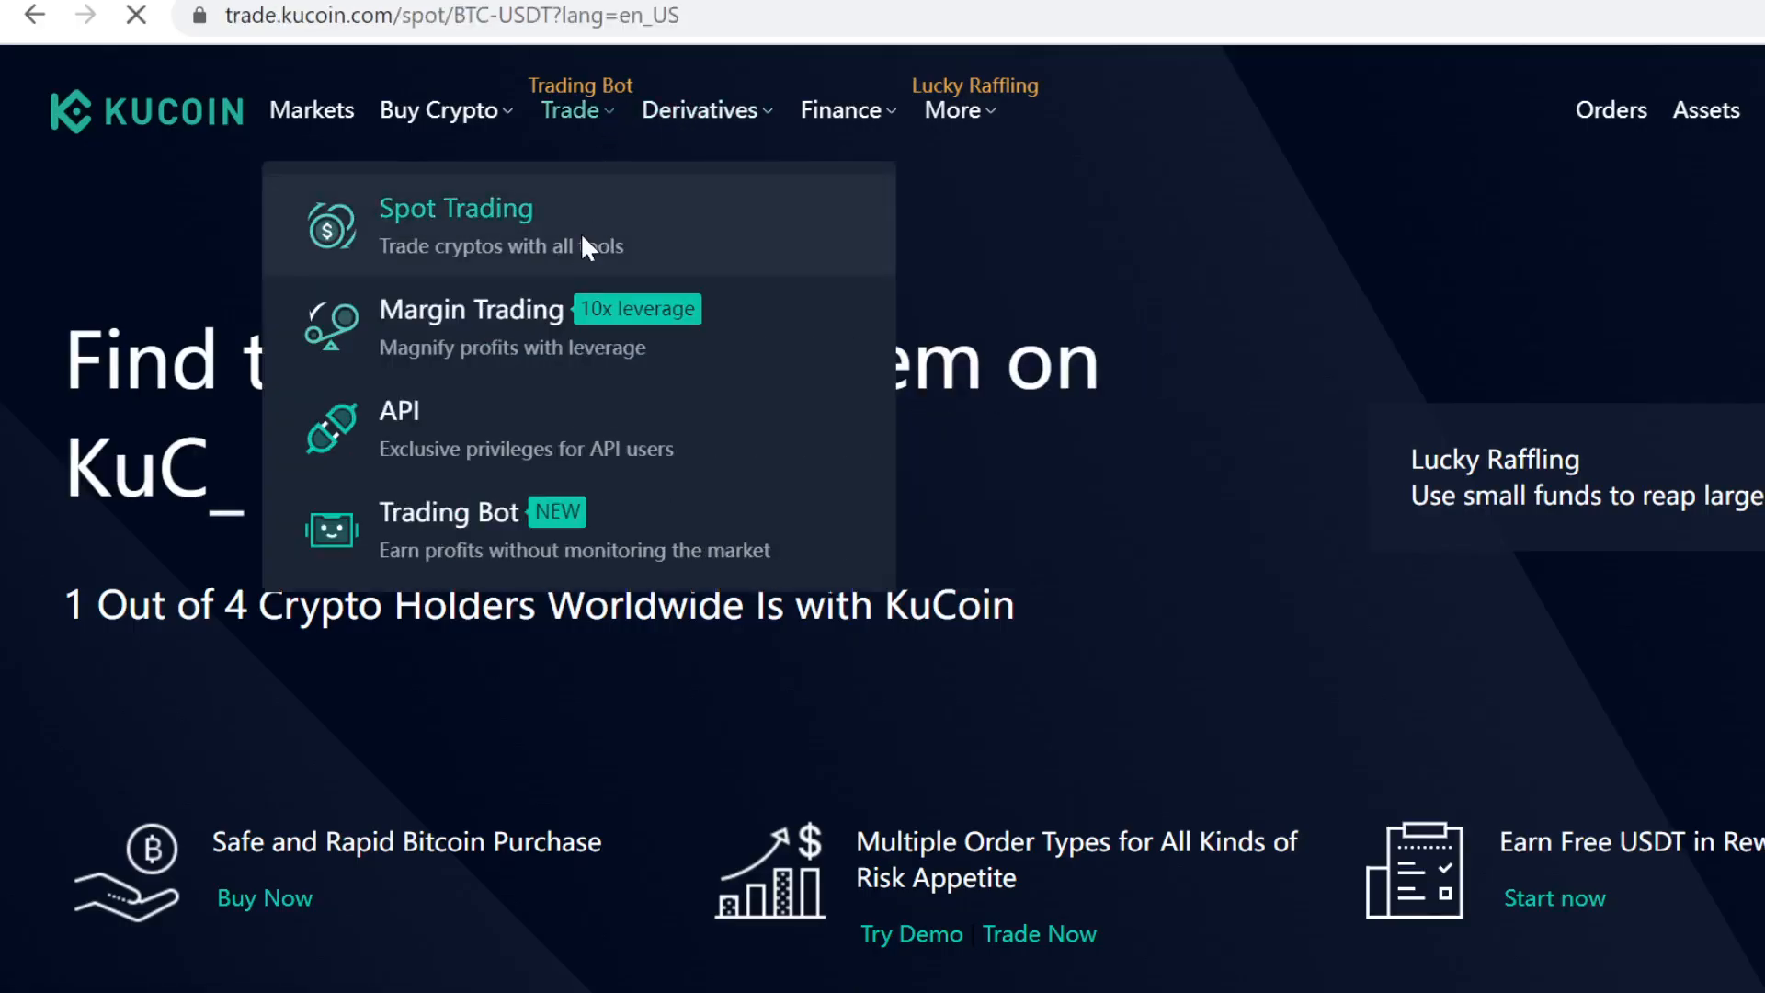
pyautogui.click(456, 209)
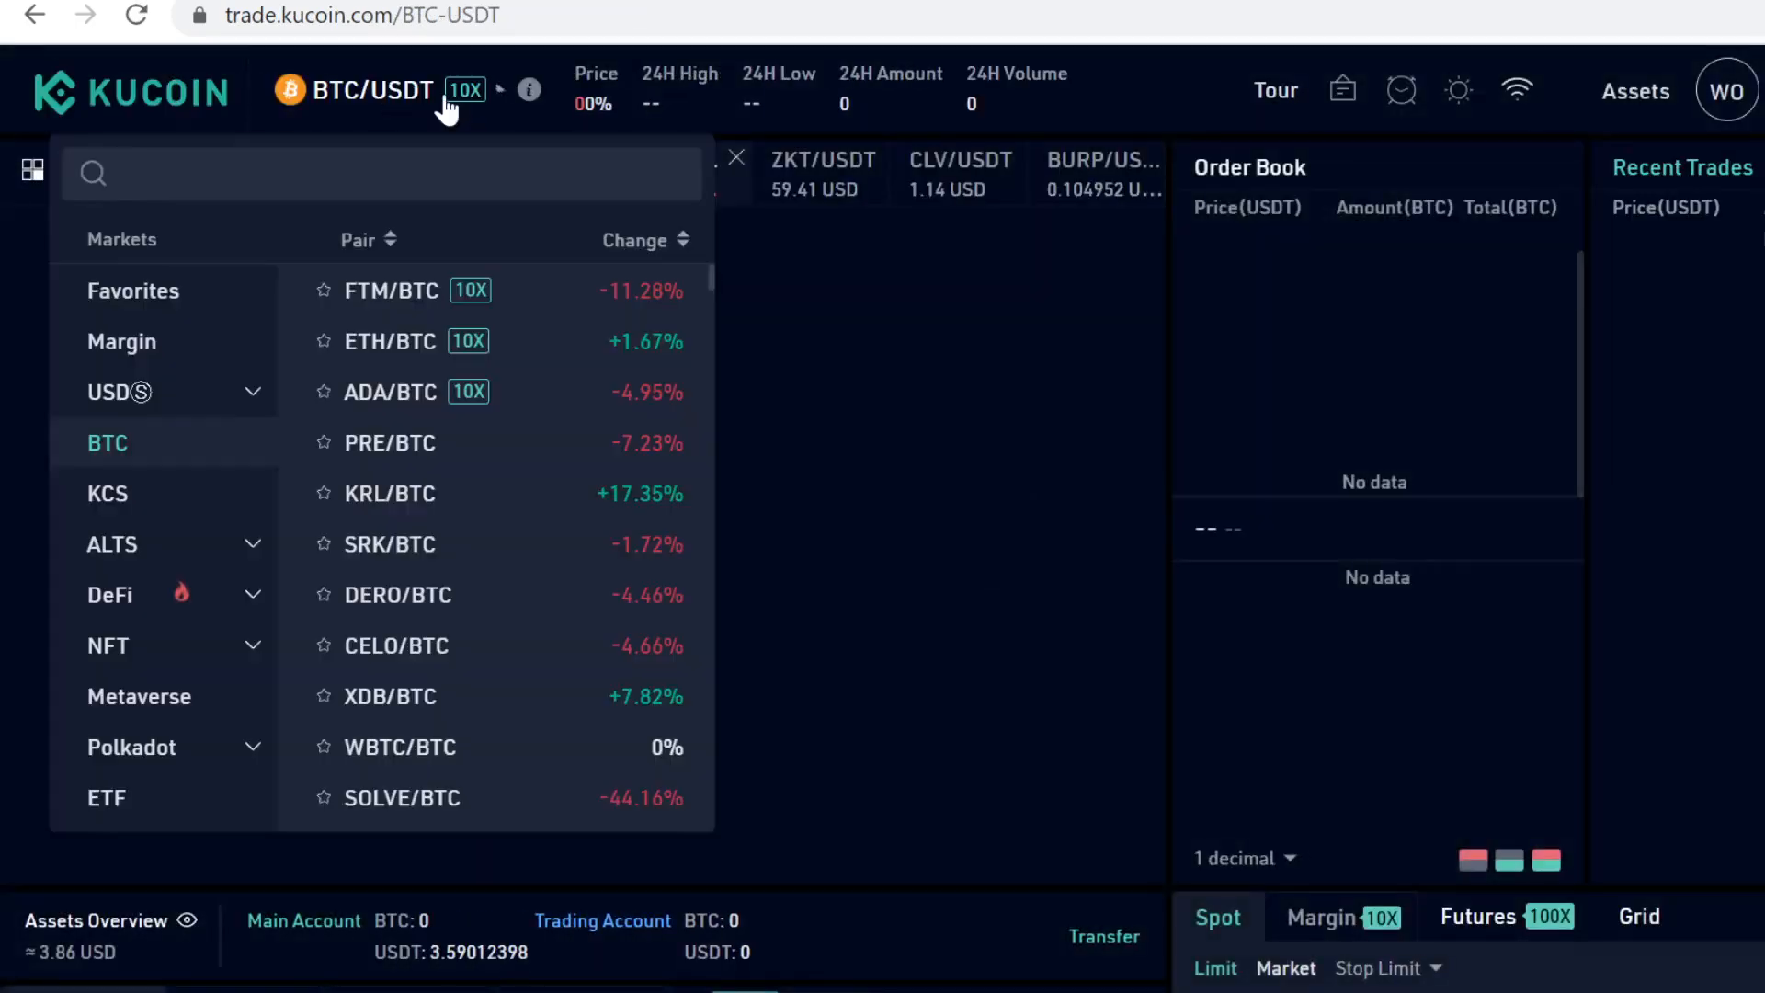
# Step: Search the pair list for 'DYDX' to find DYDX/USDT, then return home
pyautogui.click(380, 174)
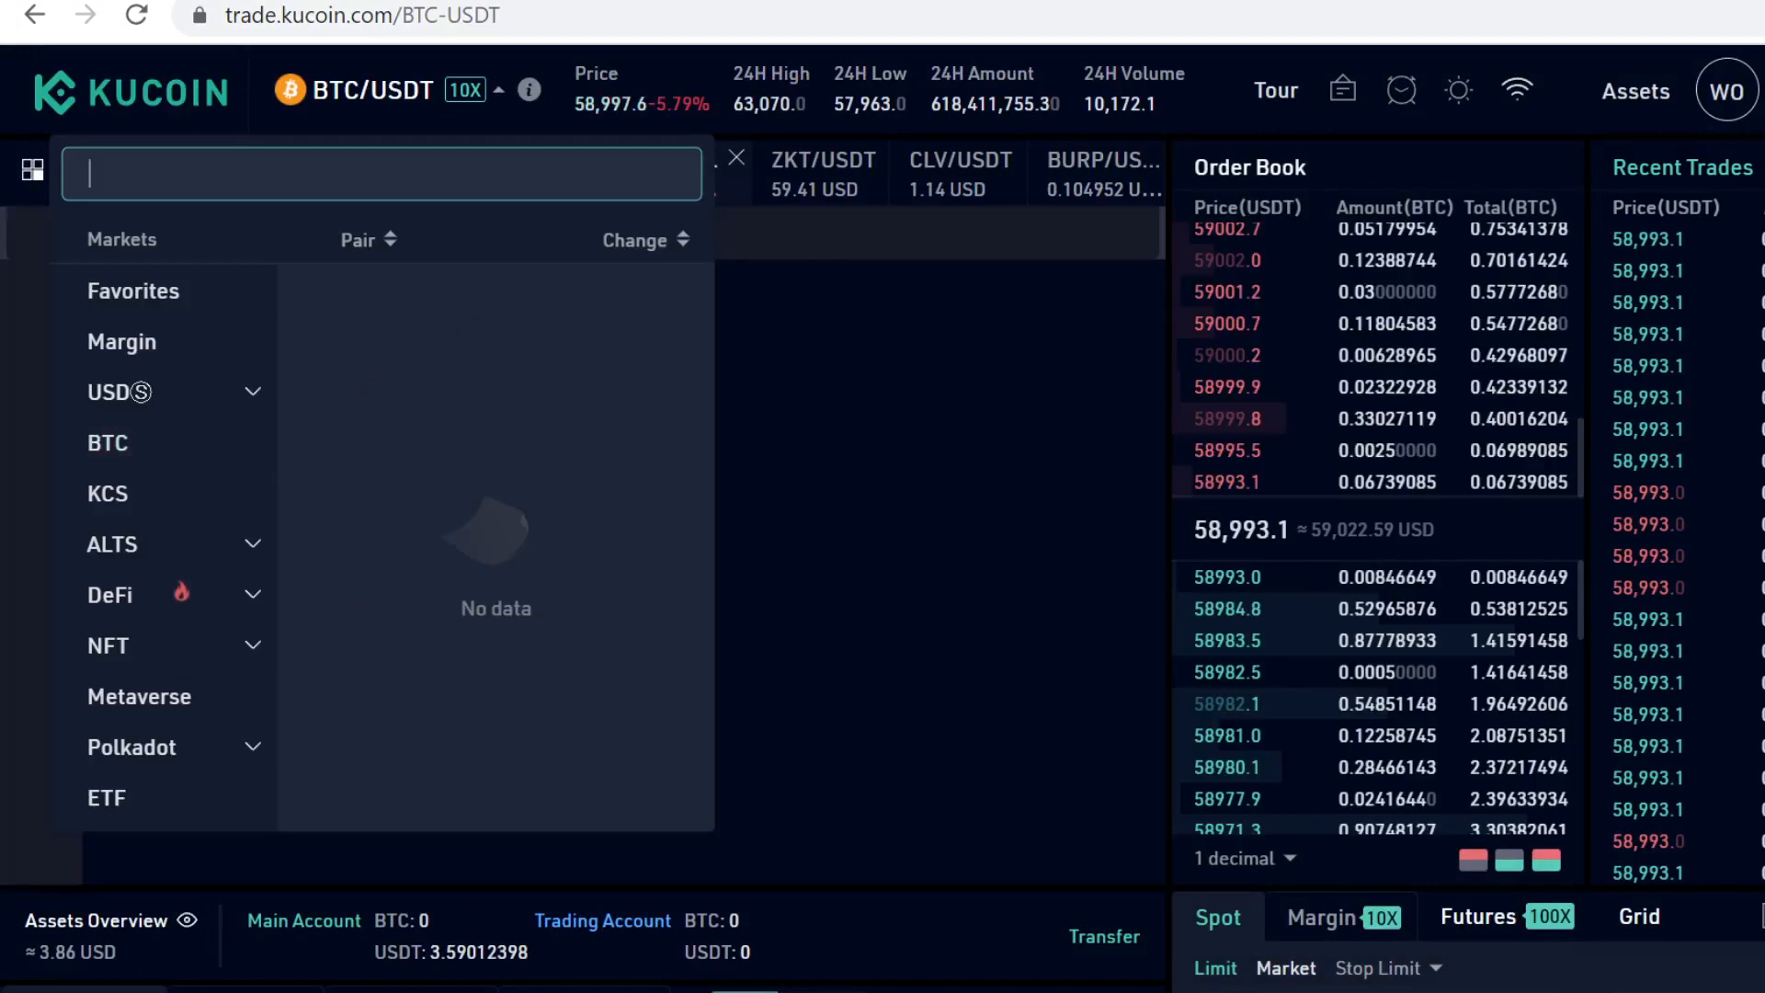
pyautogui.write('DYDX')
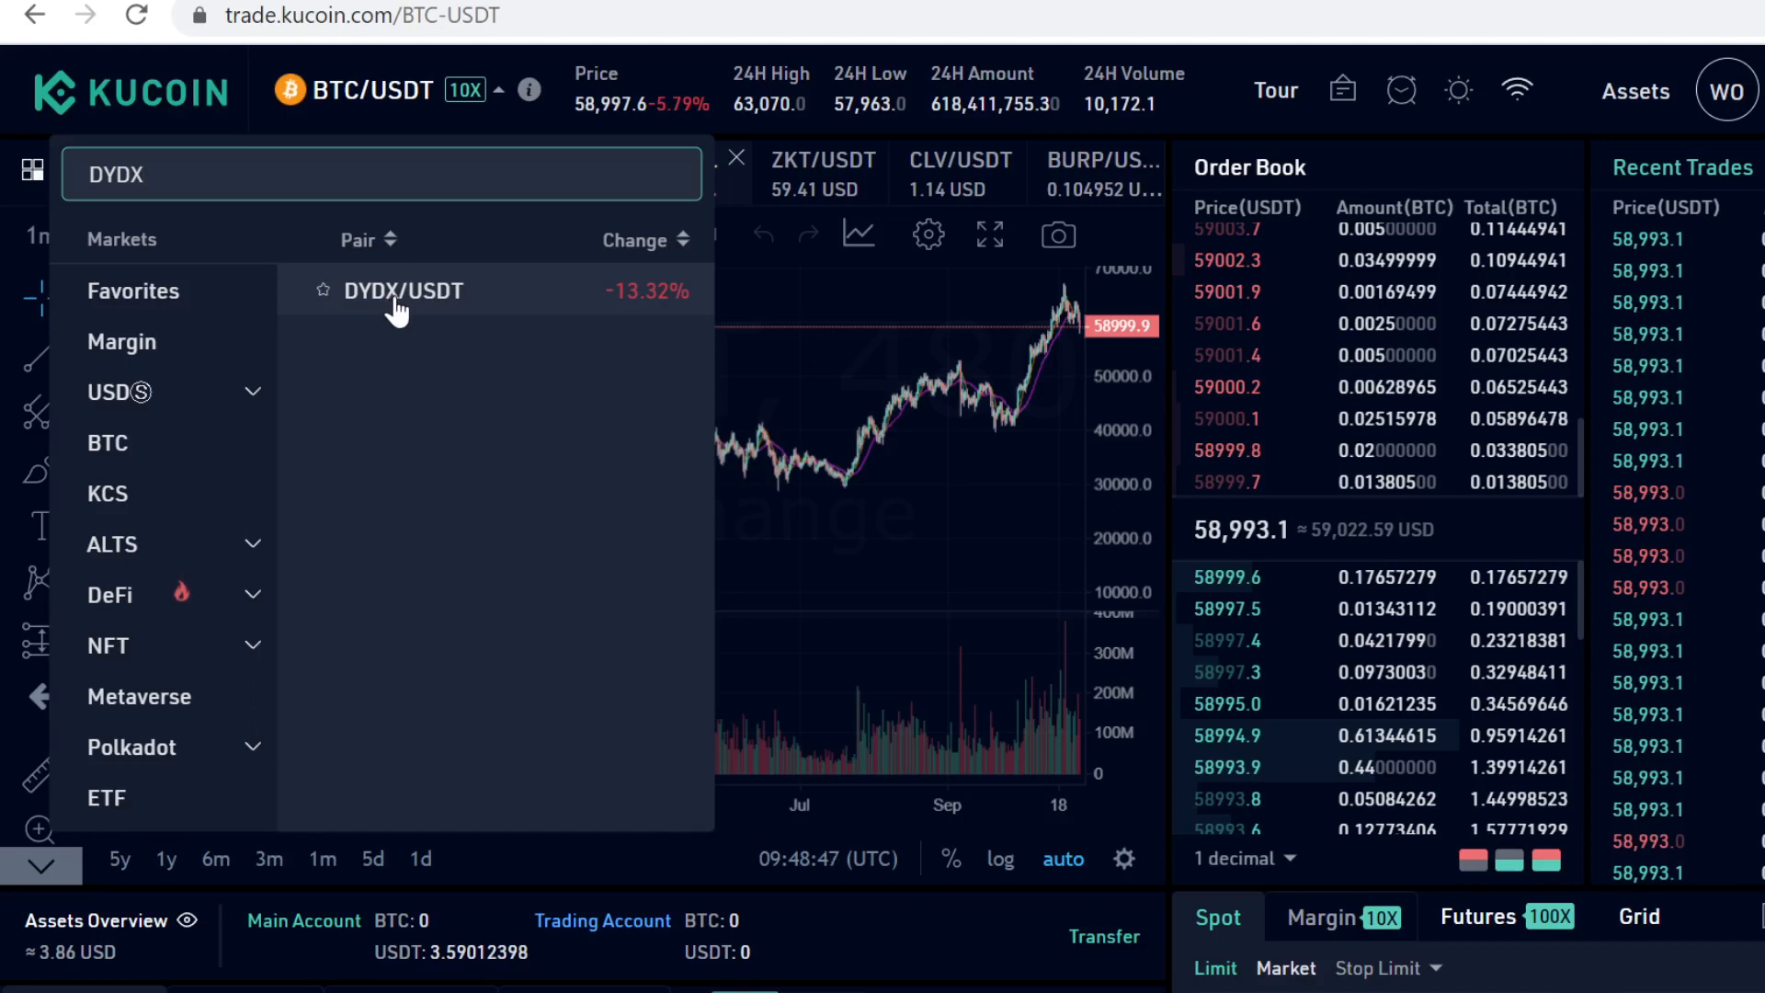
pyautogui.moveTo(417, 340)
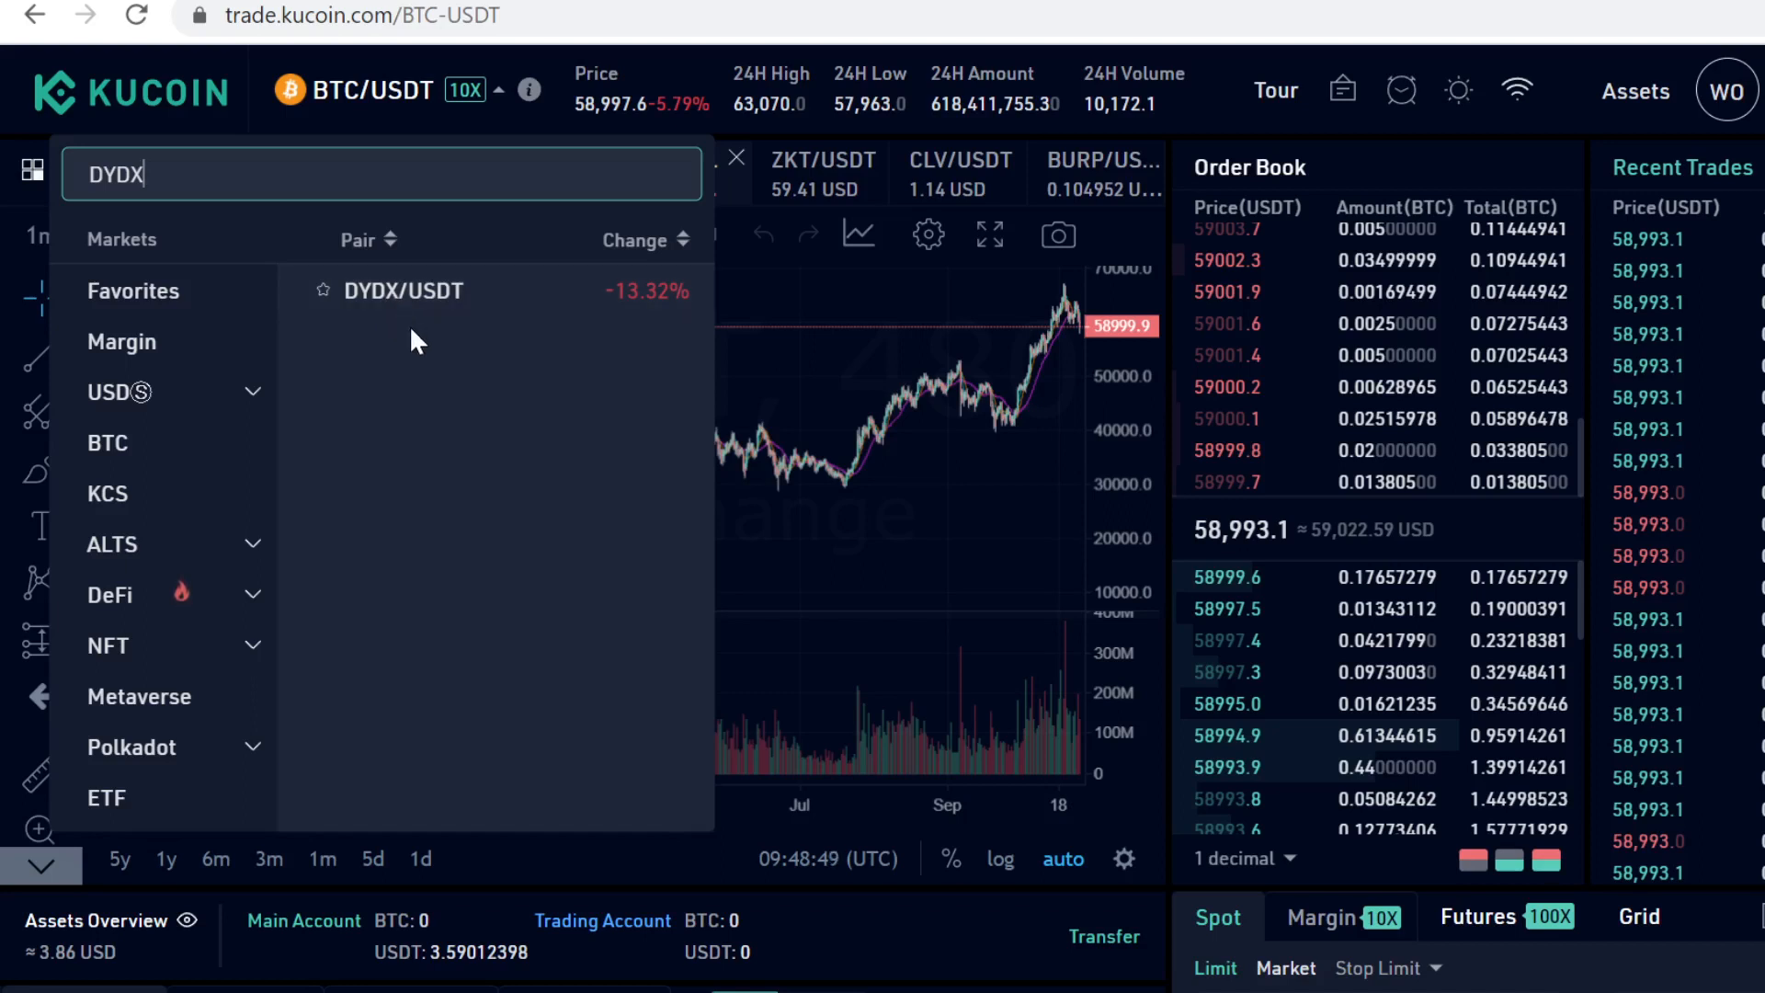
pyautogui.moveTo(426, 371)
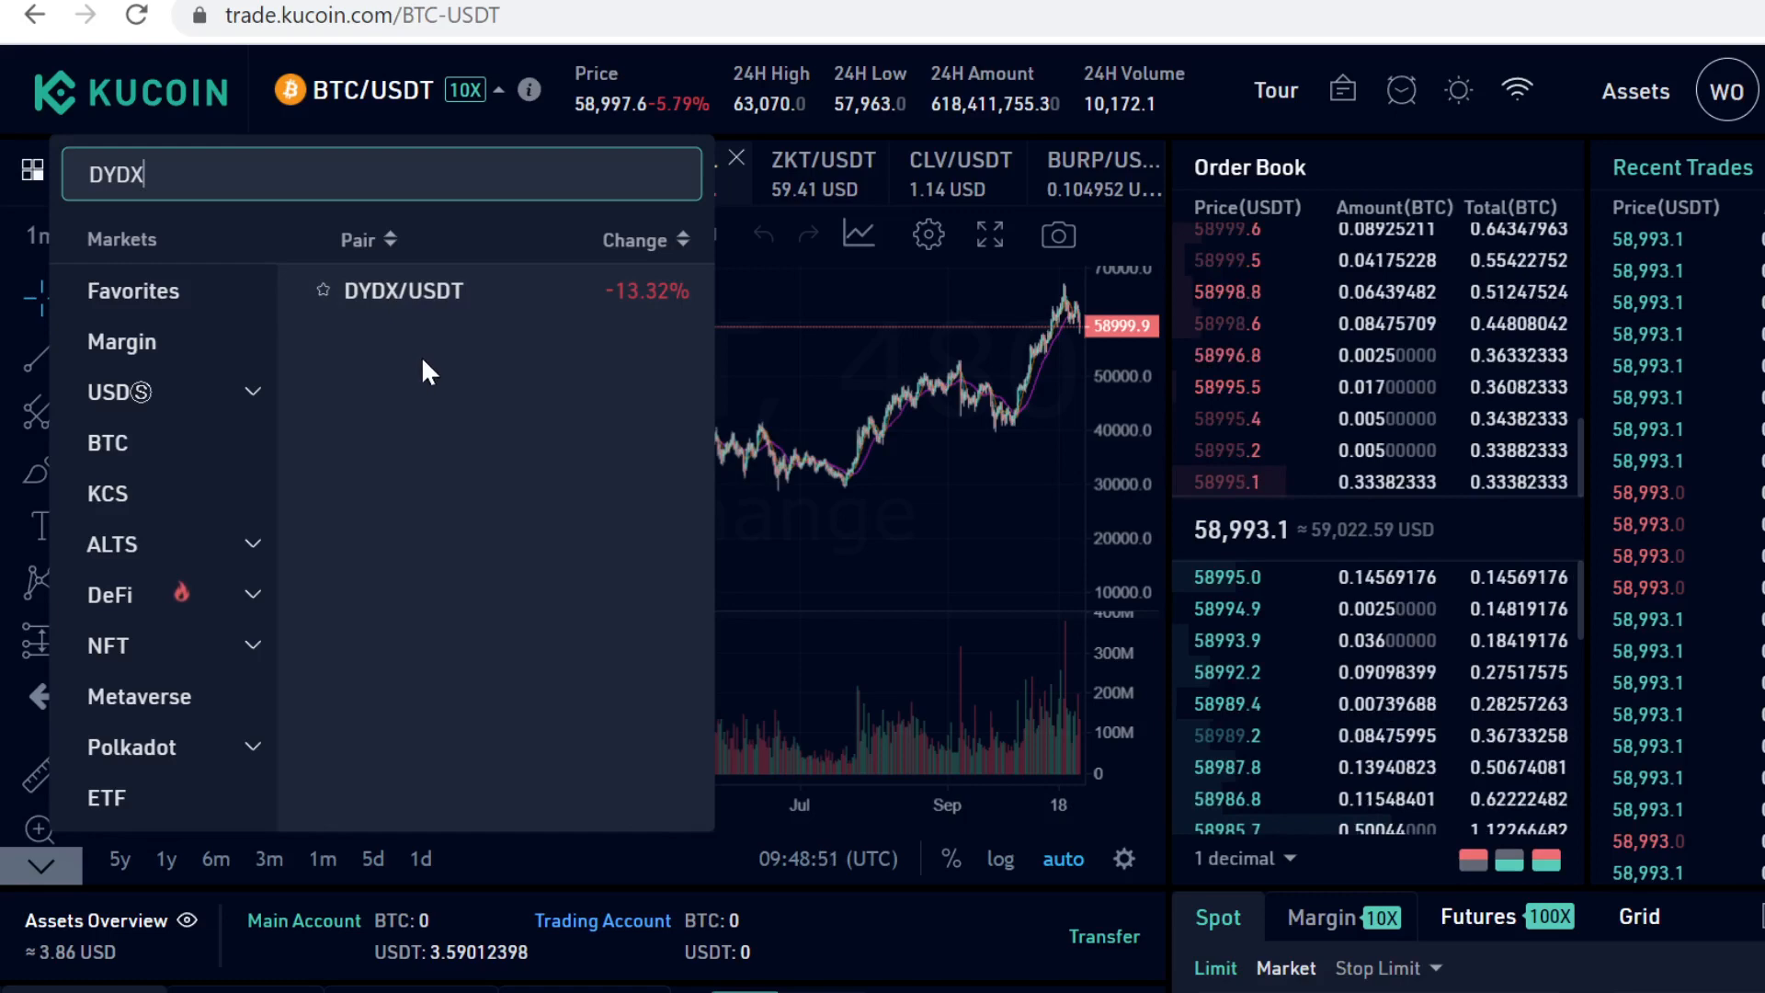
pyautogui.moveTo(207, 385)
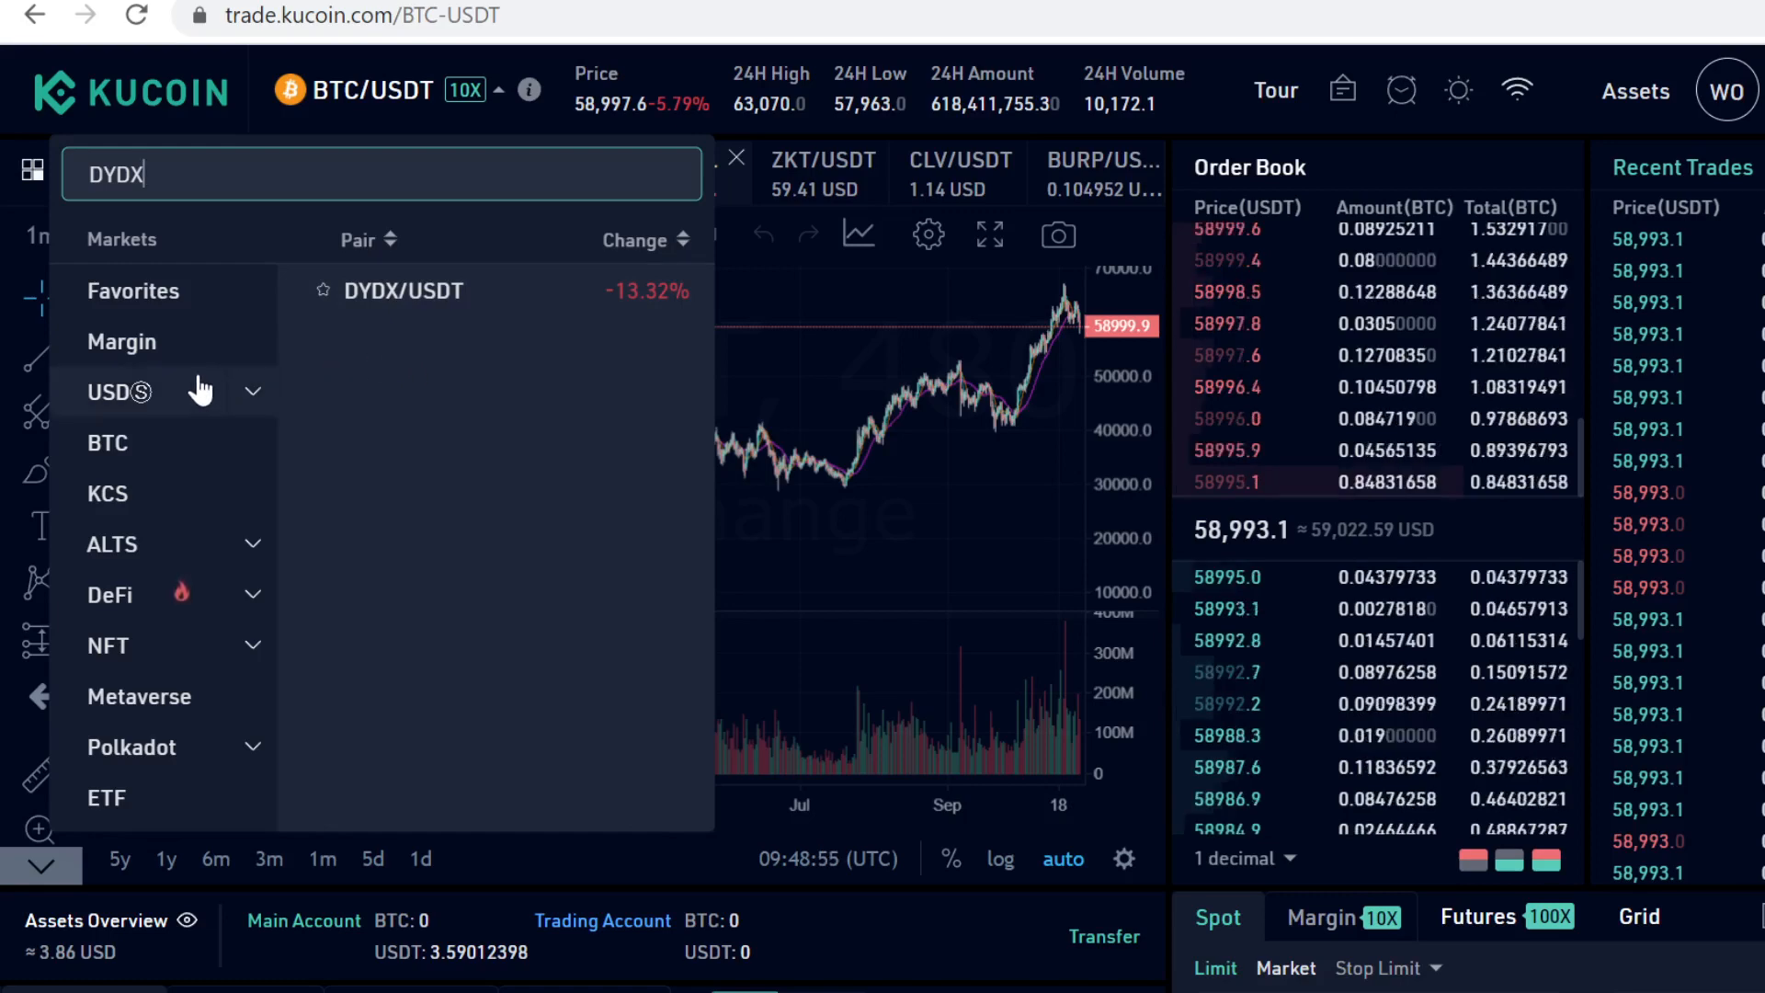
pyautogui.click(129, 91)
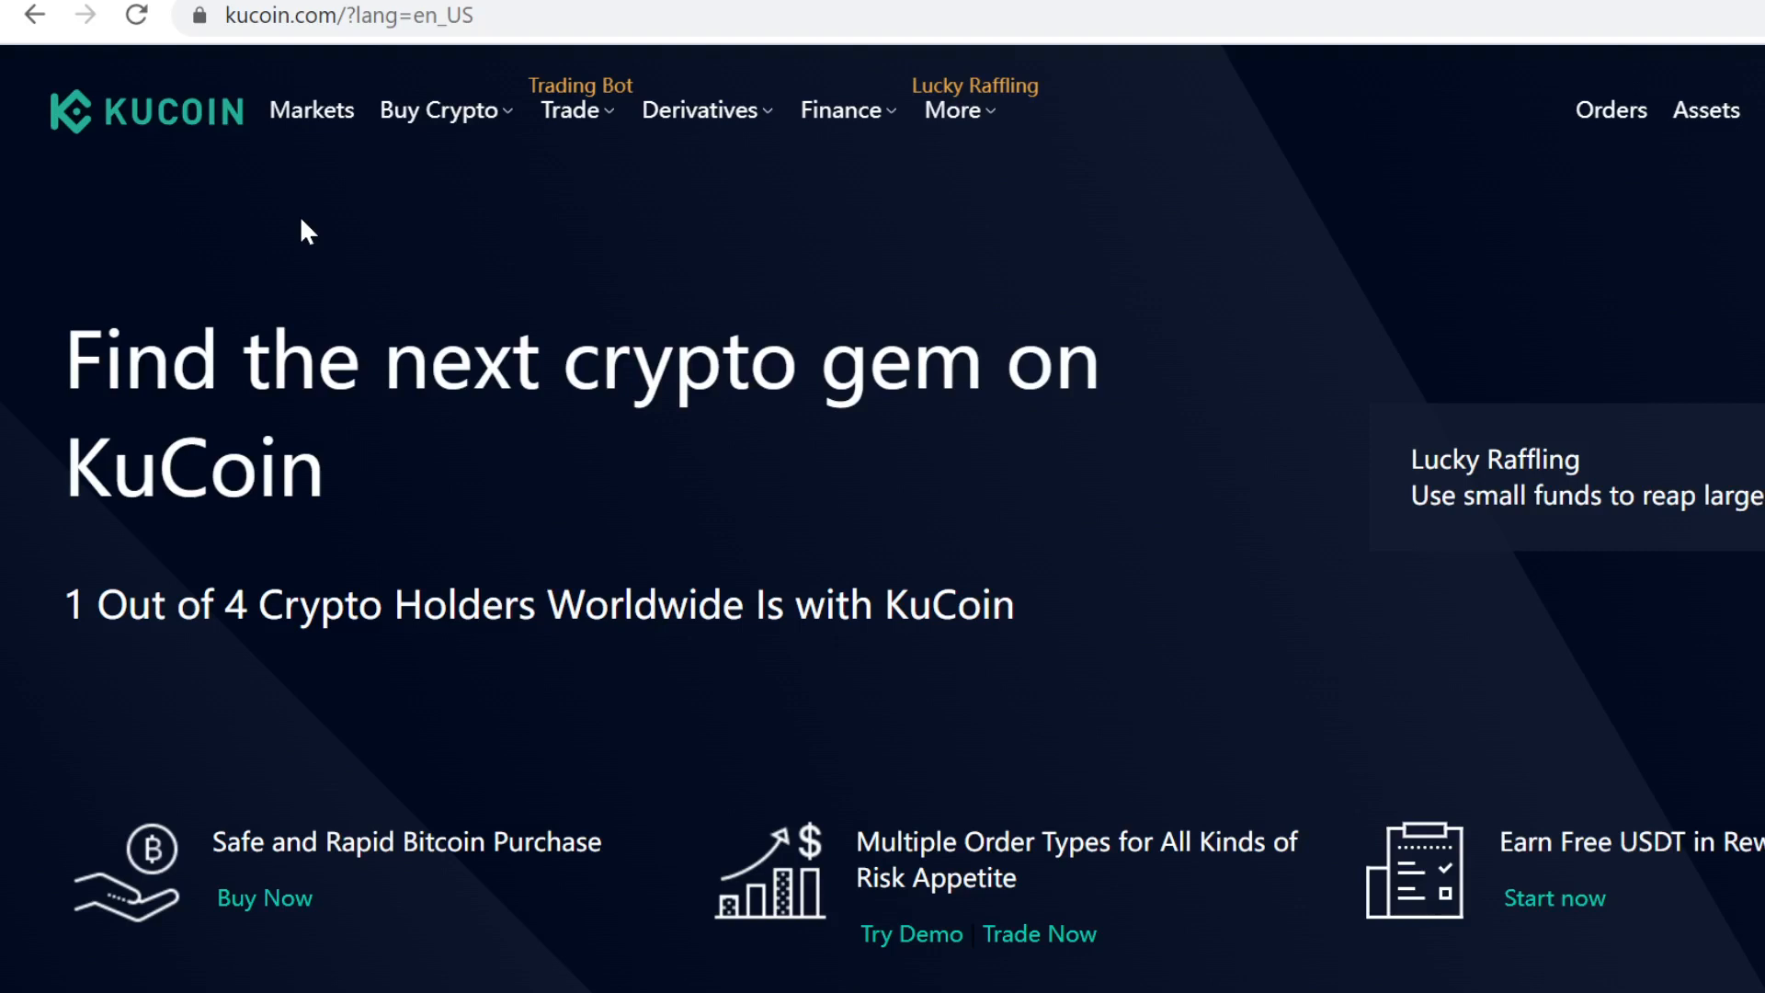
pyautogui.moveTo(285, 240)
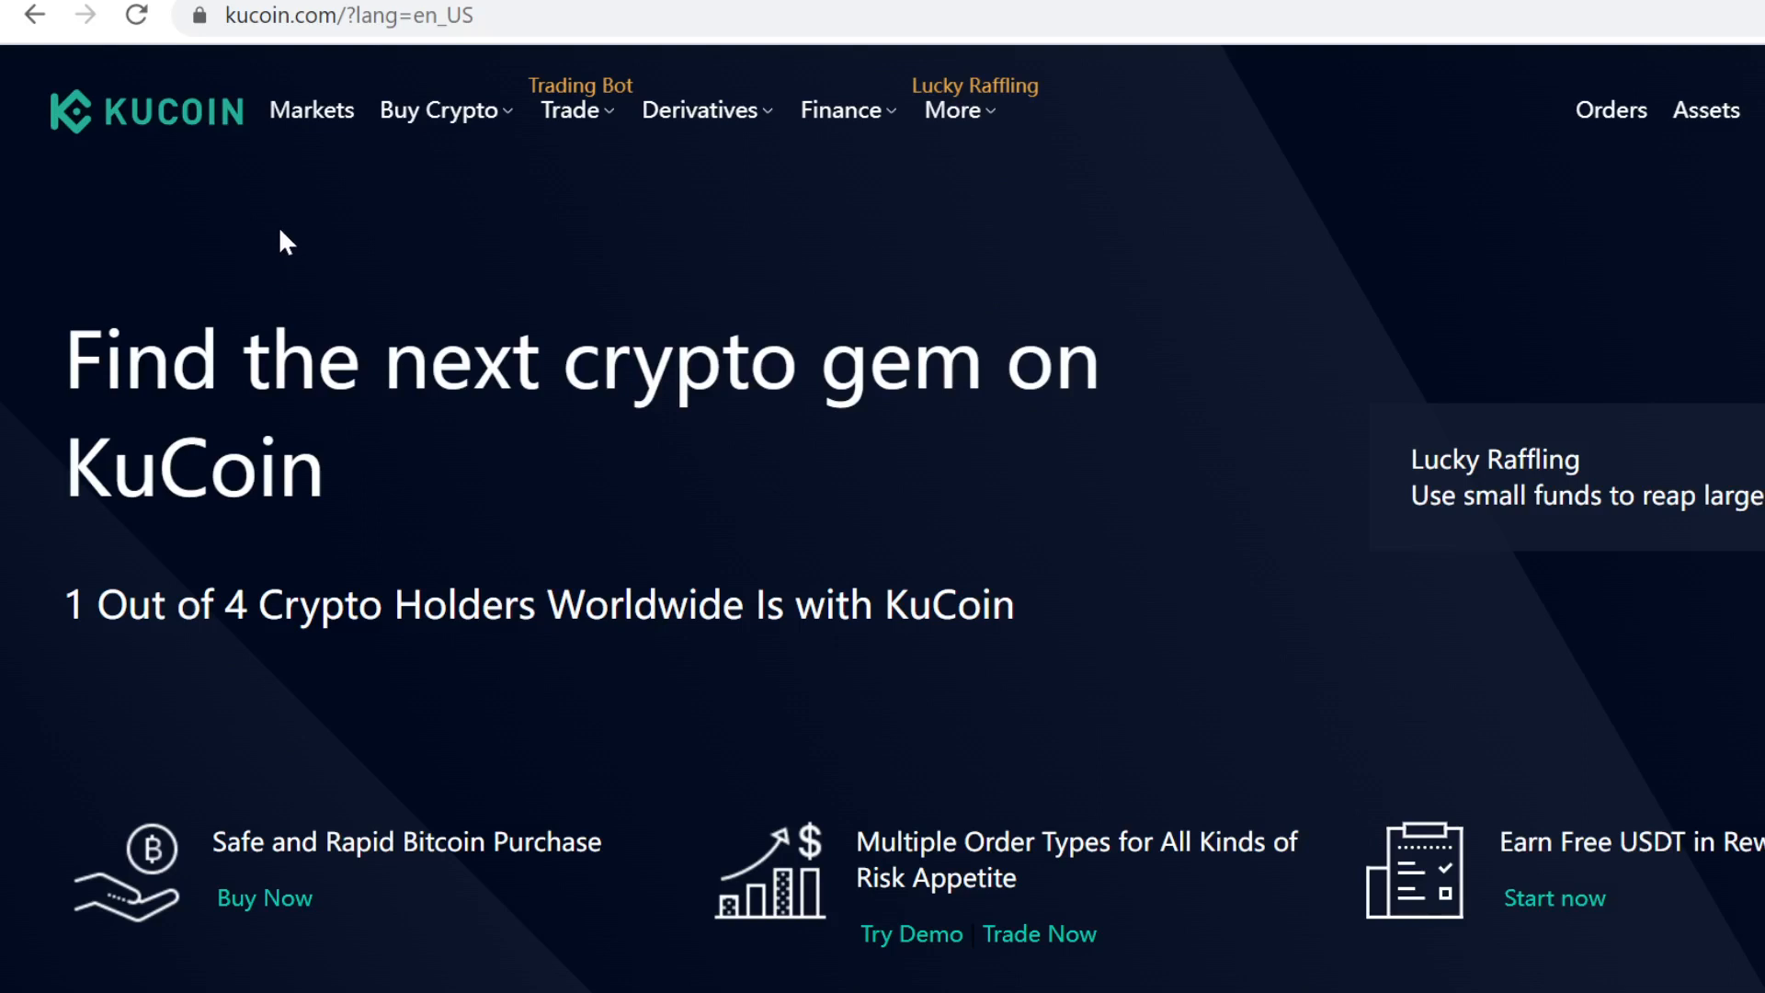
pyautogui.moveTo(250, 217)
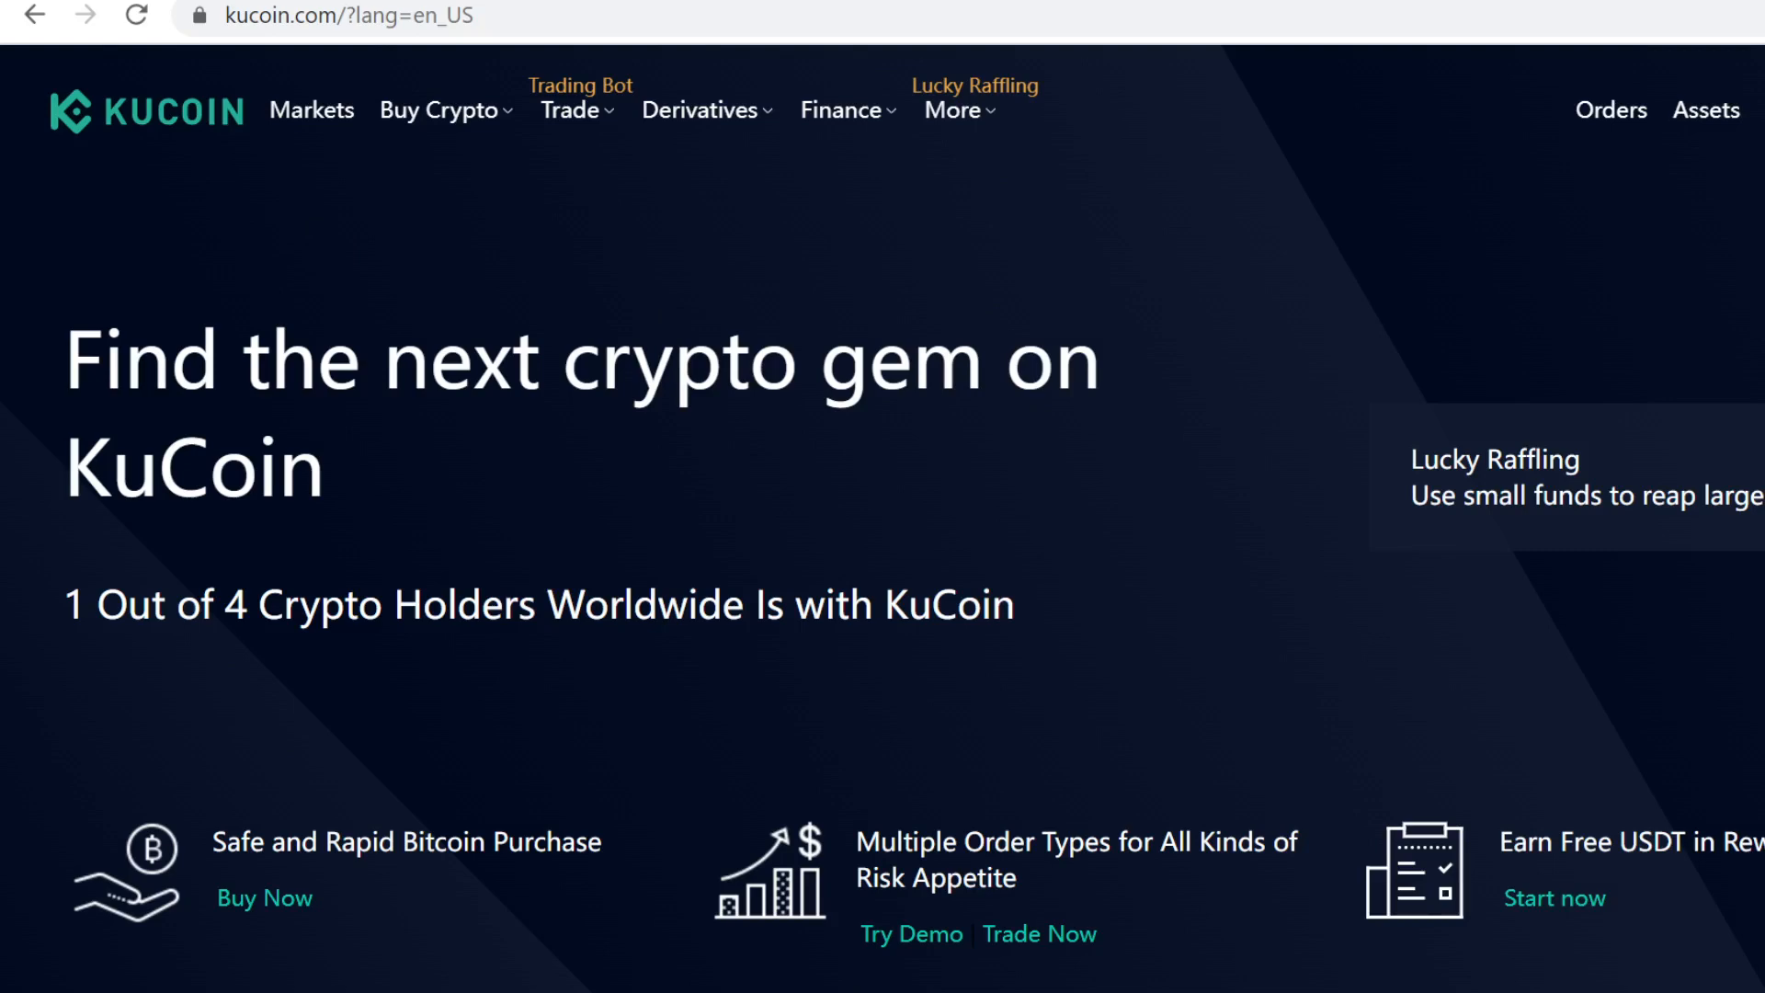
# Step: View Main Account balances showing about 3.59 USDT and 1.04 POL
pyautogui.click(1704, 110)
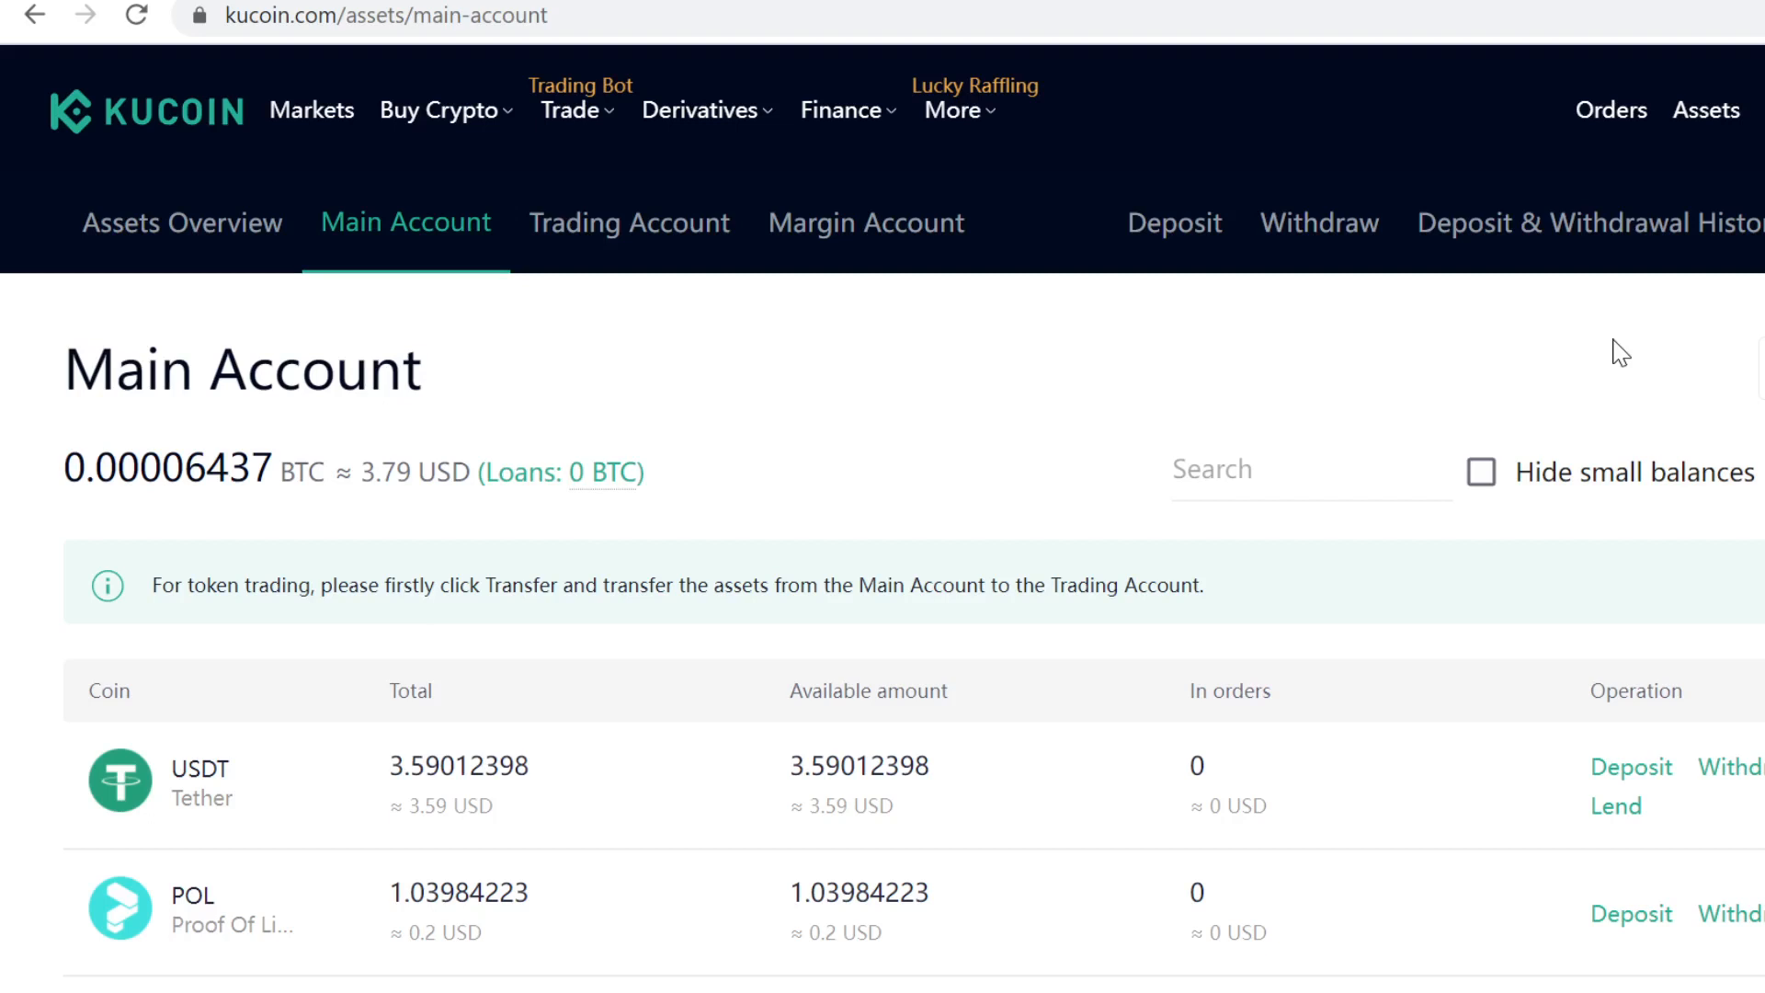
pyautogui.moveTo(725, 551)
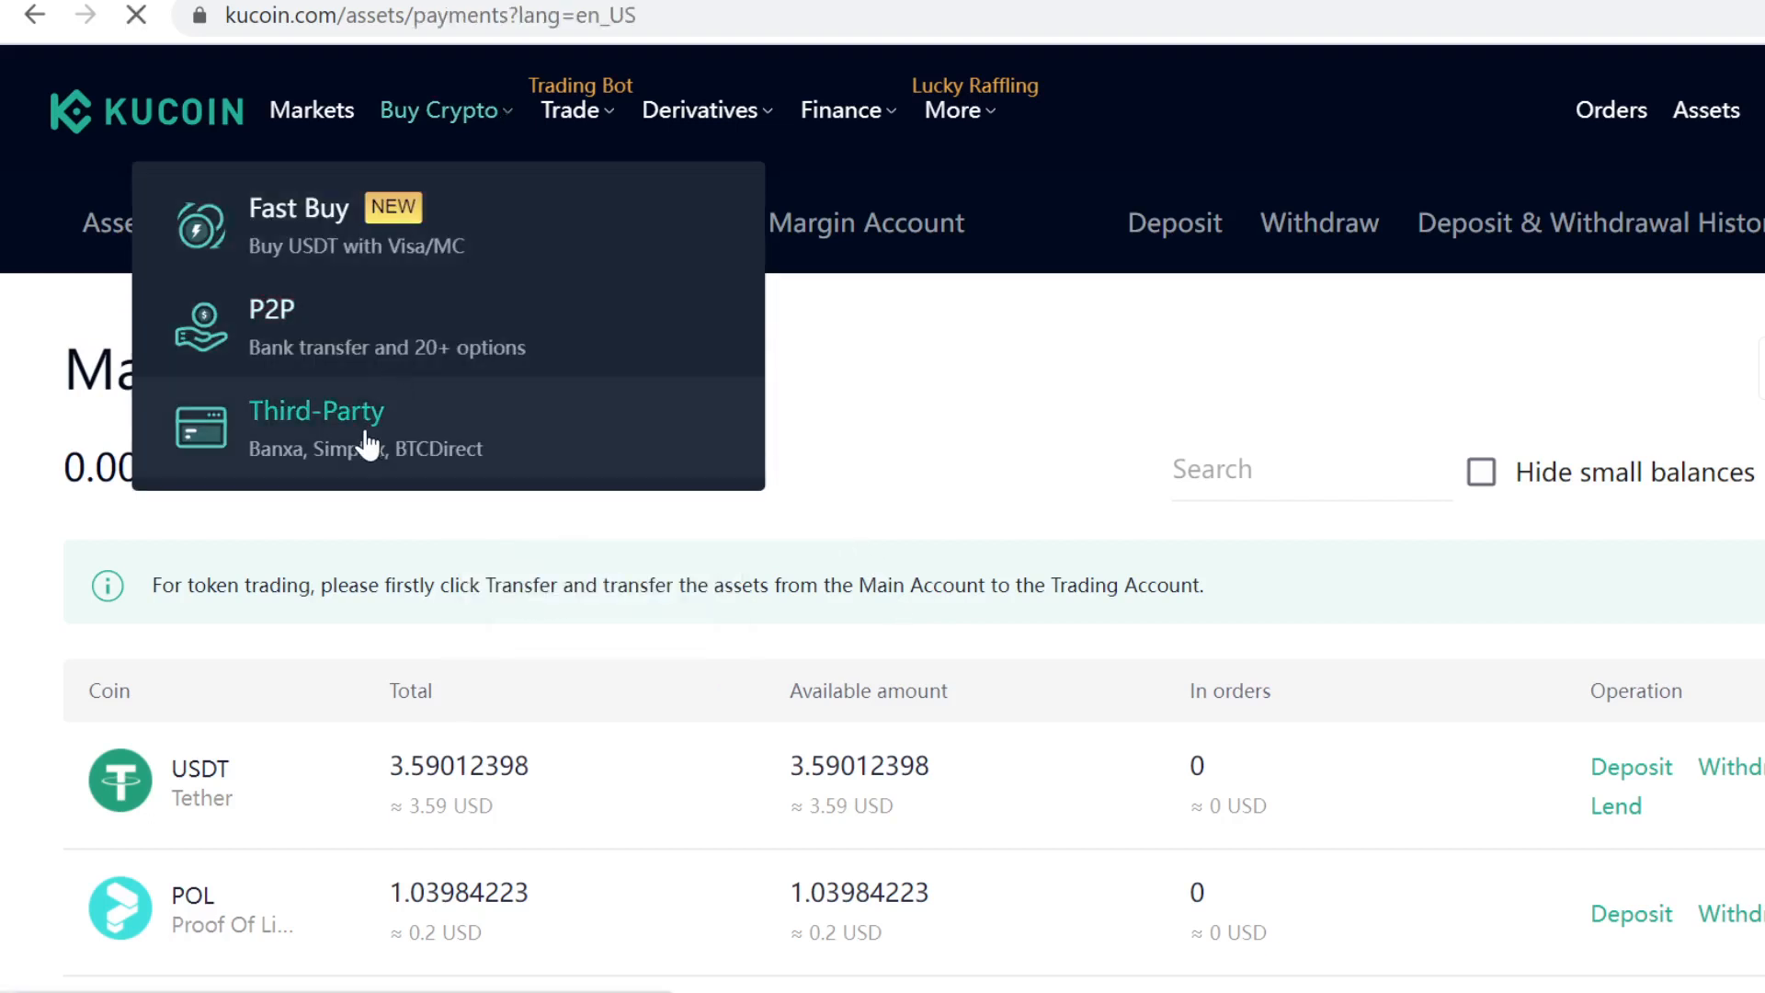
# Step: Quote buying USDT with 4000 EUR by card (banxa 4406.69 USDT), then open Main Account
pyautogui.click(316, 410)
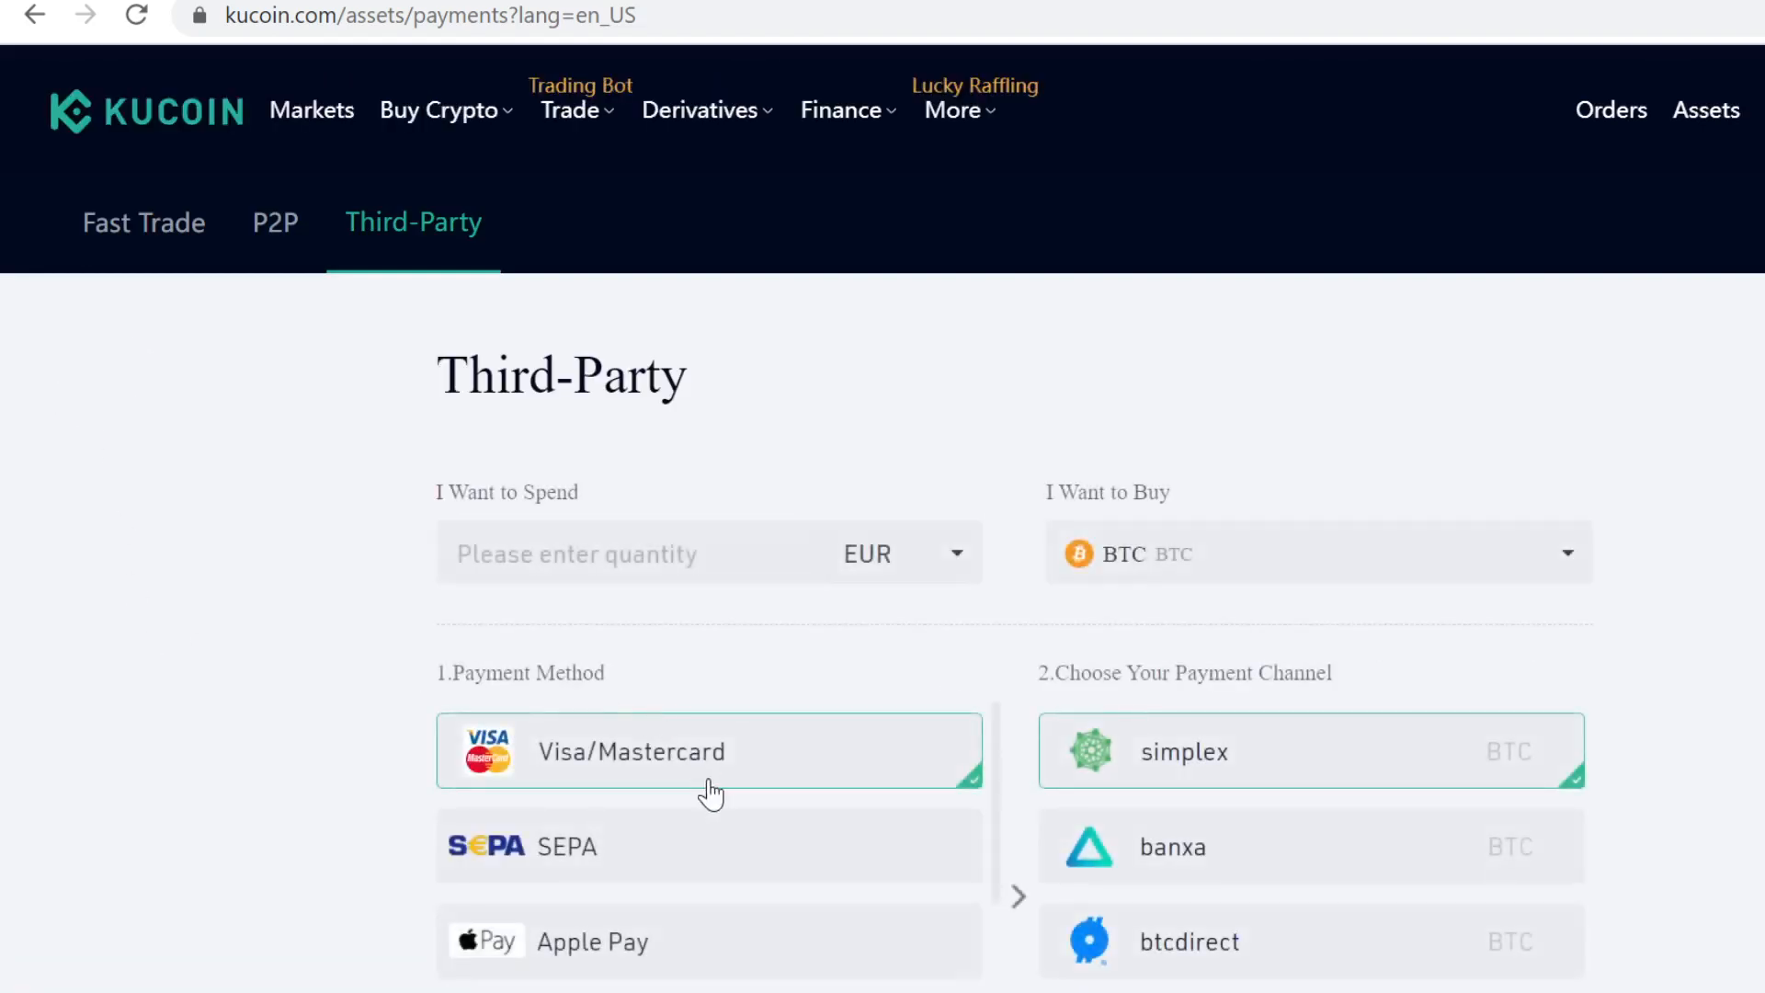
pyautogui.moveTo(1393, 619)
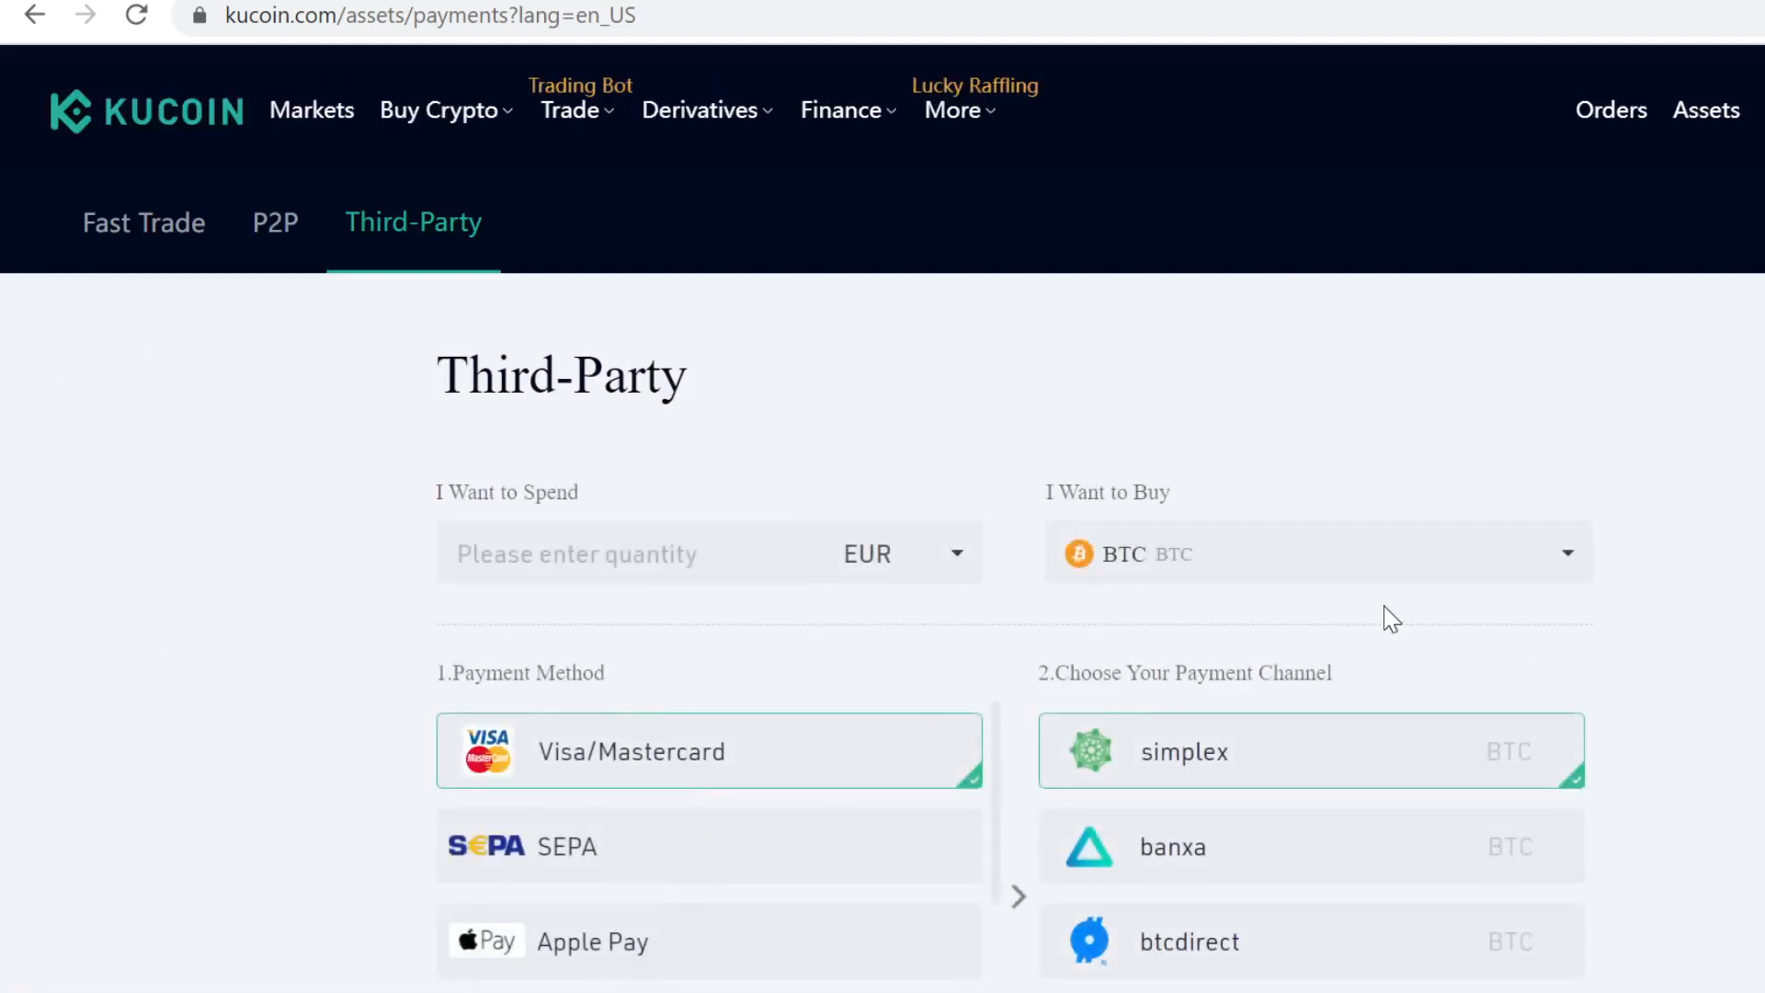
pyautogui.click(1317, 552)
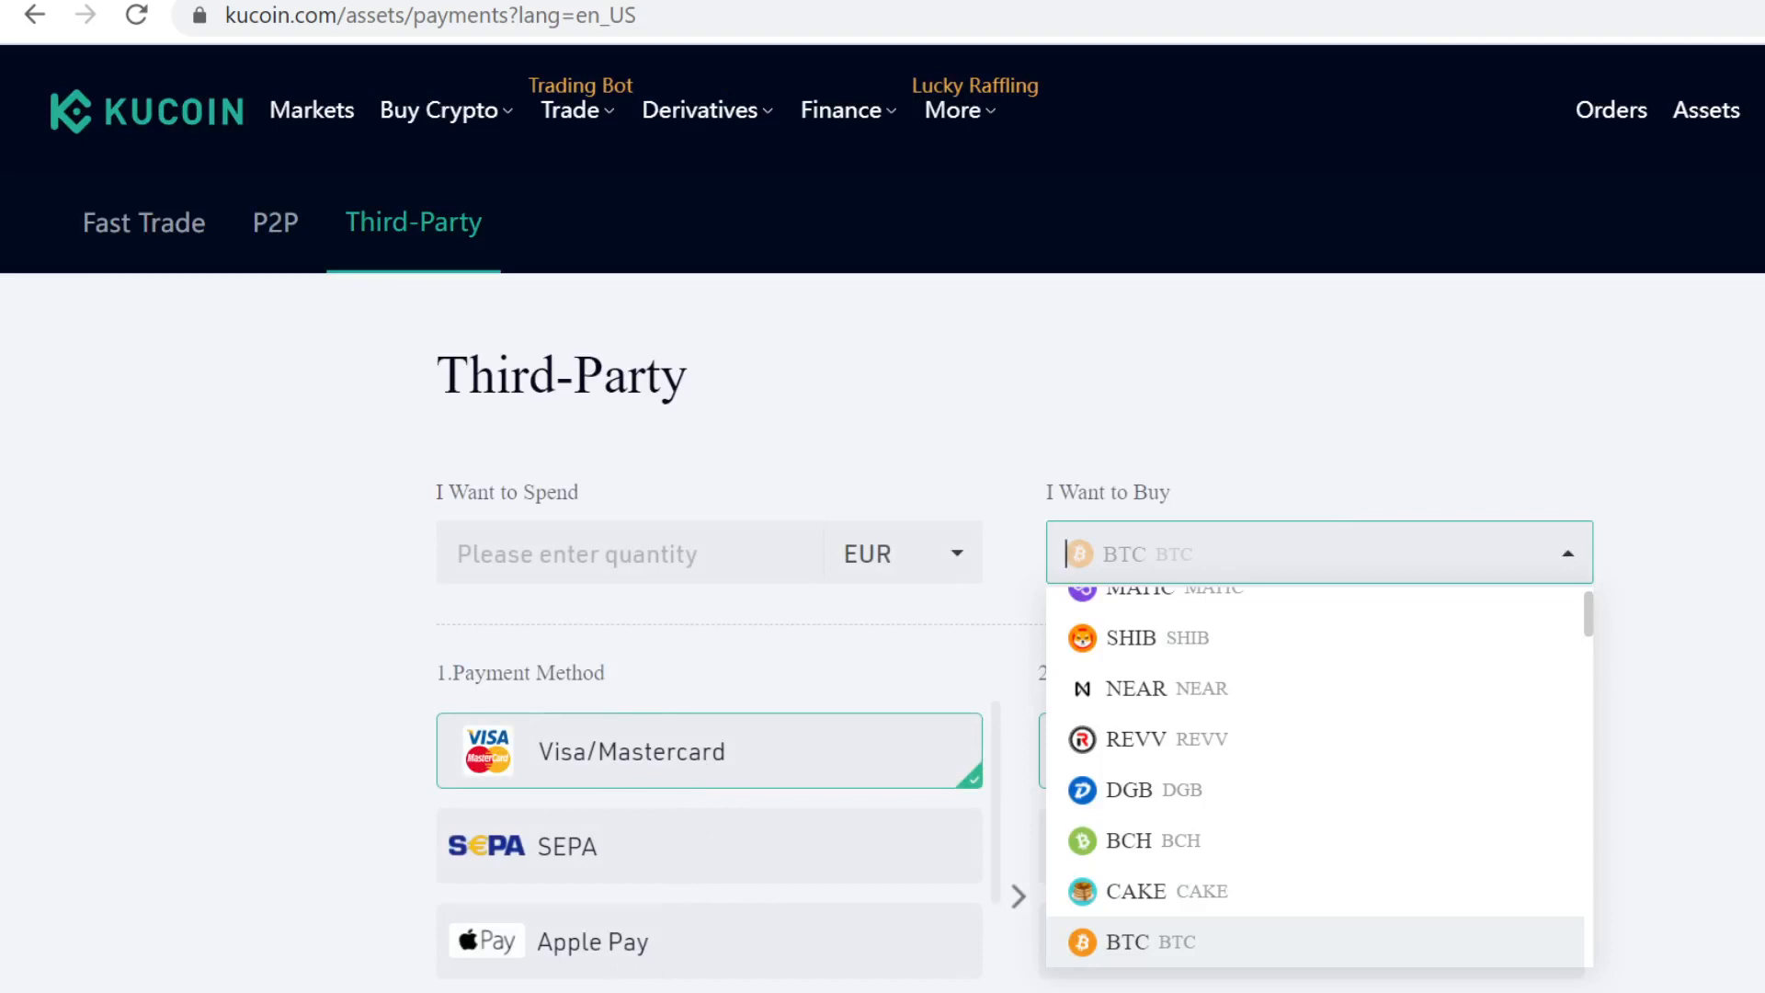
pyautogui.write('usdt')
pyautogui.click(630, 552)
pyautogui.write('4')
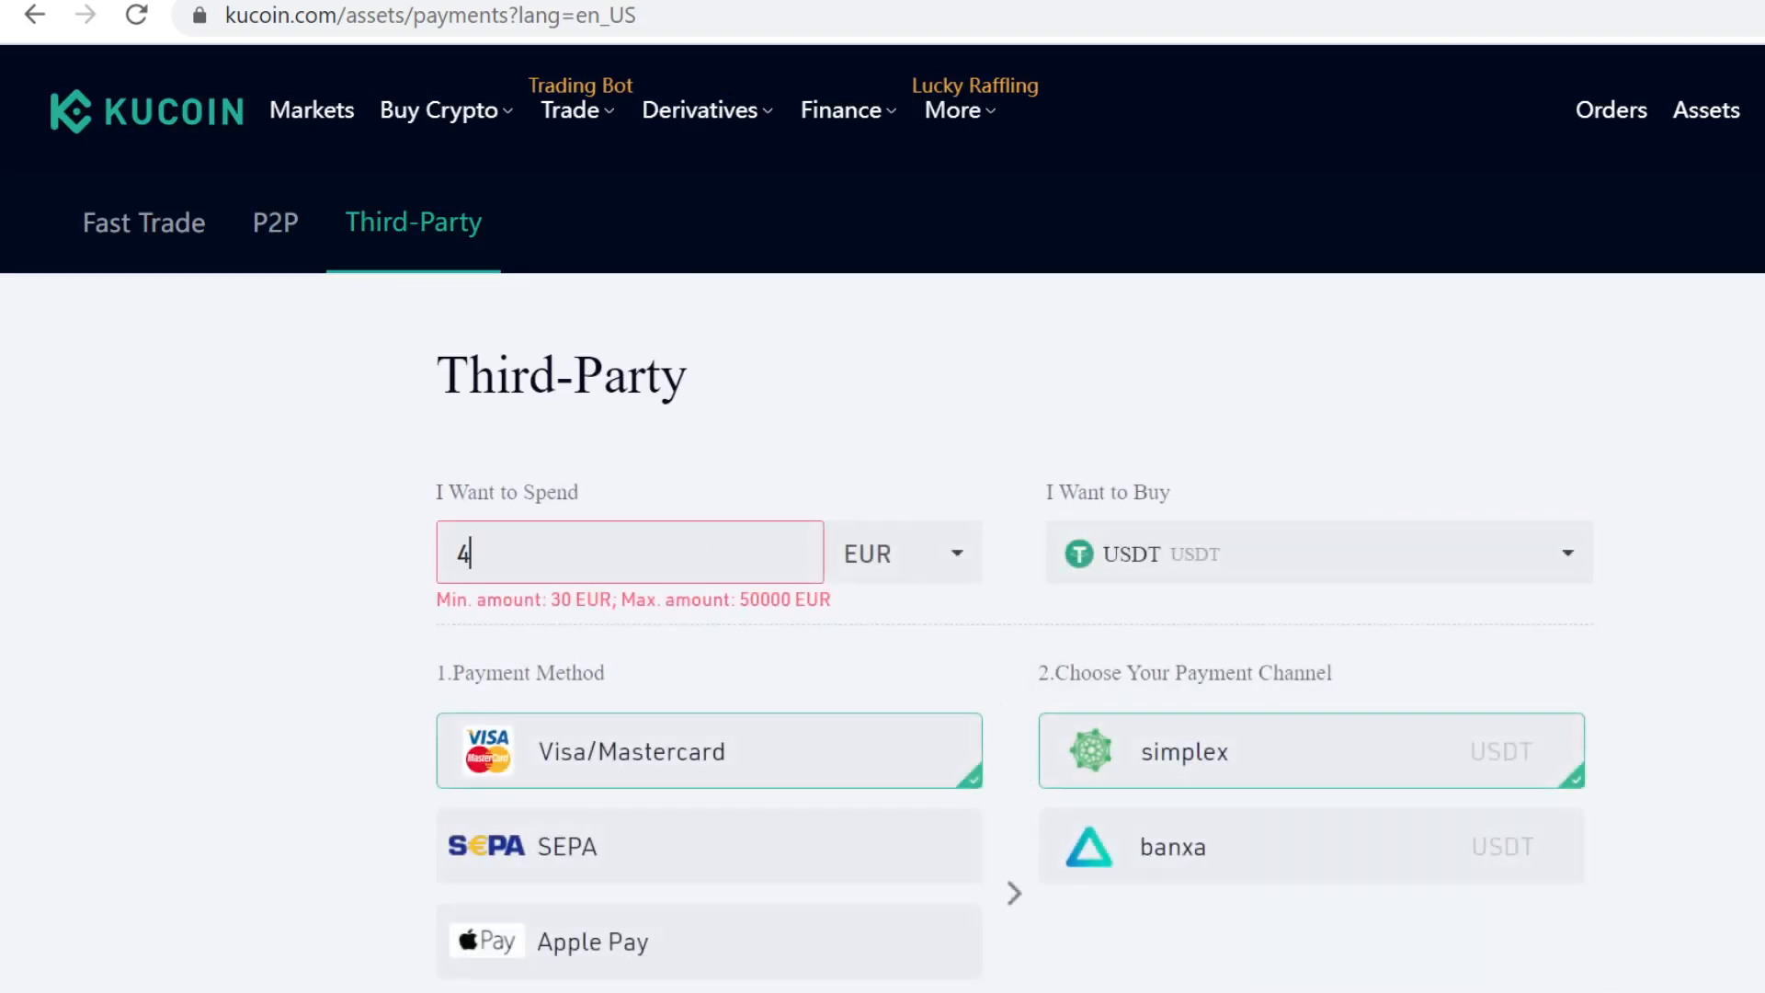
pyautogui.write('000')
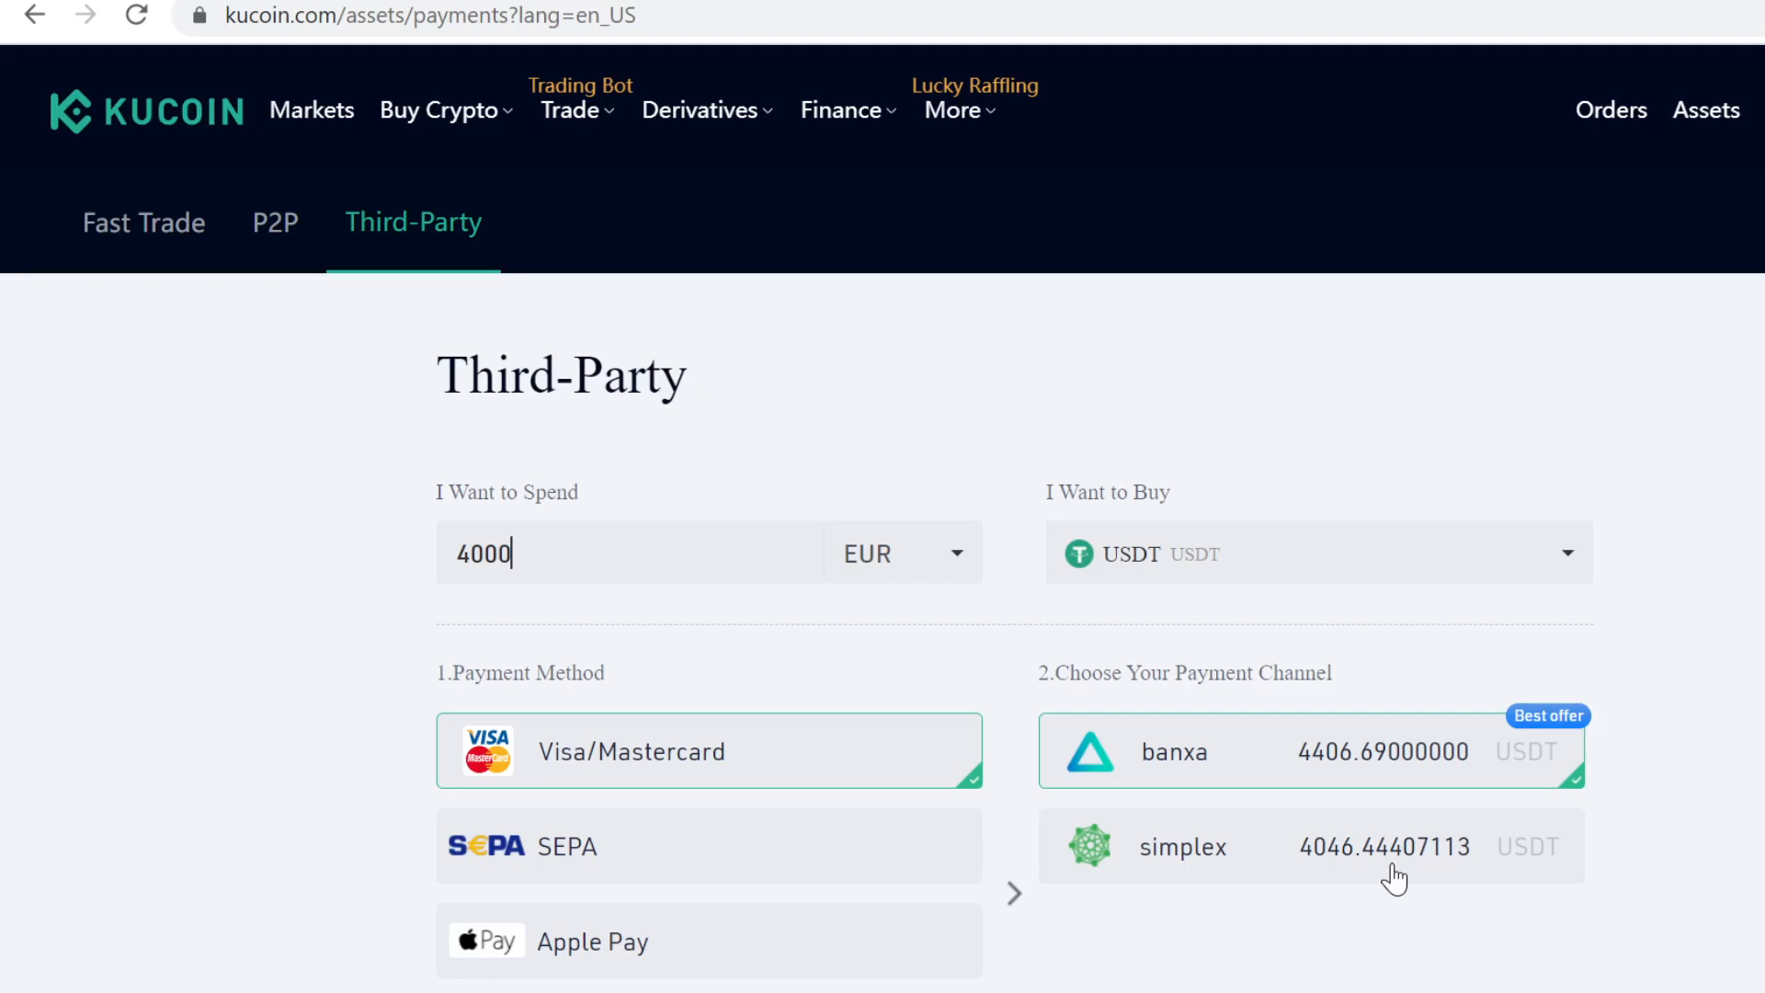
pyautogui.moveTo(1300, 782)
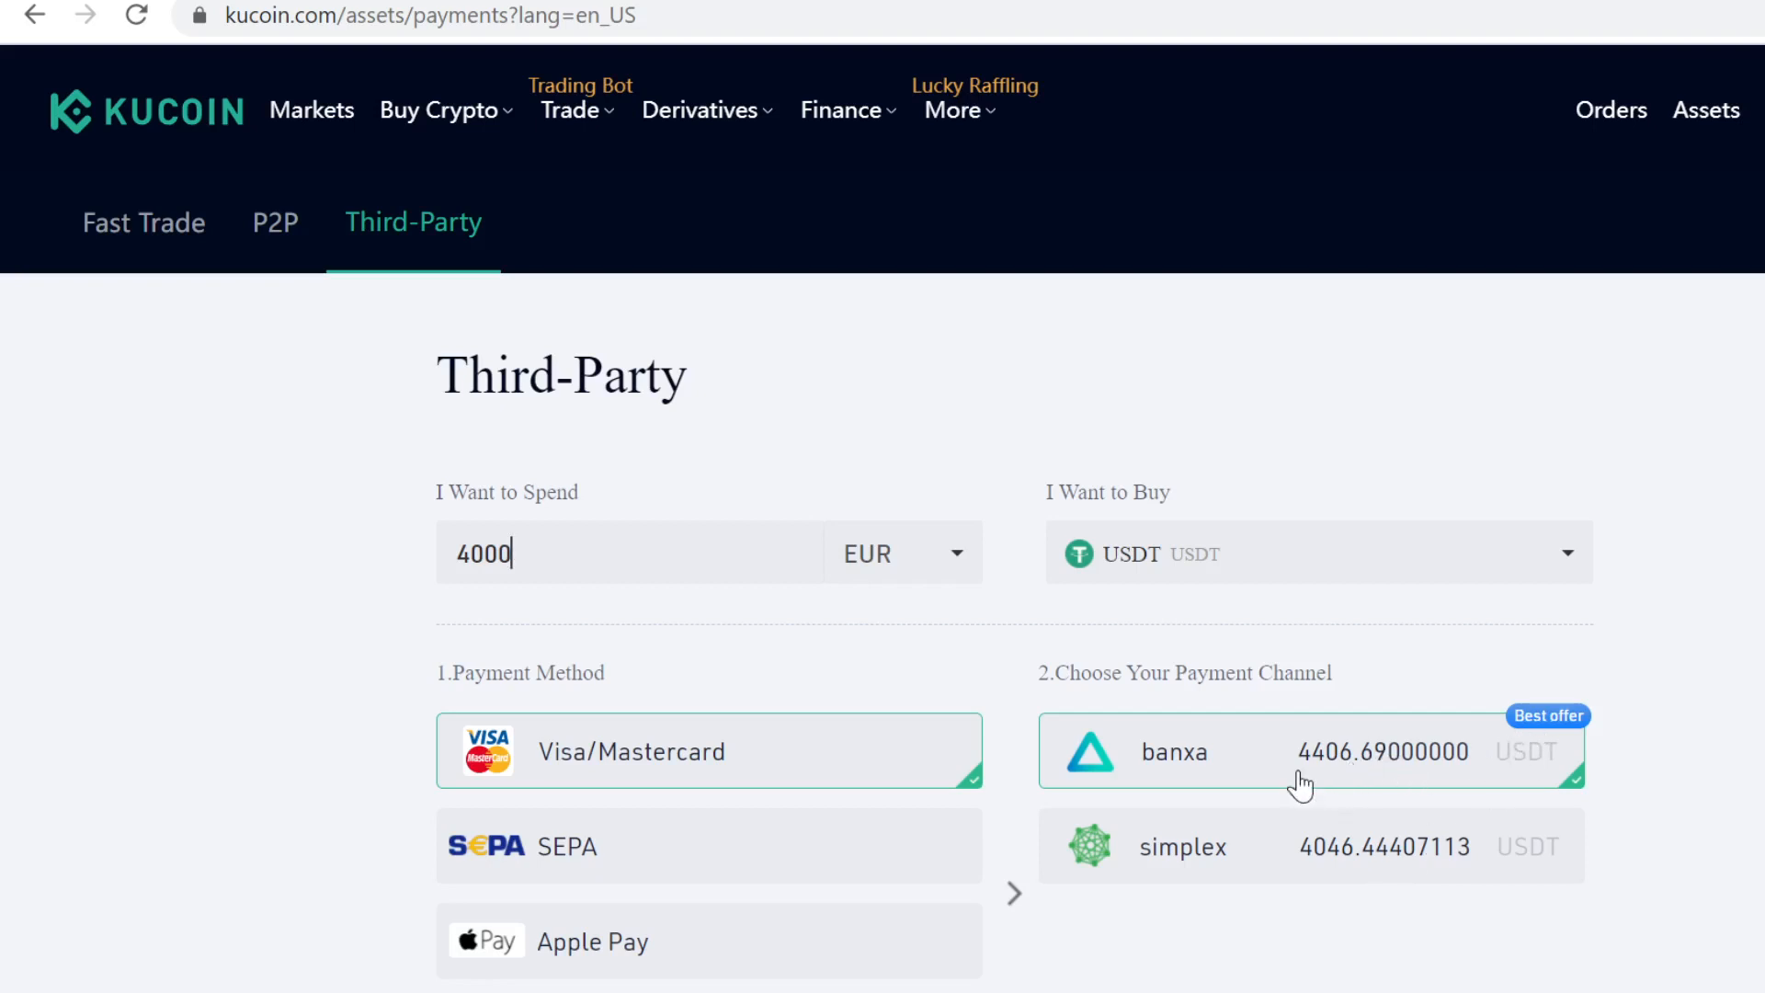
pyautogui.moveTo(1228, 645)
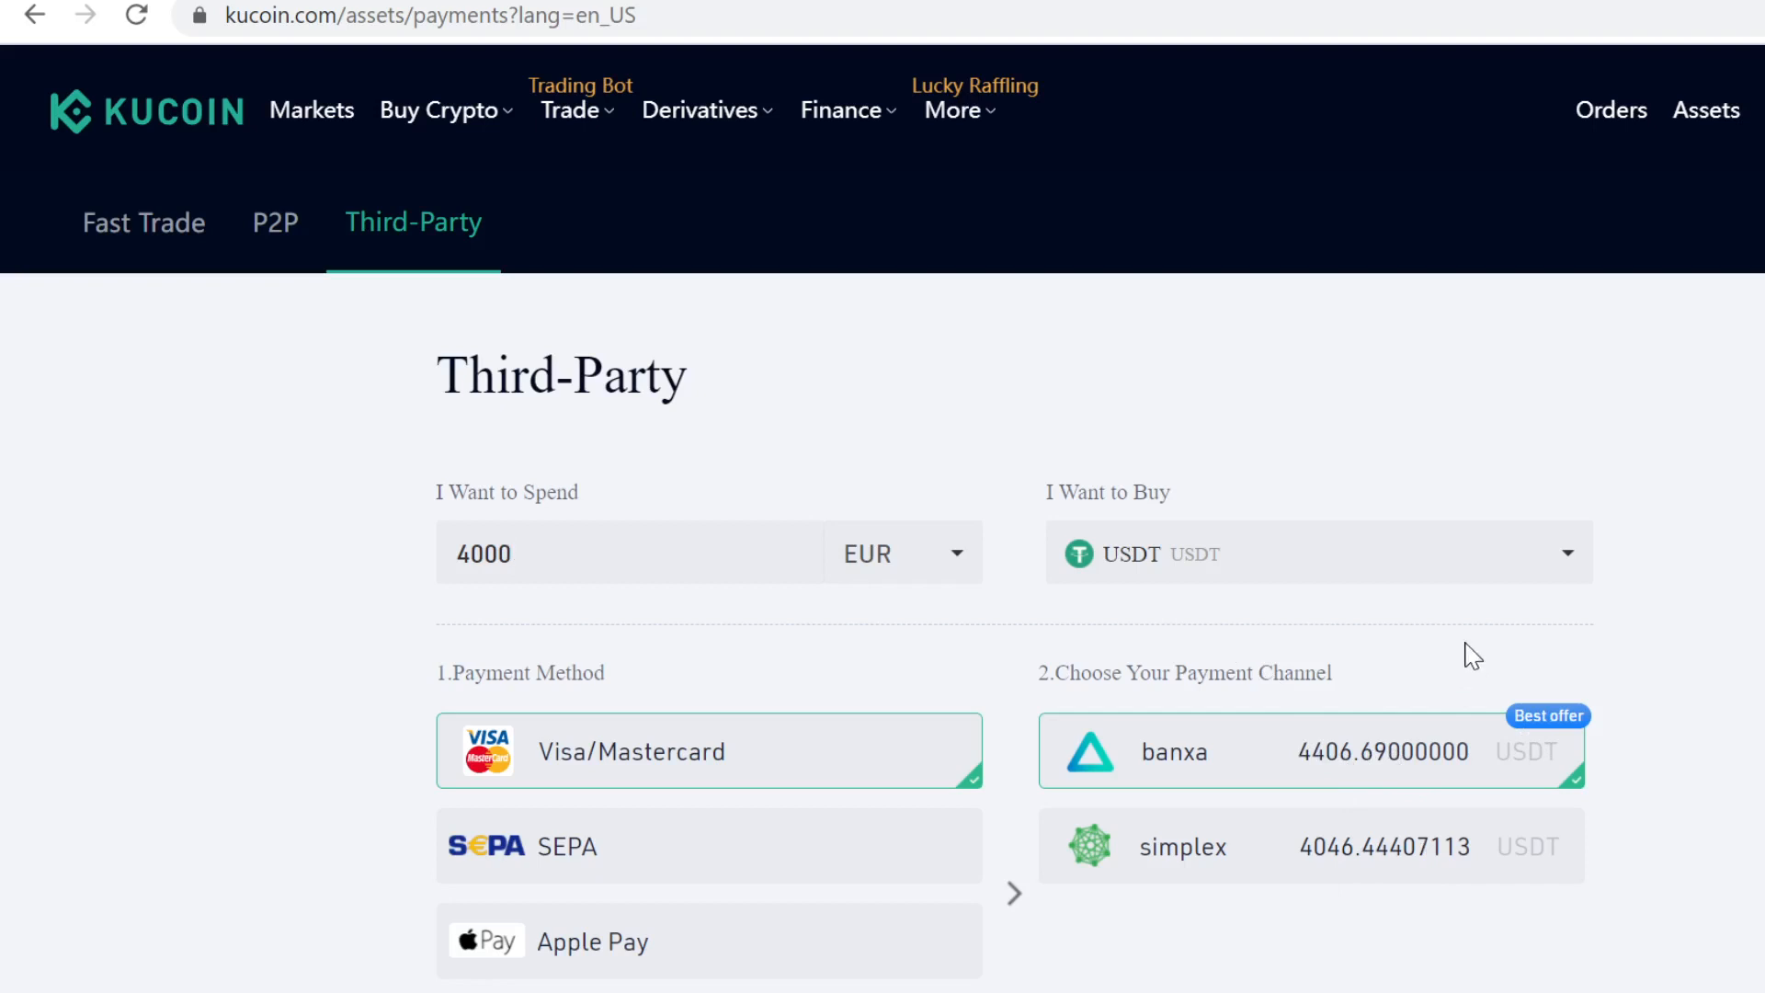
pyautogui.moveTo(1658, 191)
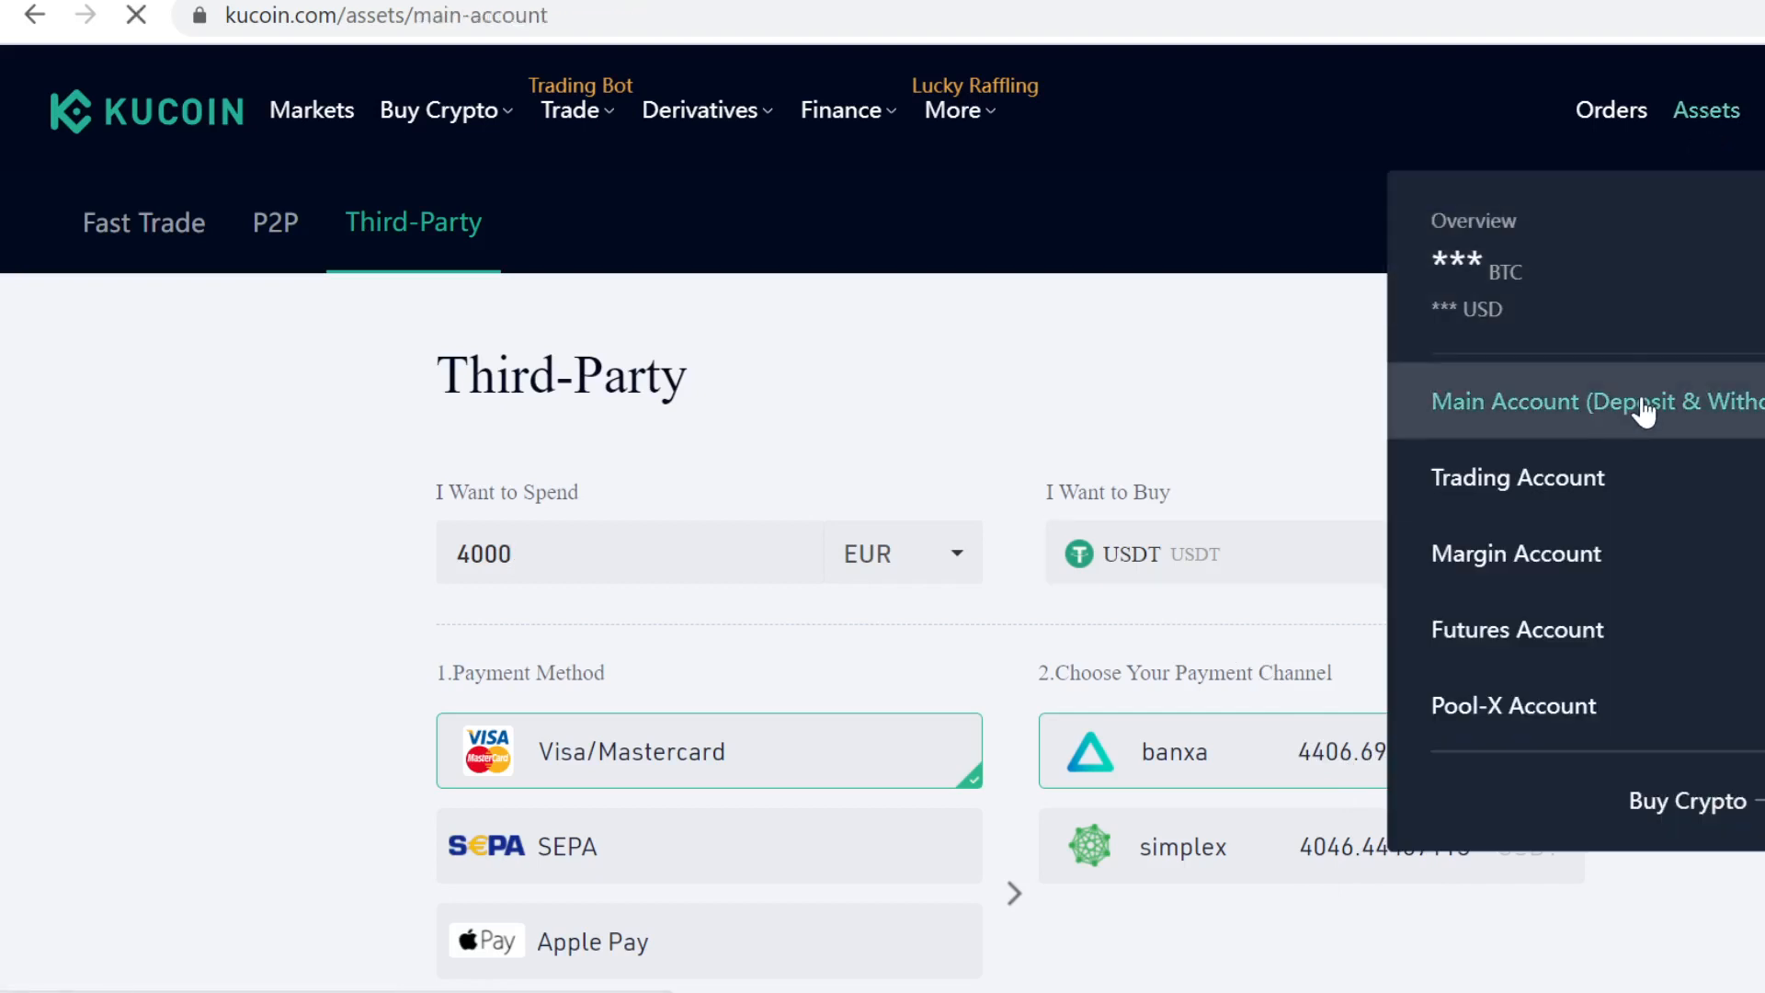
pyautogui.click(1576, 400)
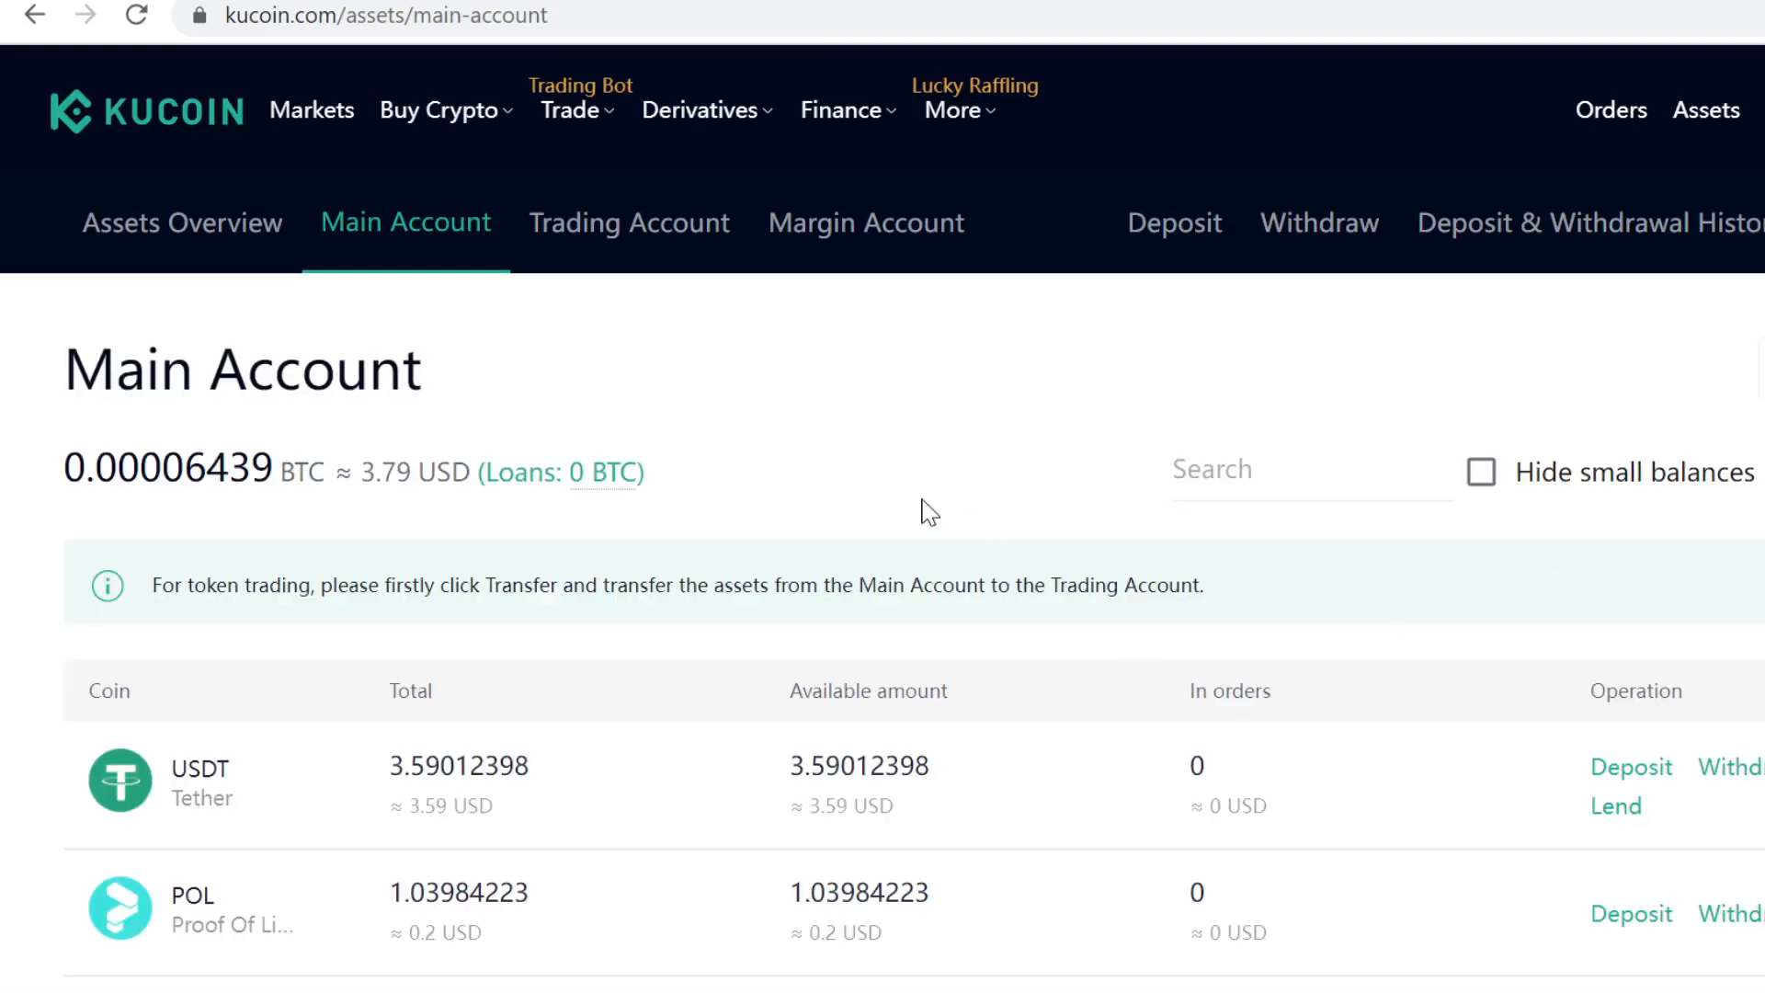
pyautogui.moveTo(578, 360)
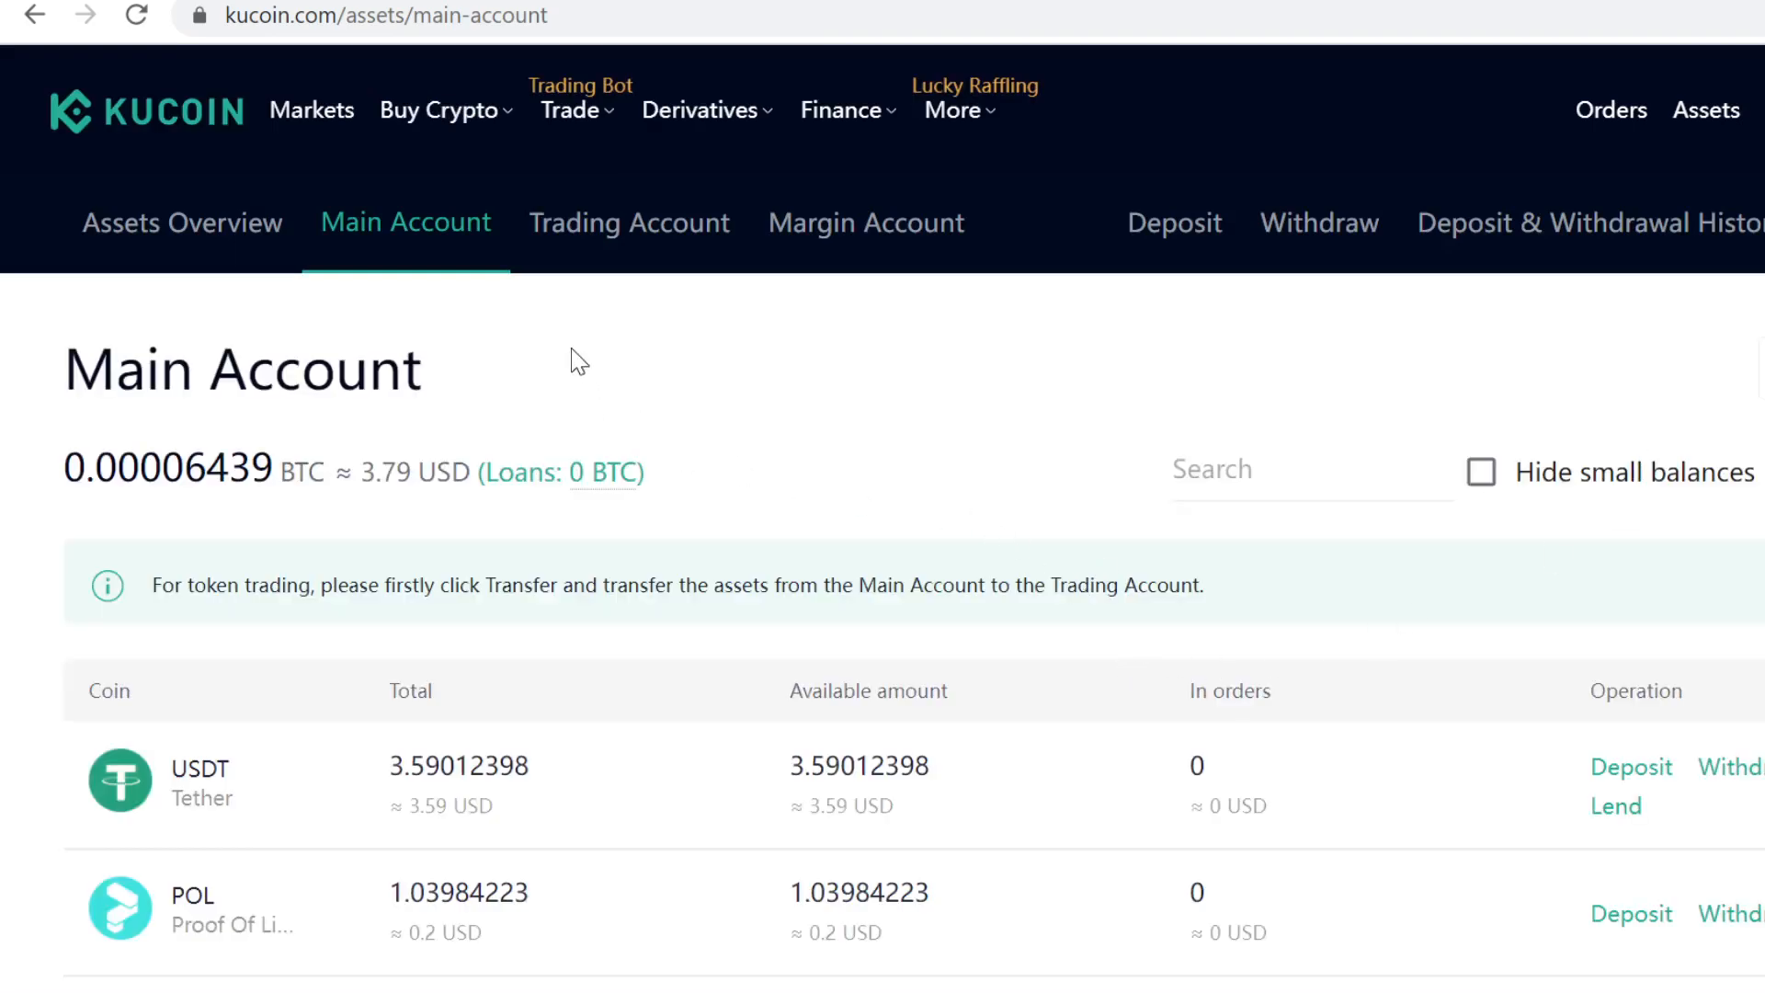
pyautogui.moveTo(628, 221)
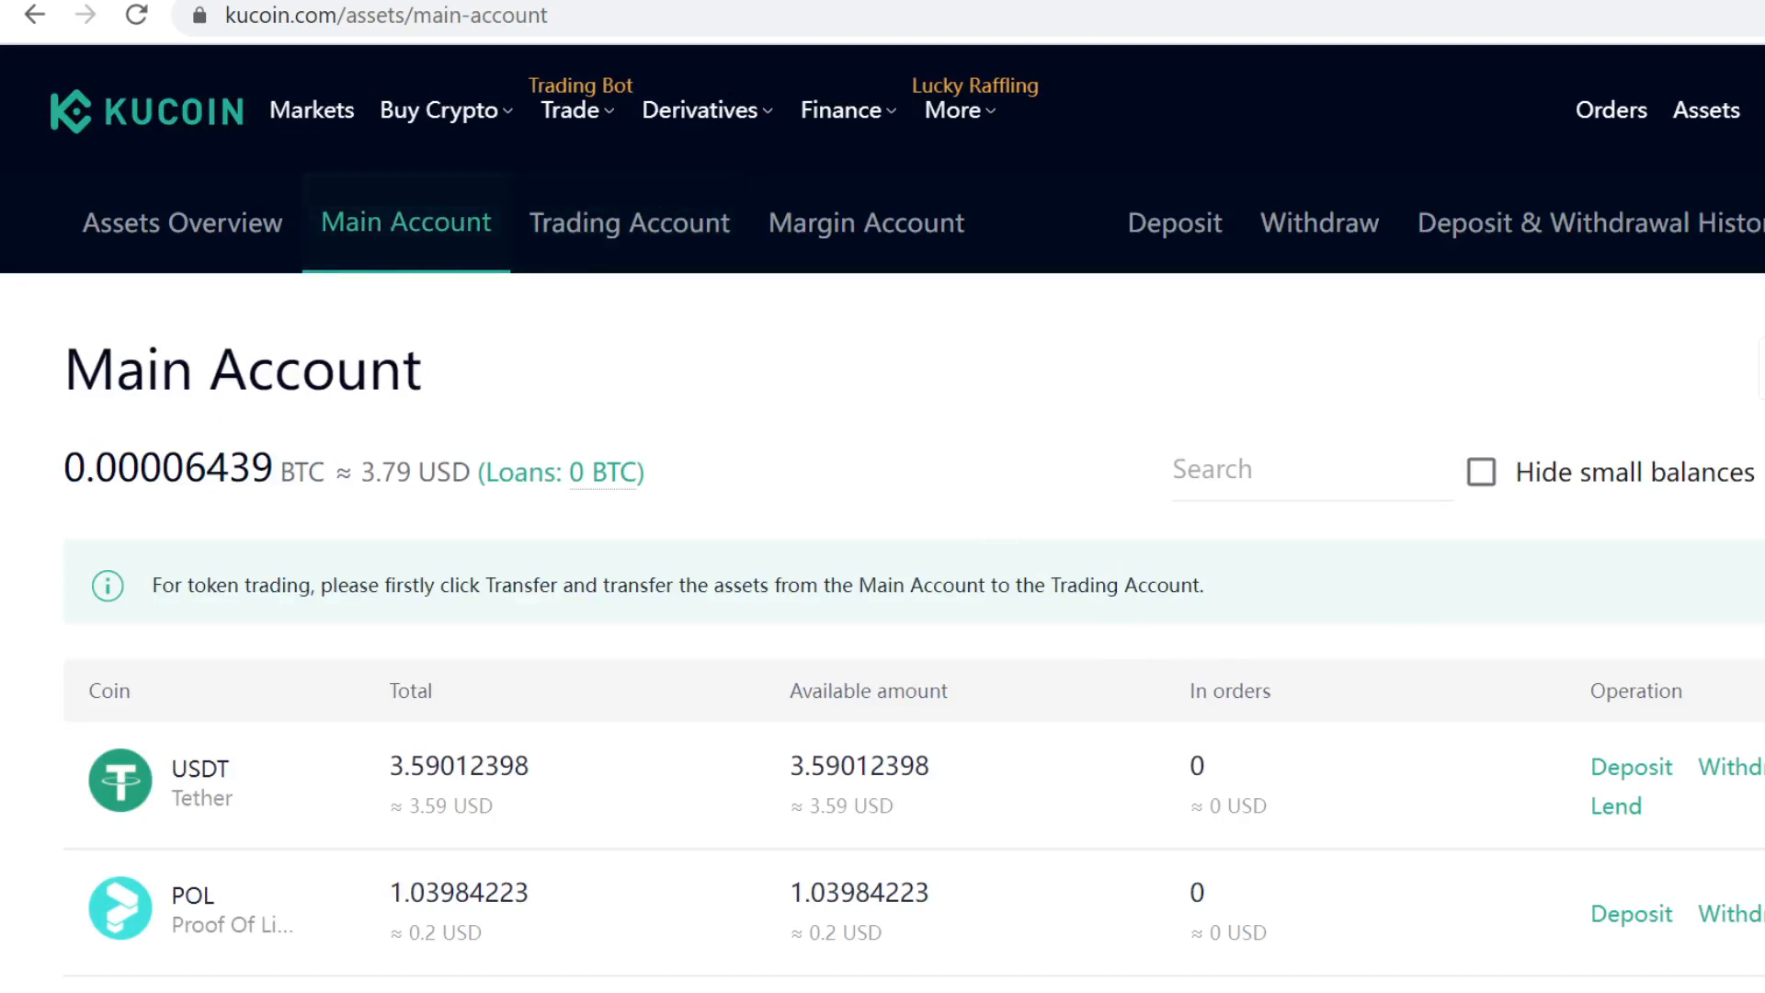
pyautogui.moveTo(1674, 791)
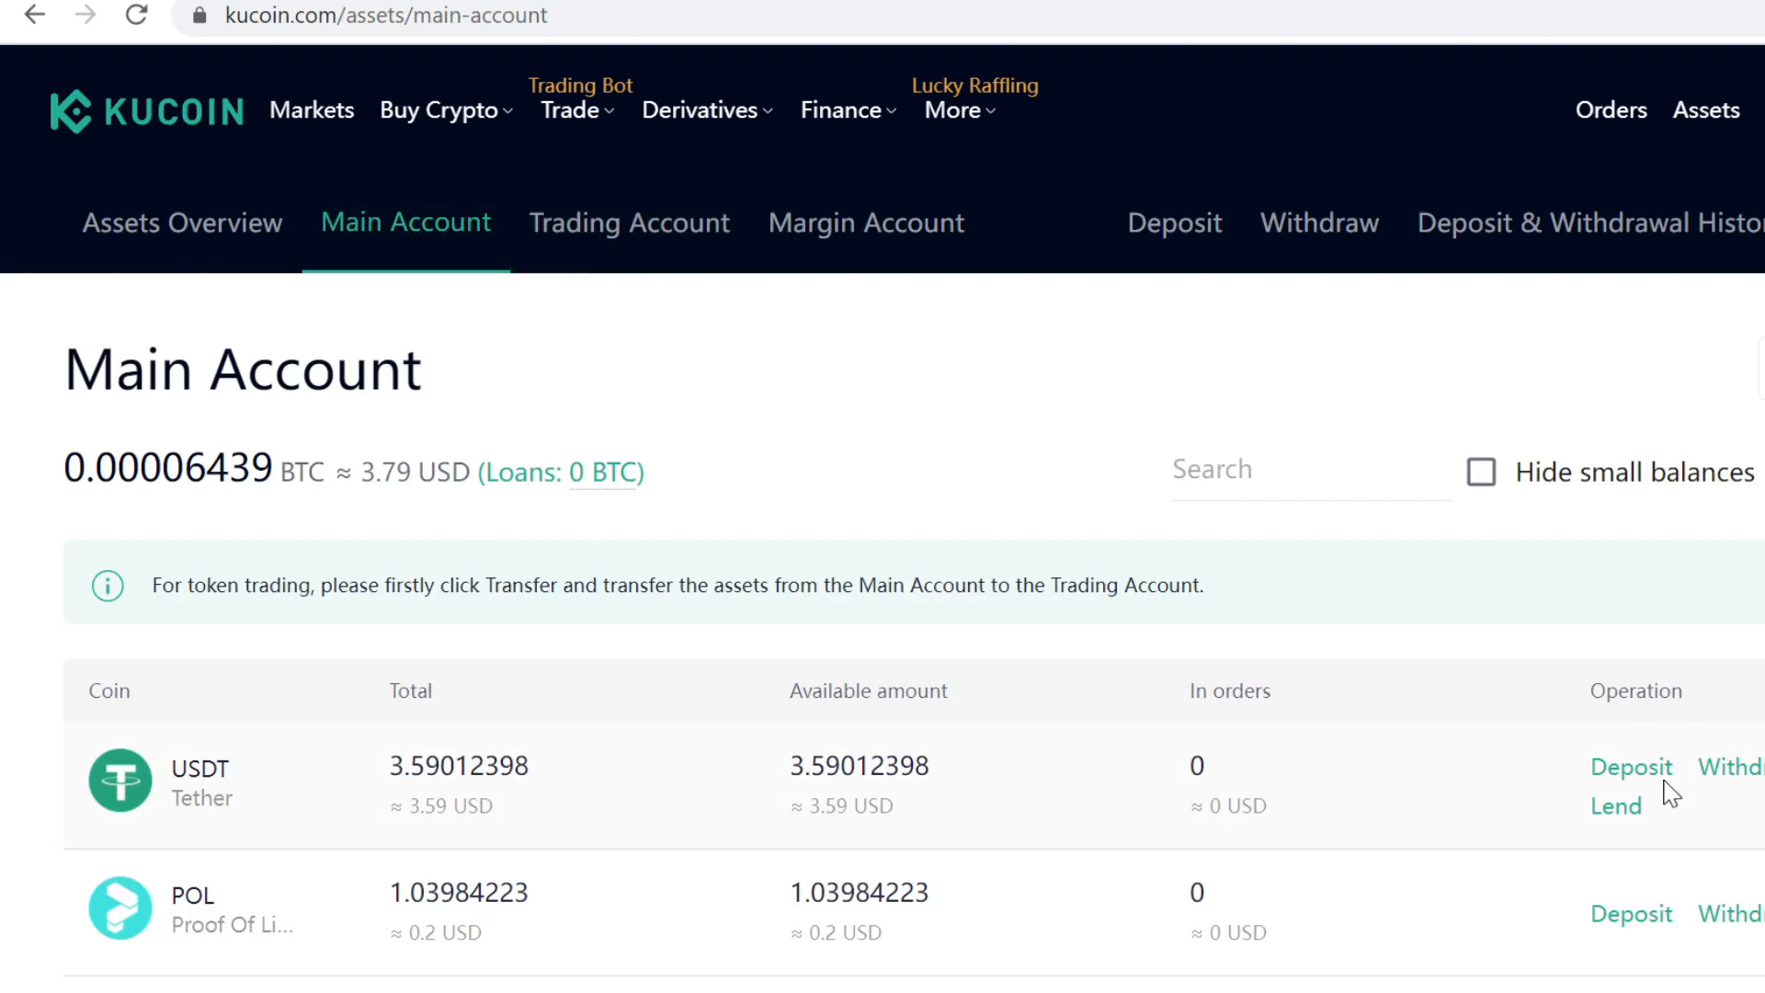
pyautogui.moveTo(1668, 808)
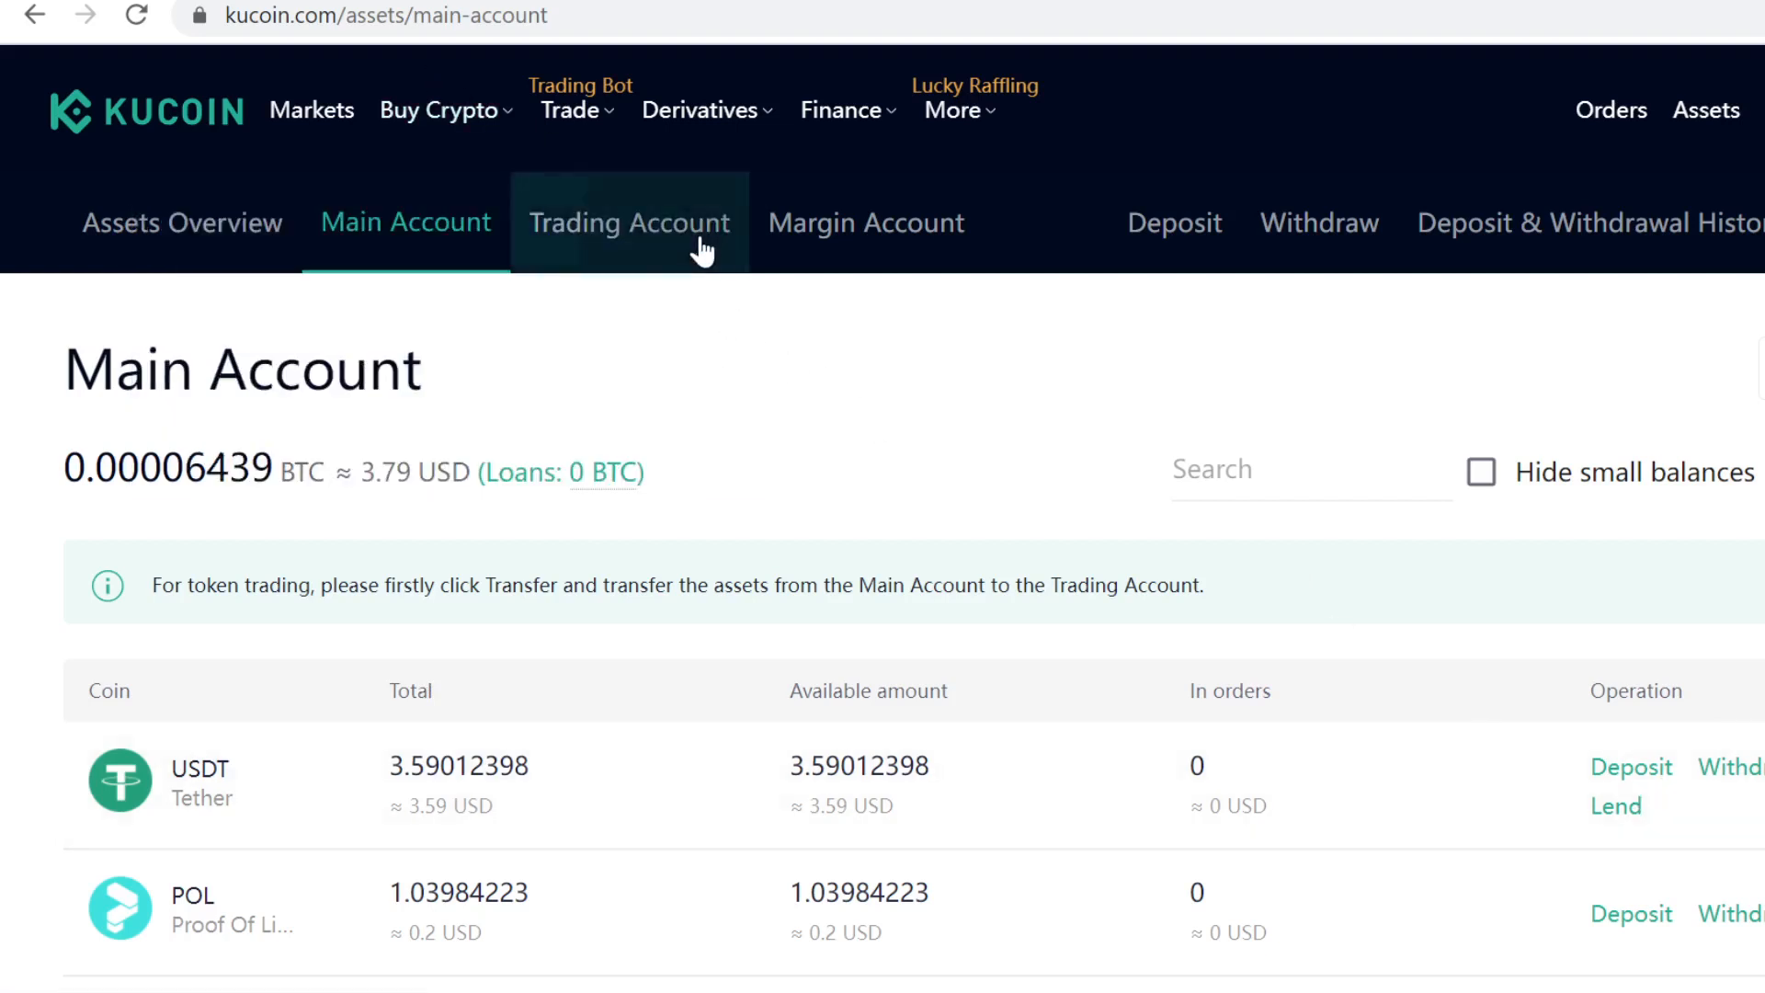
pyautogui.click(628, 222)
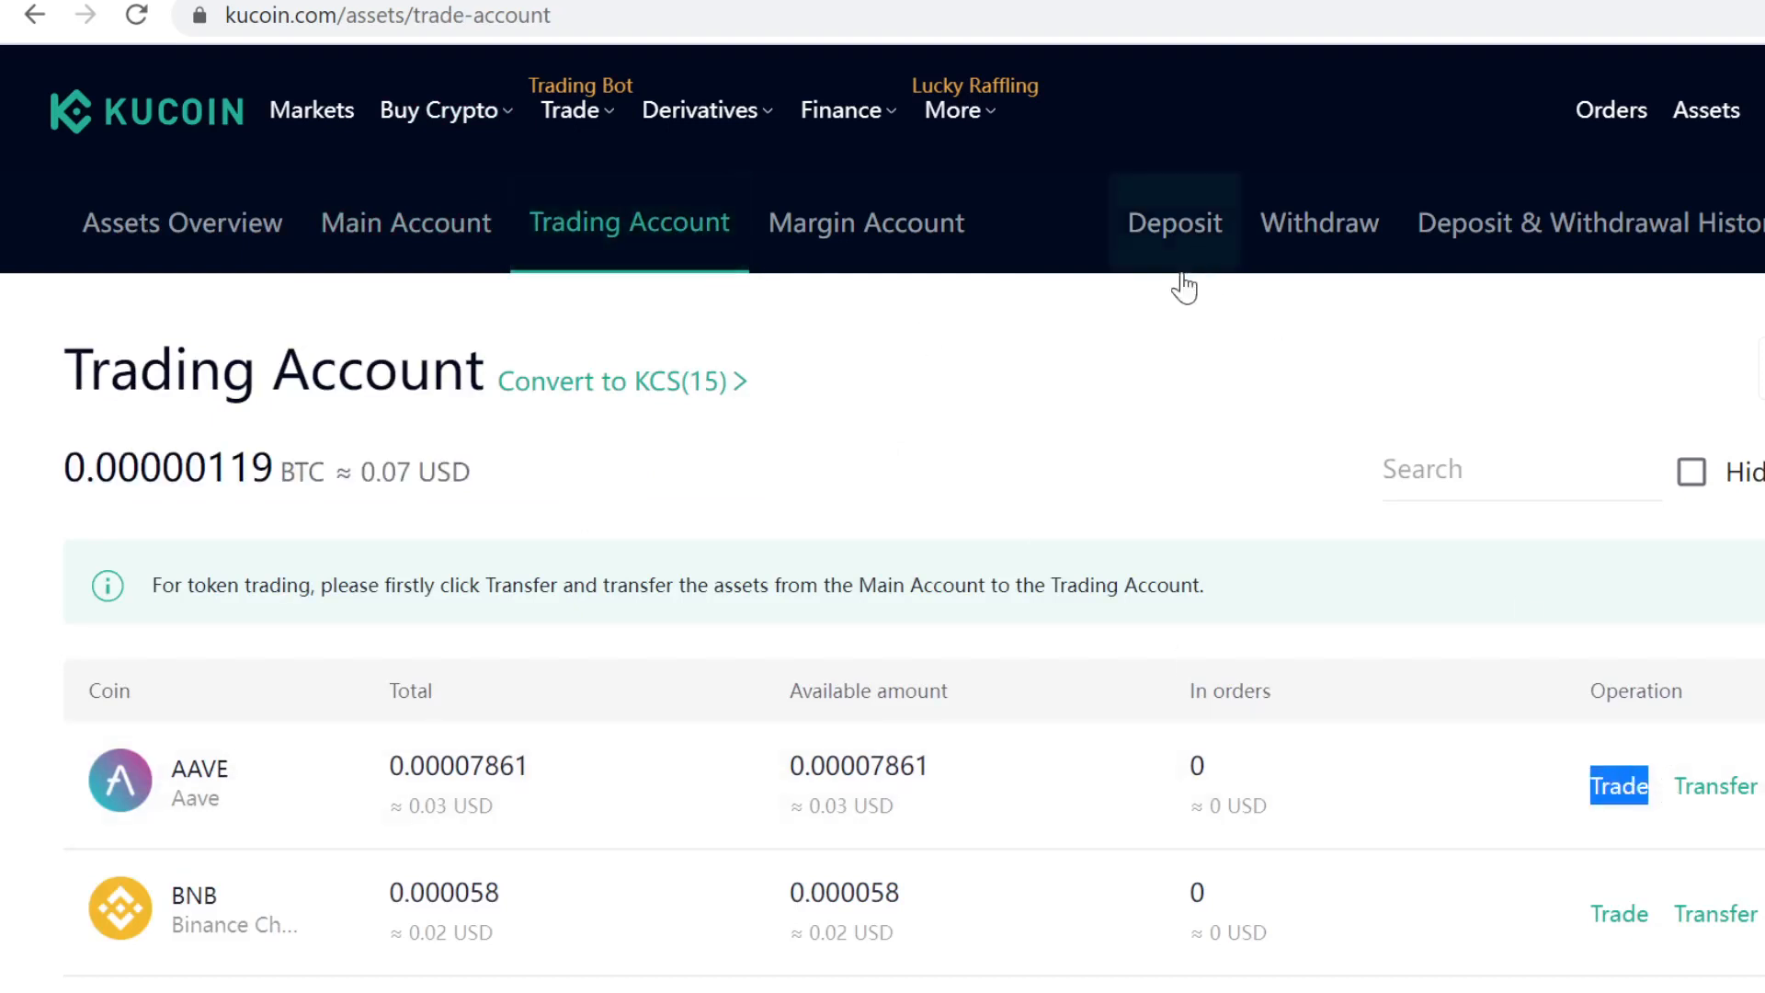
pyautogui.click(406, 222)
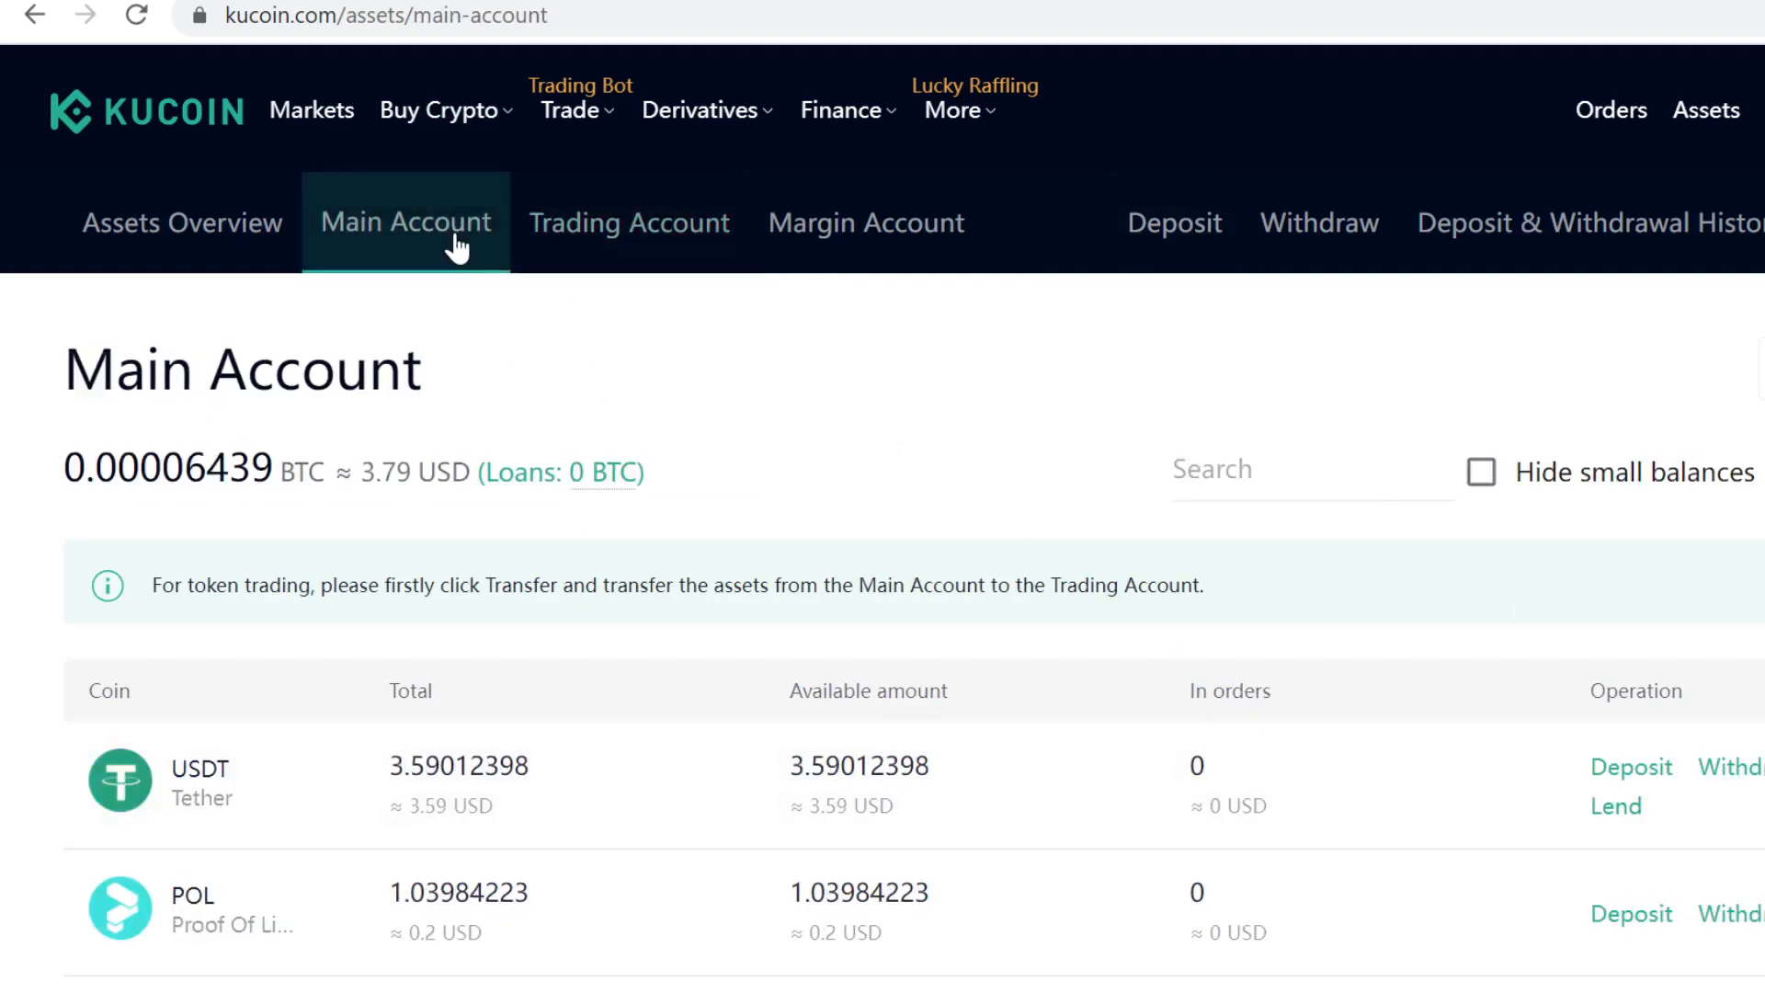
pyautogui.moveTo(543, 343)
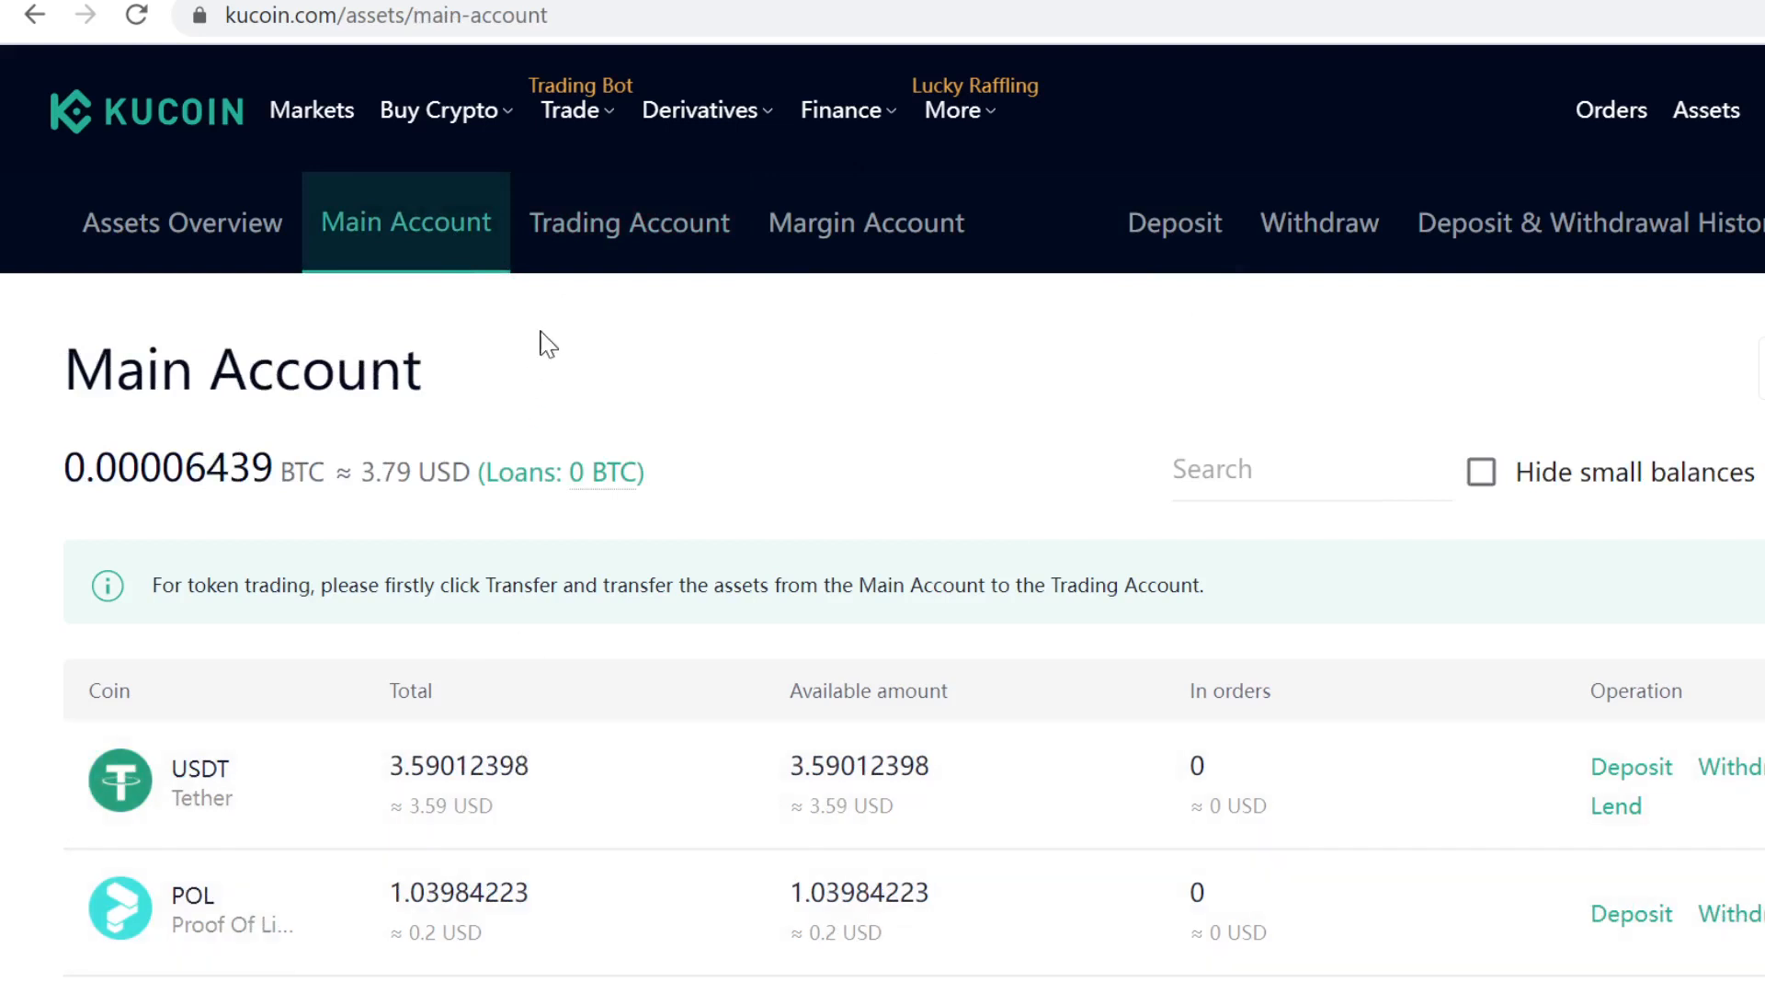
pyautogui.moveTo(628, 221)
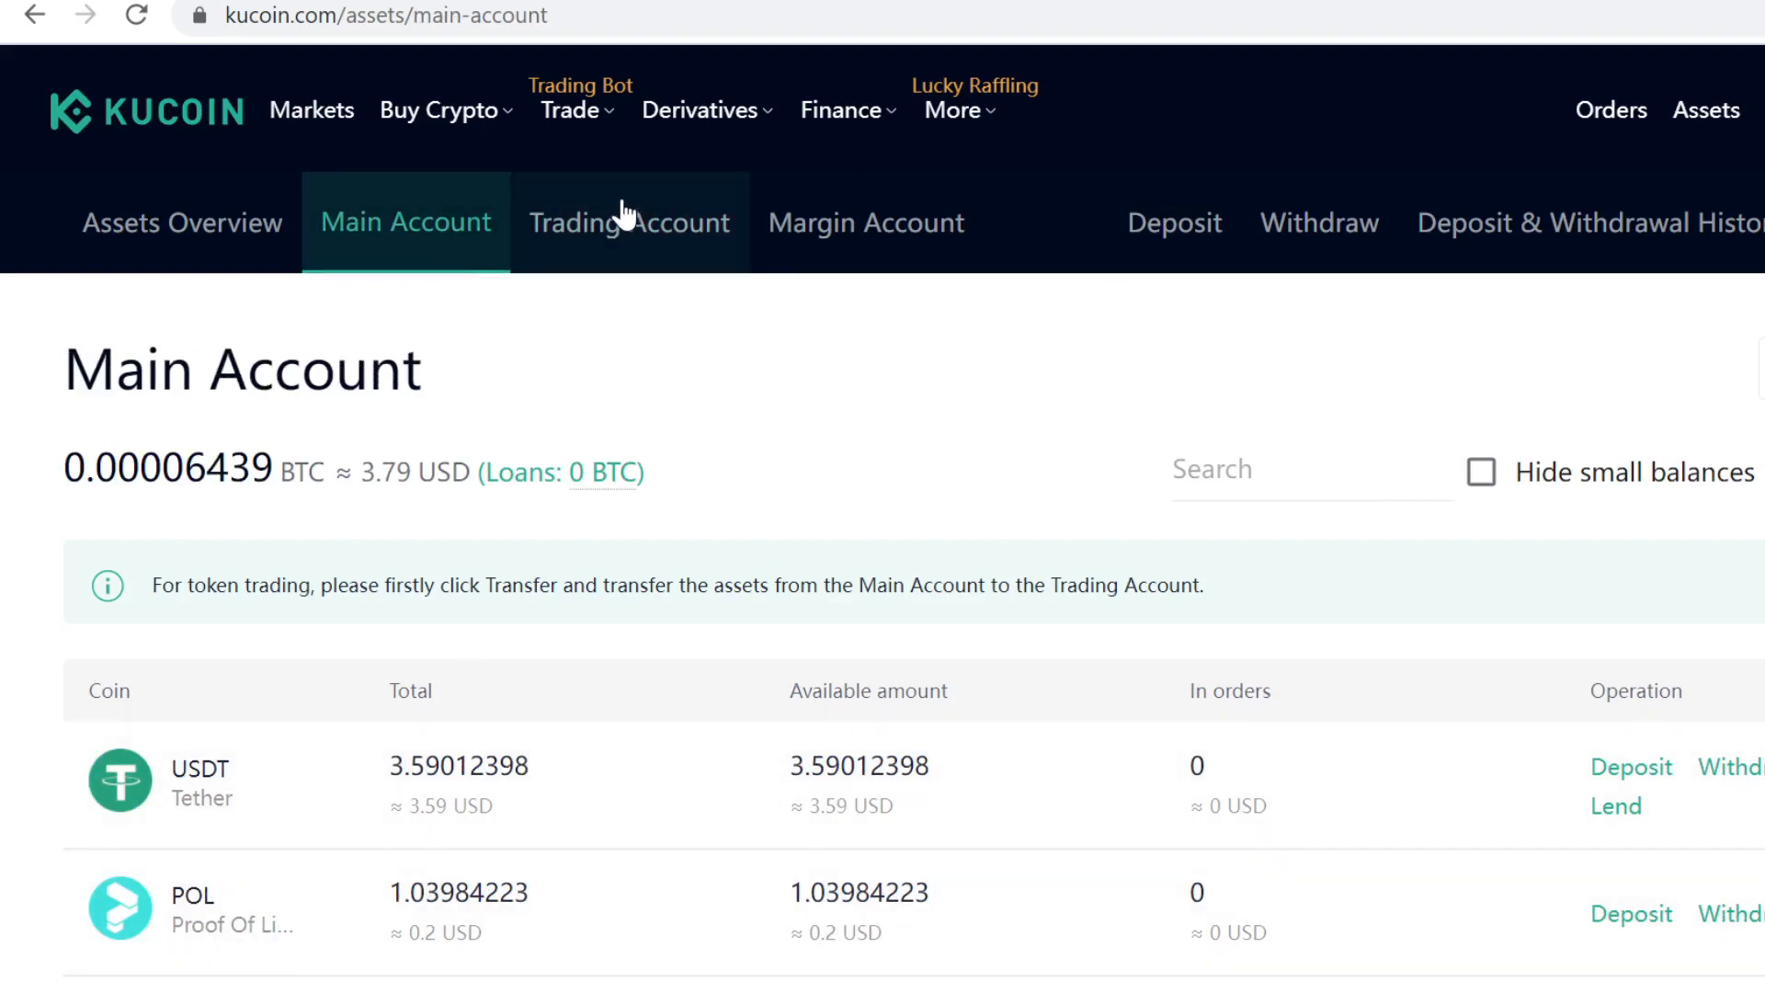
pyautogui.moveTo(1639, 748)
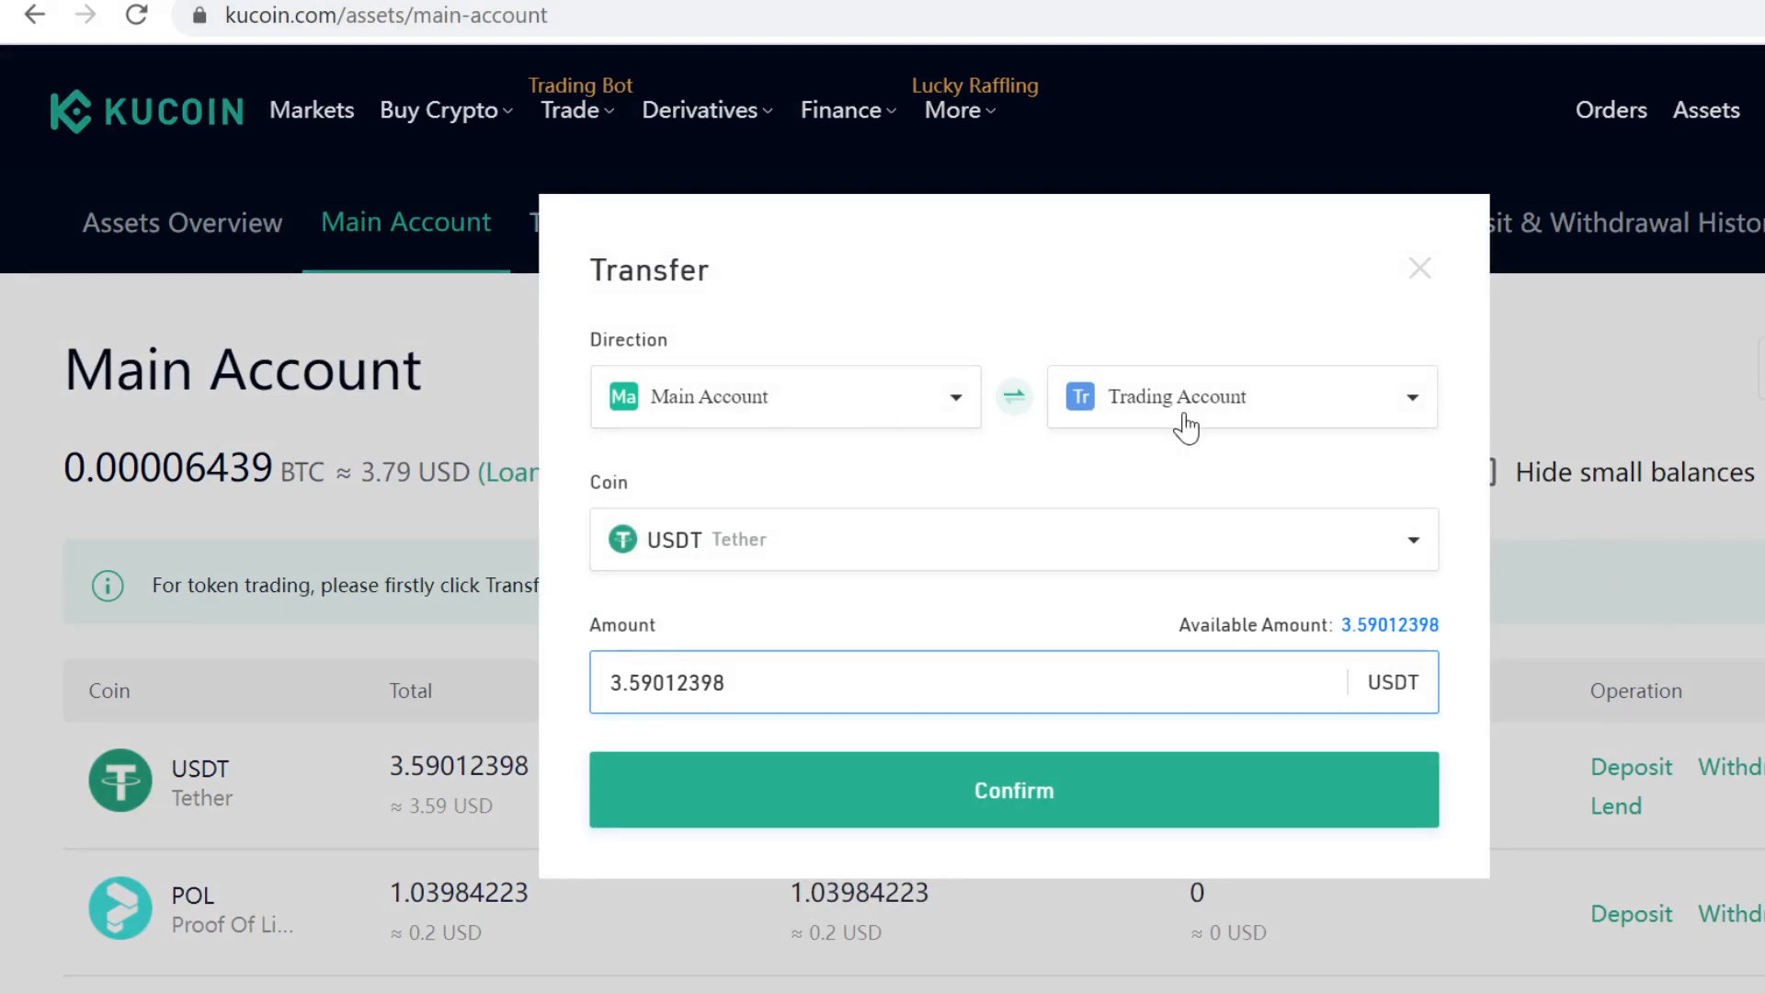
# Step: Confirm moving 3.59012398 USDT into the Trading Account and view its balances
pyautogui.click(1011, 788)
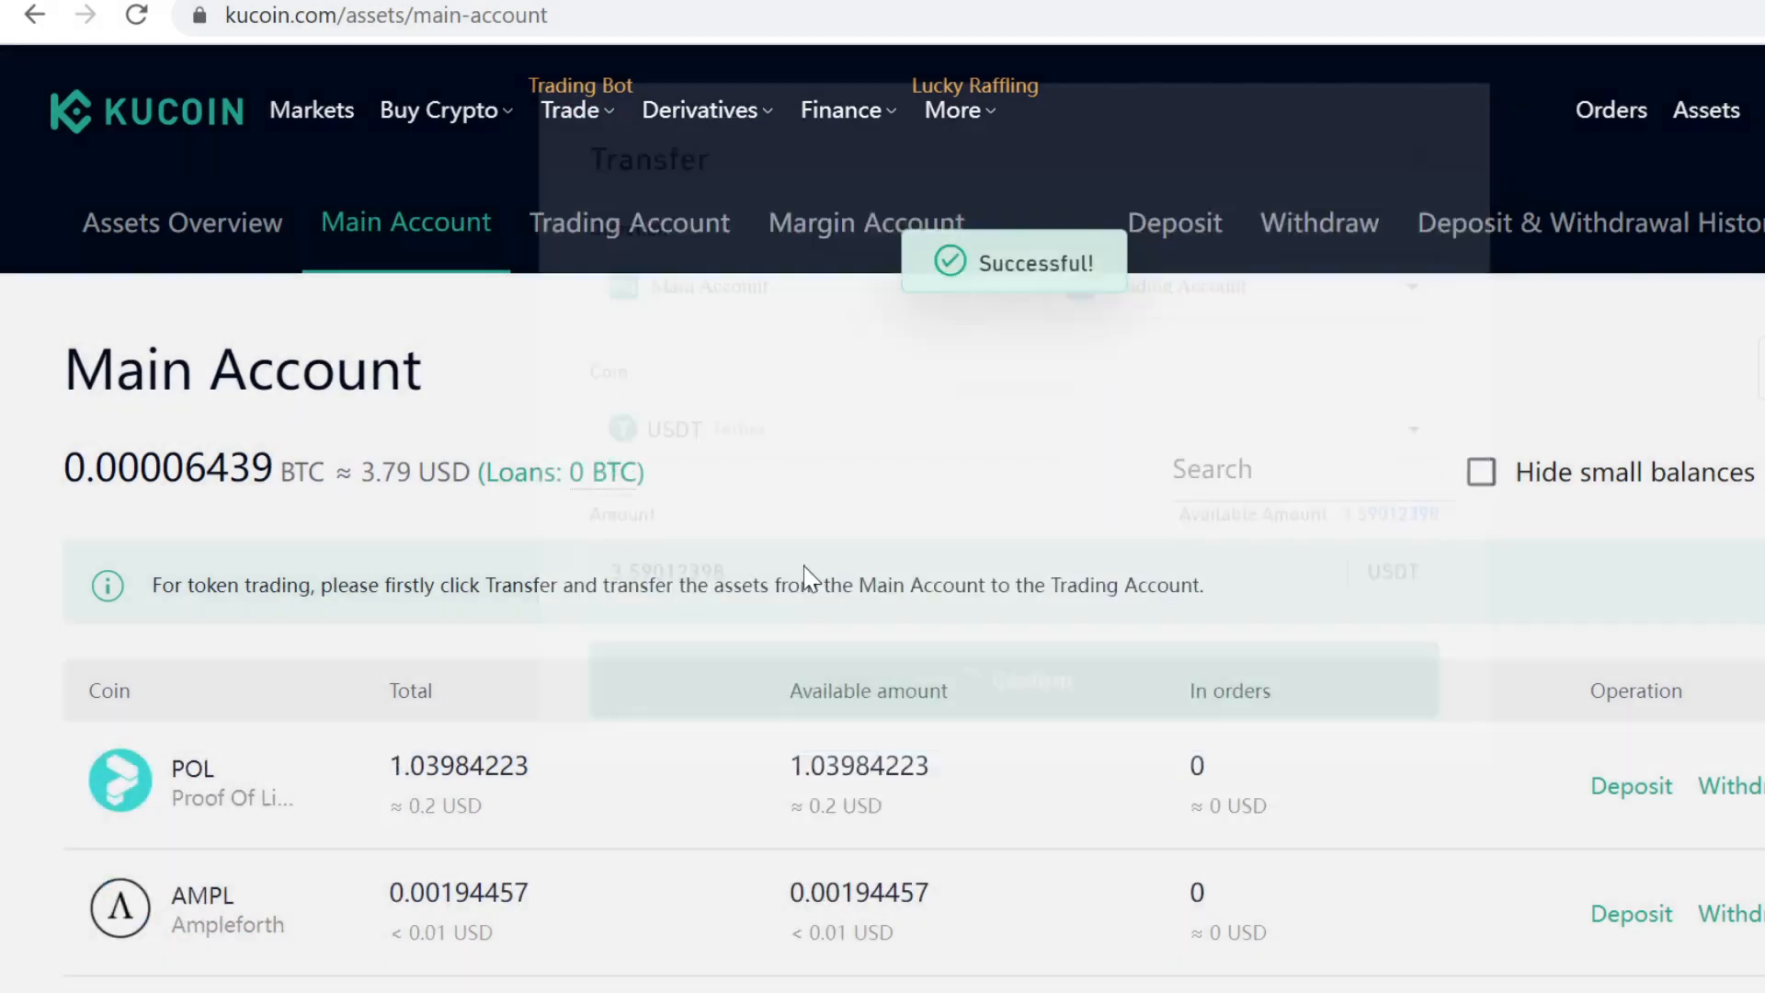
pyautogui.click(629, 221)
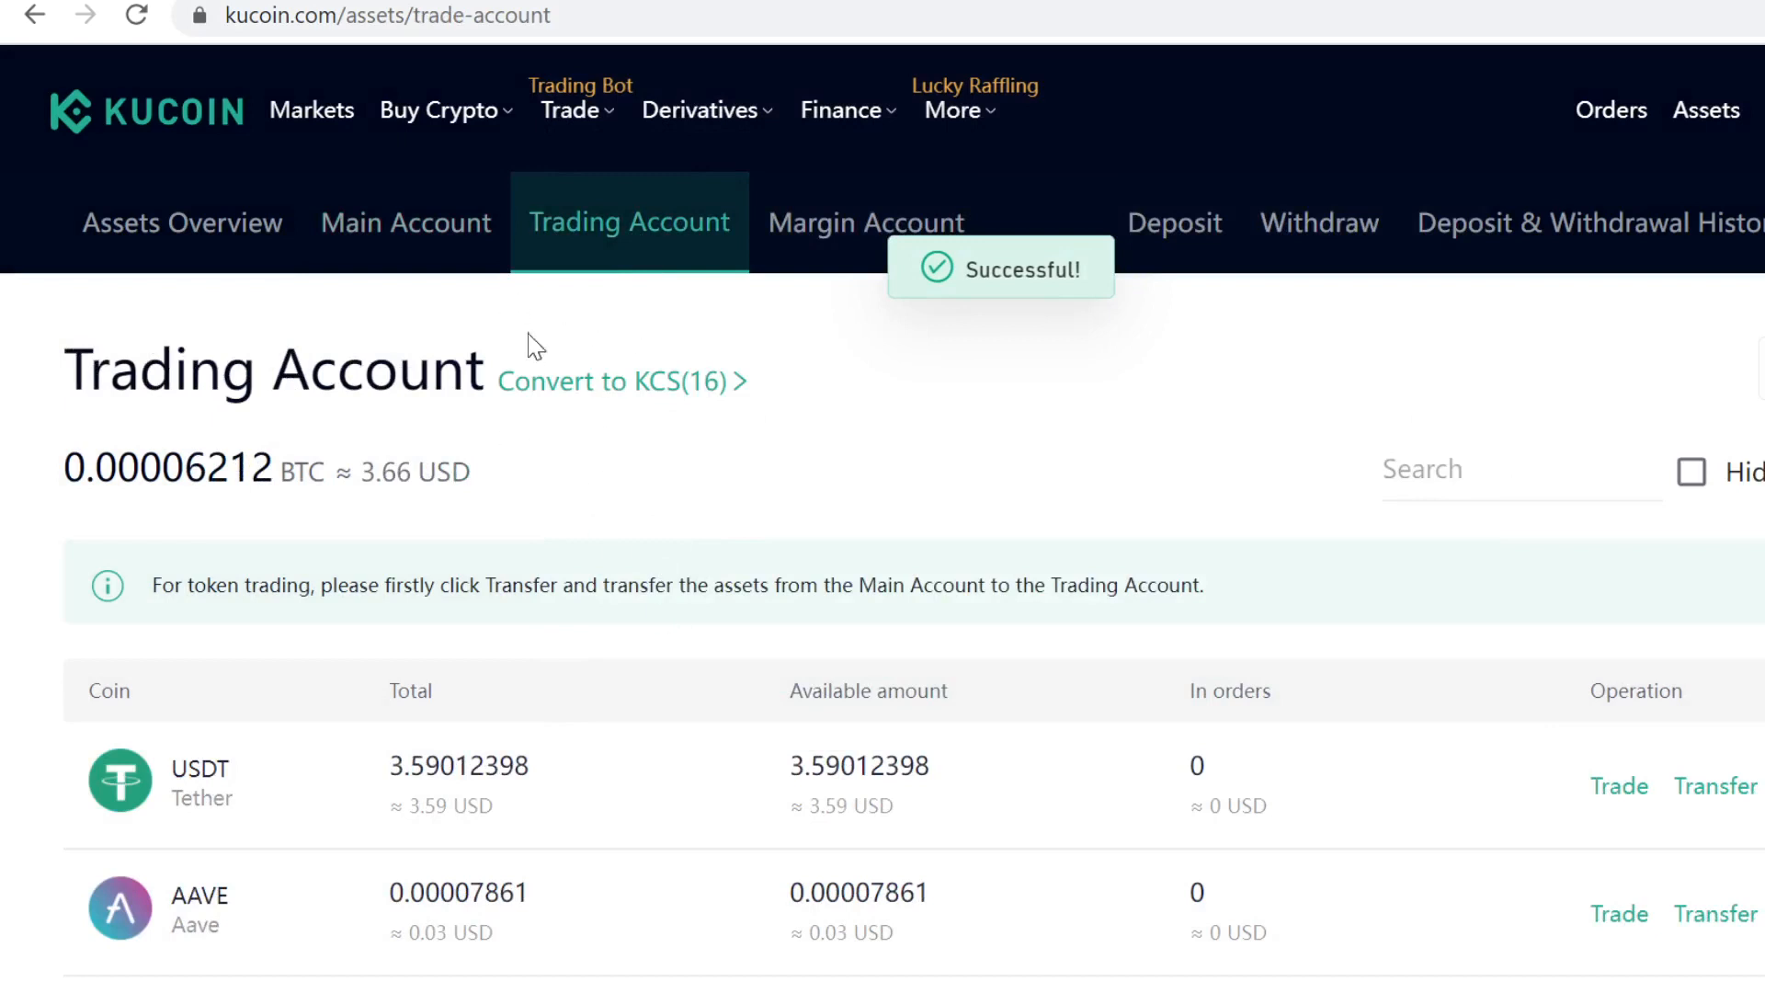
pyautogui.moveTo(585, 388)
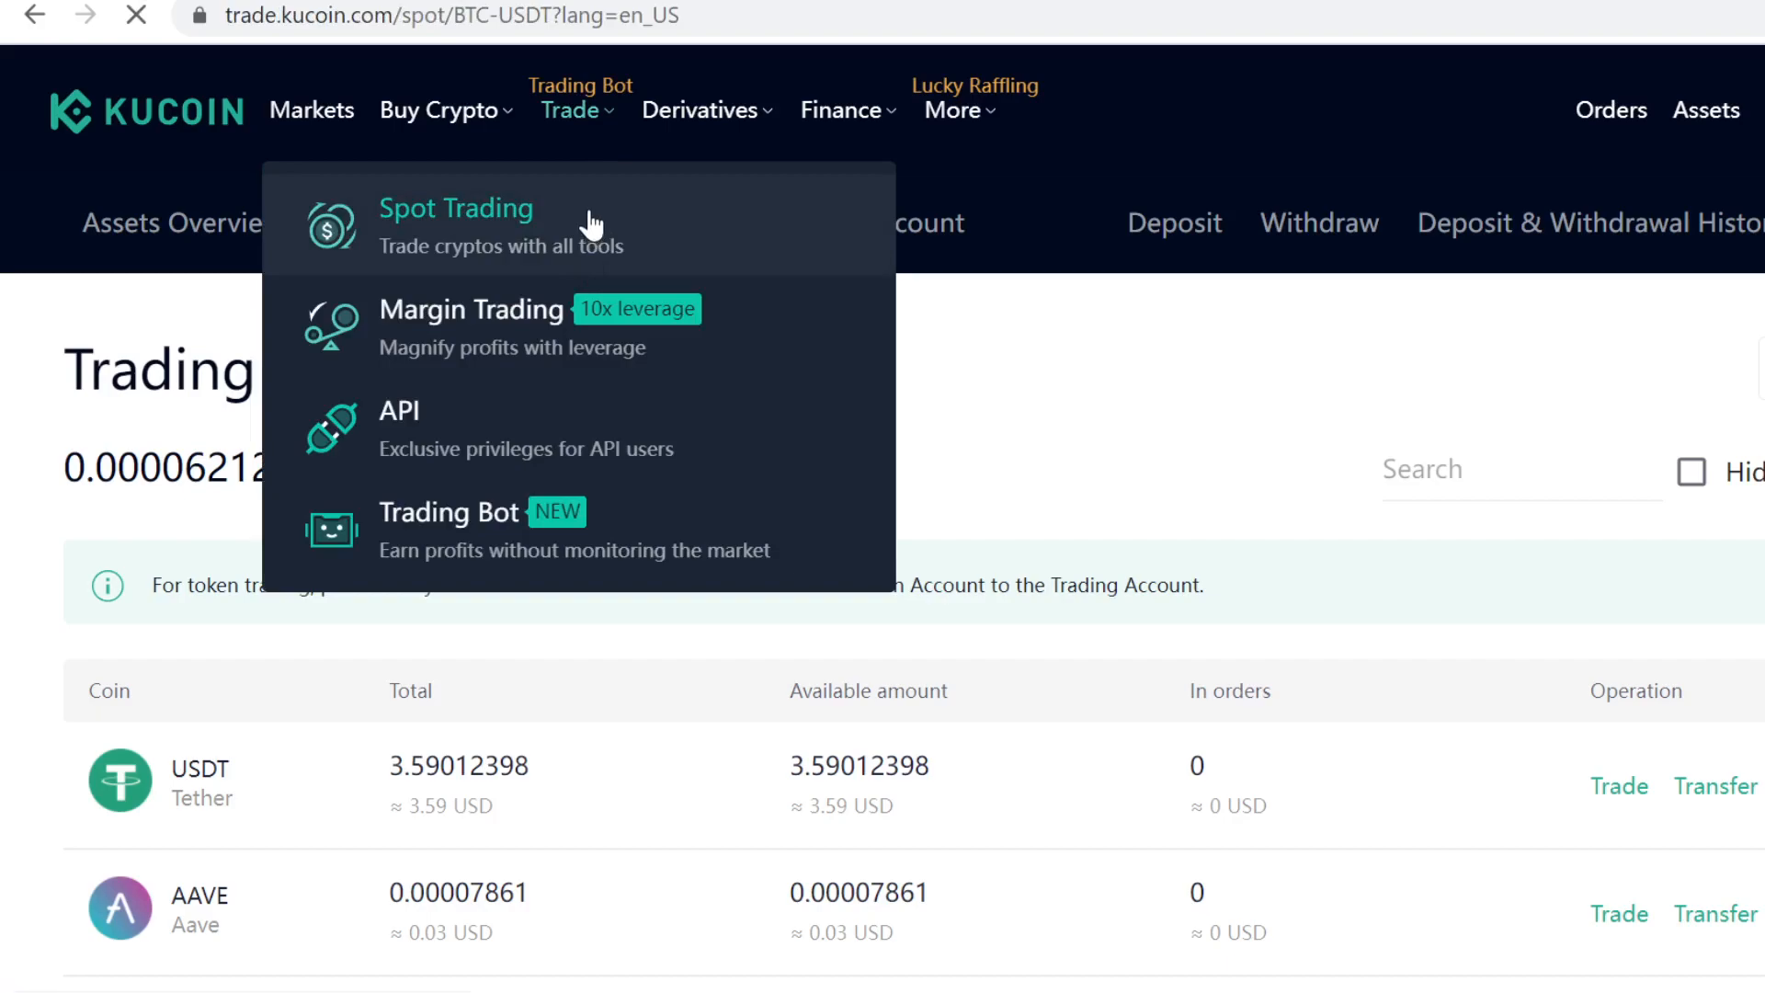
# Step: Open Spot Trading, search 'YDX' and select the DYDX/USDT market
pyautogui.click(456, 208)
pyautogui.write('D')
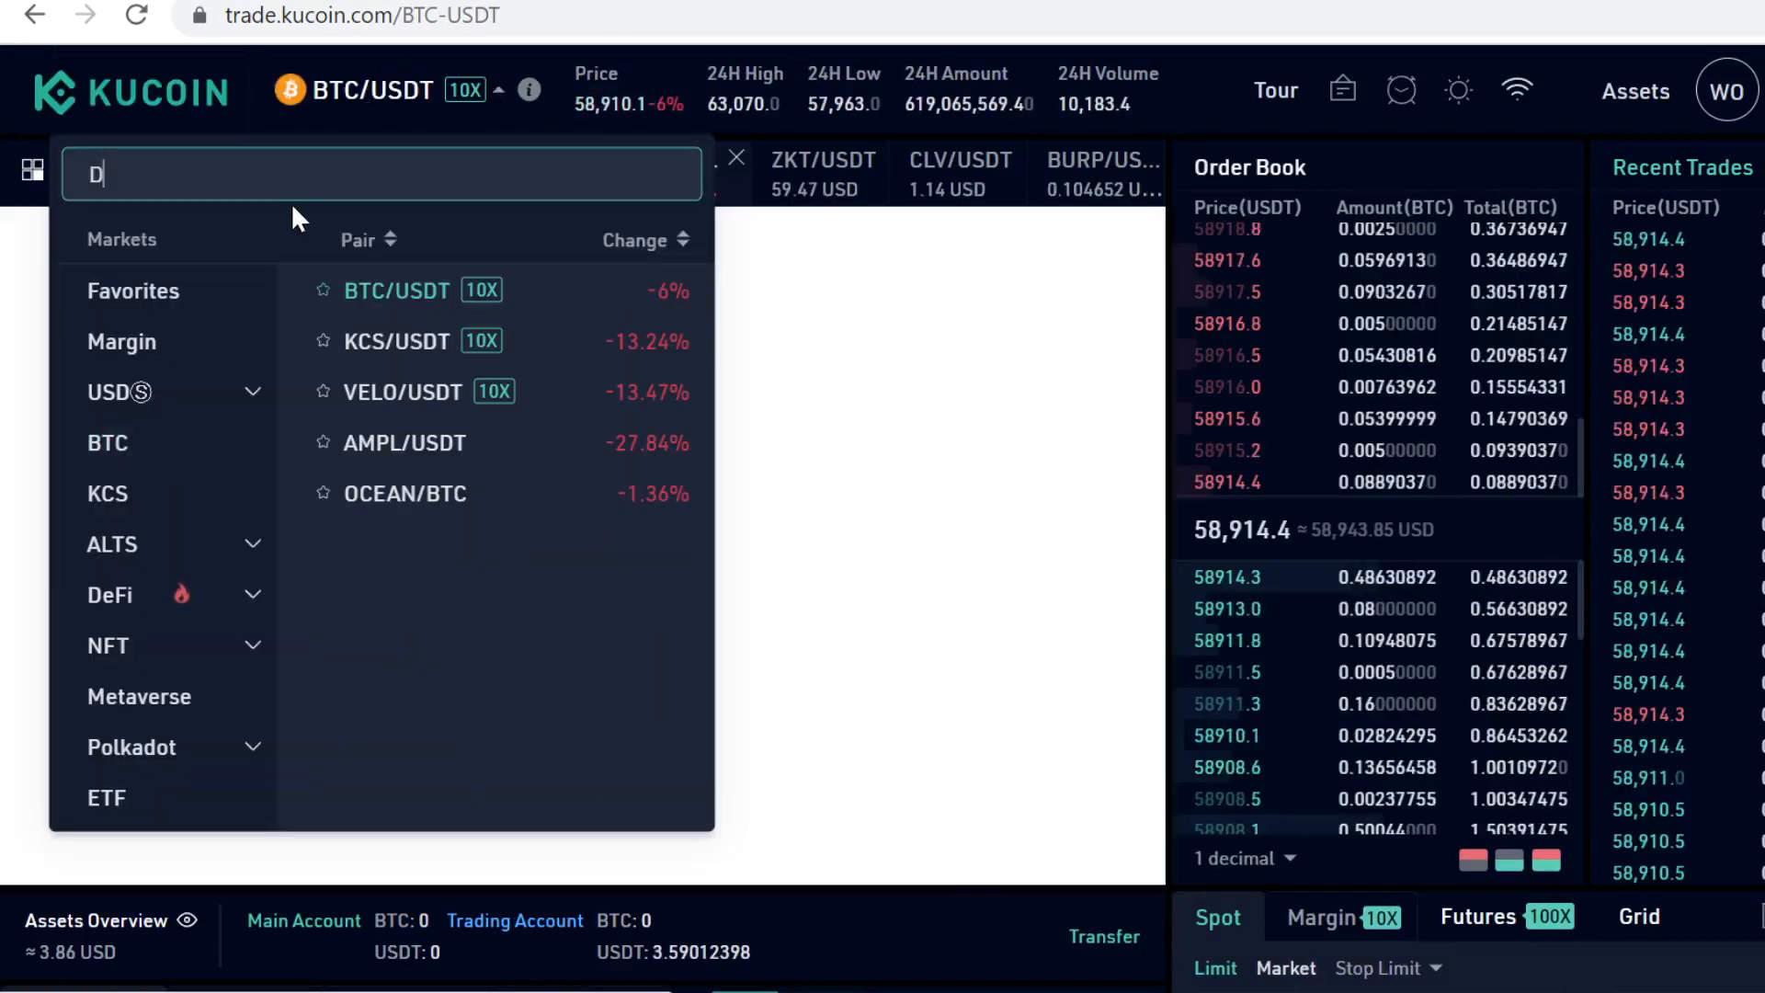
pyautogui.write('YDX')
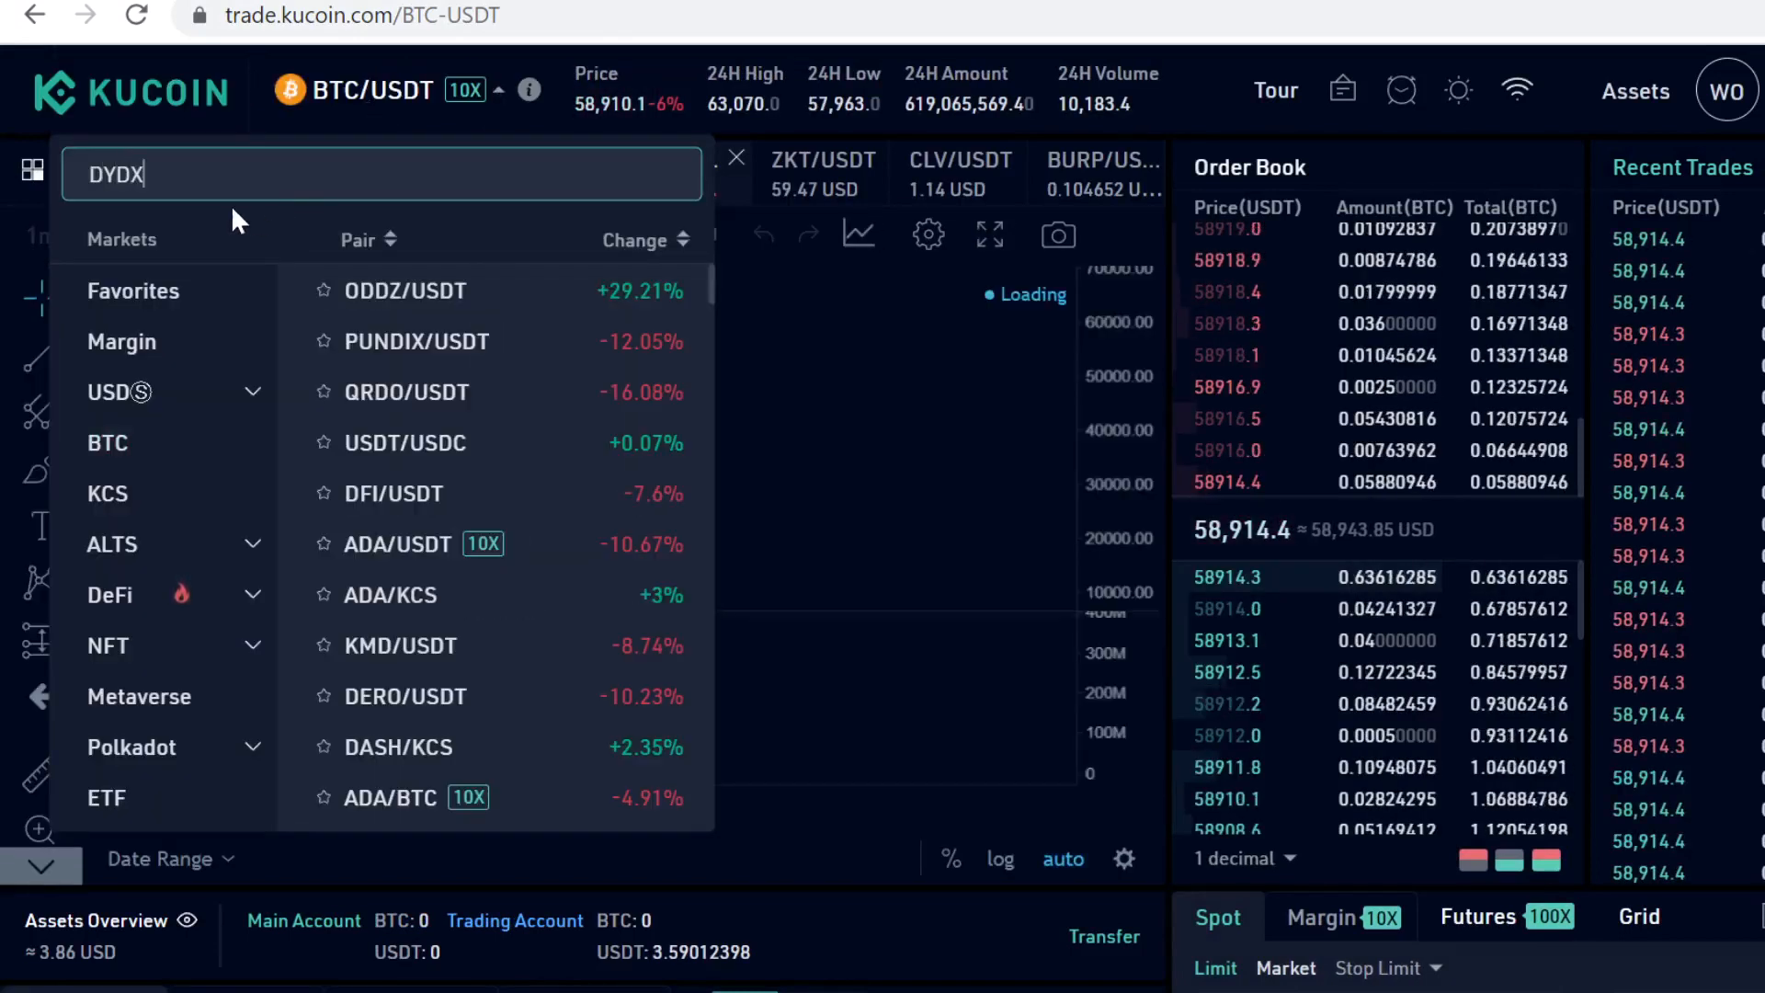
pyautogui.click(401, 290)
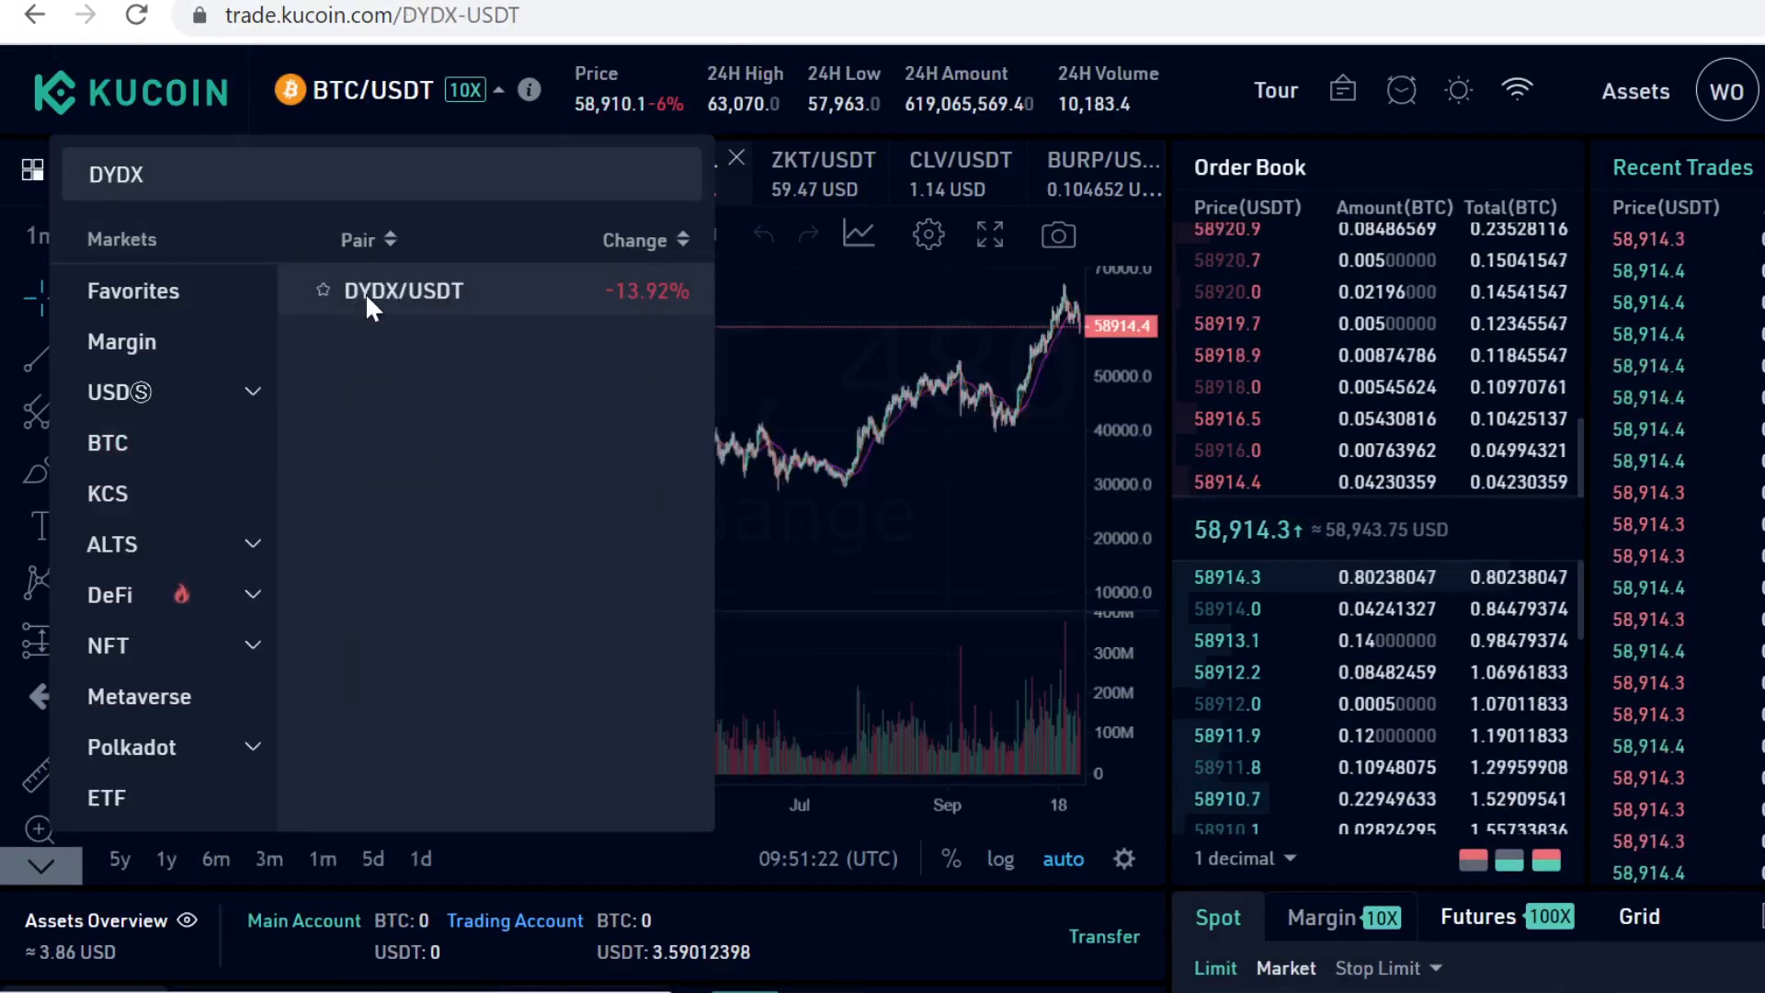
pyautogui.click(401, 290)
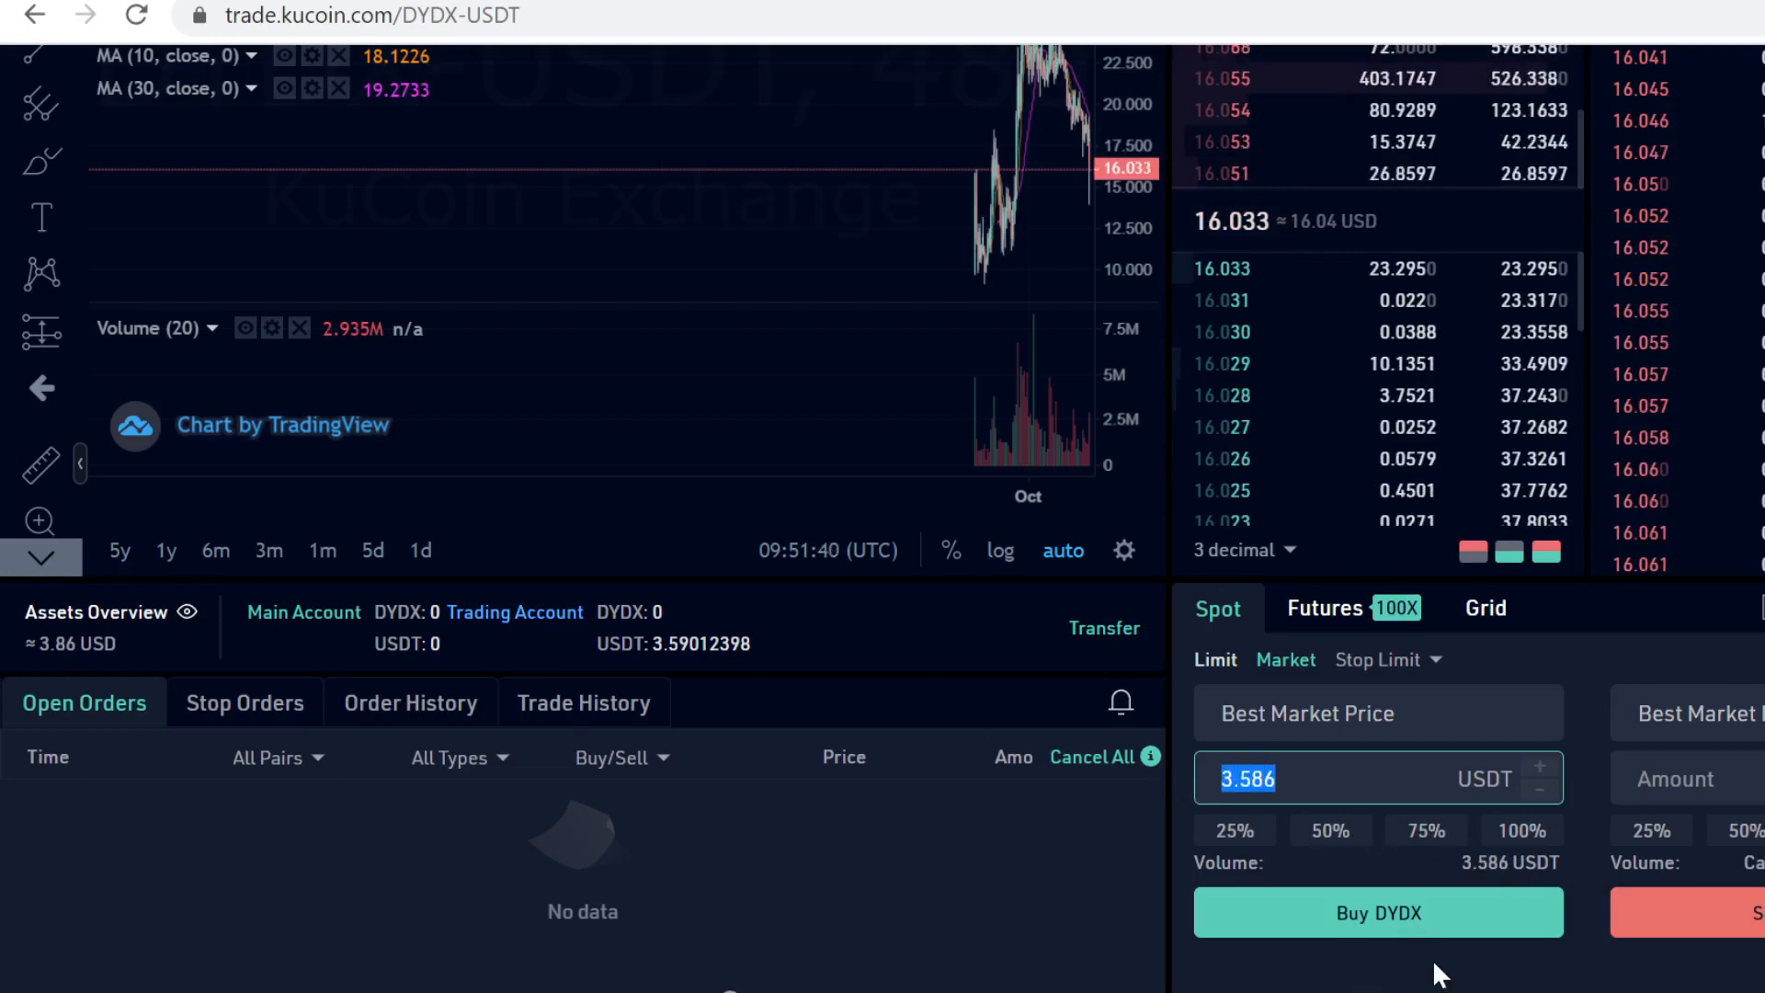
# Step: Place the 3.586 USDT market buy for DYDX and scroll to check the page
pyautogui.click(1636, 91)
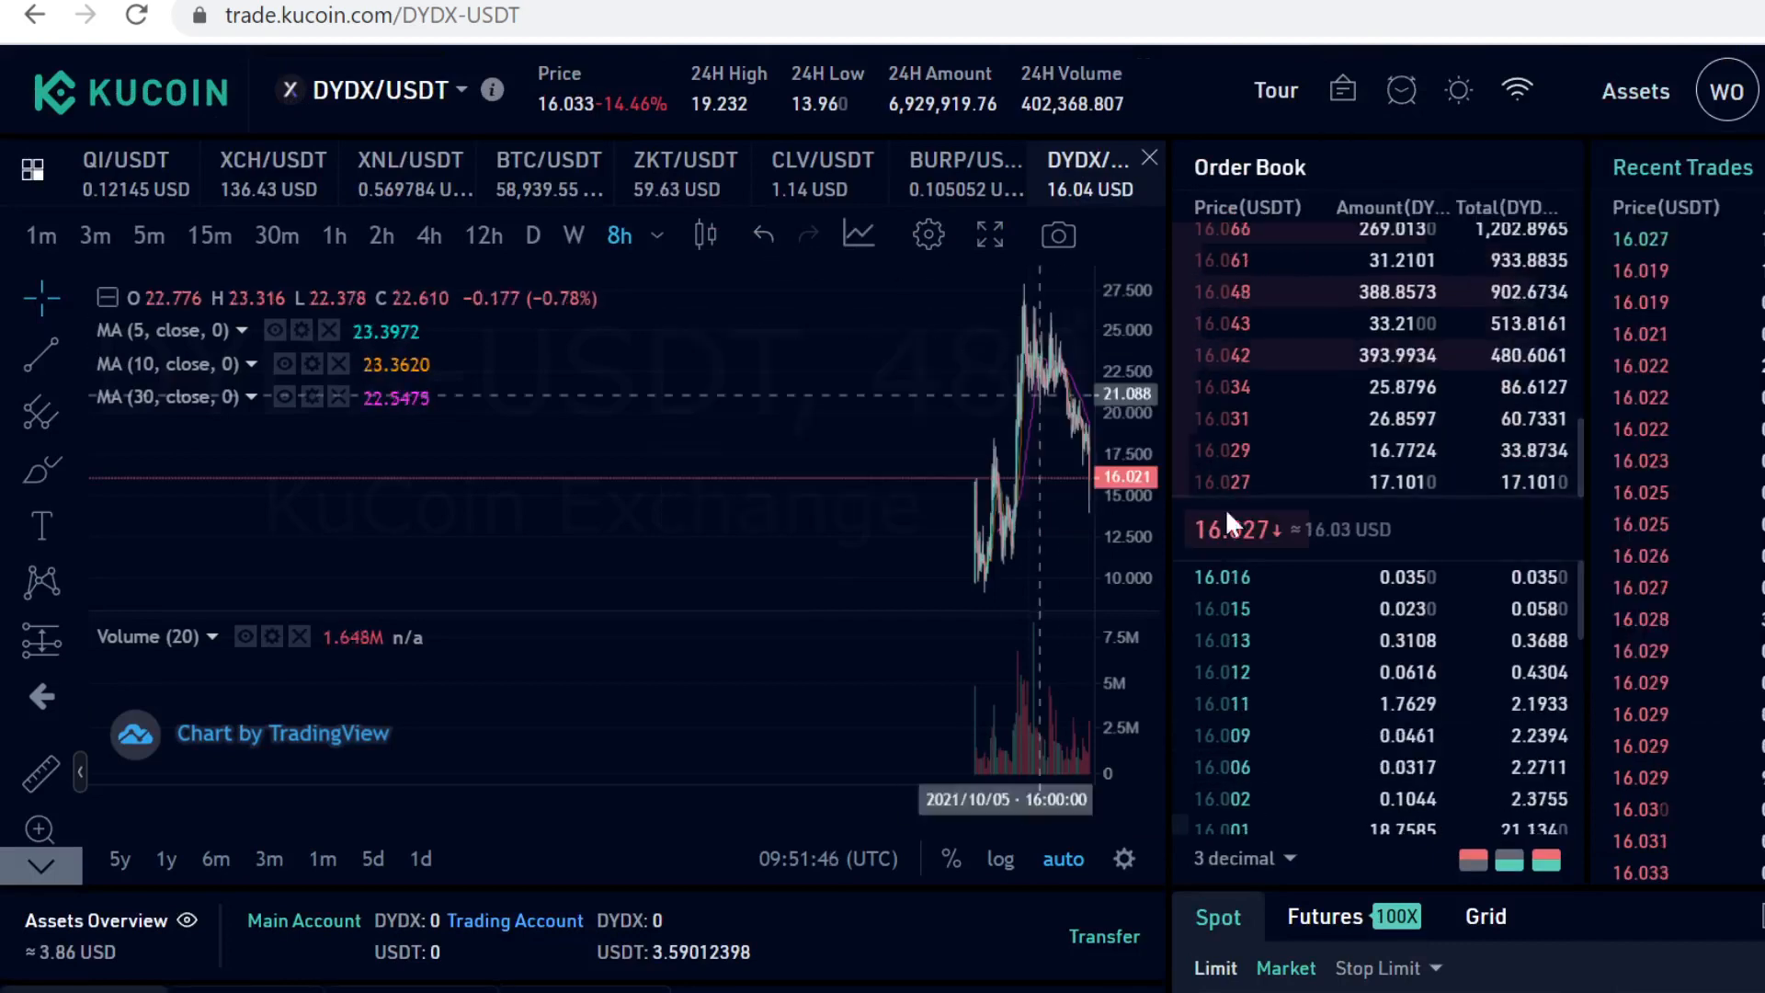
pyautogui.scroll(-3)
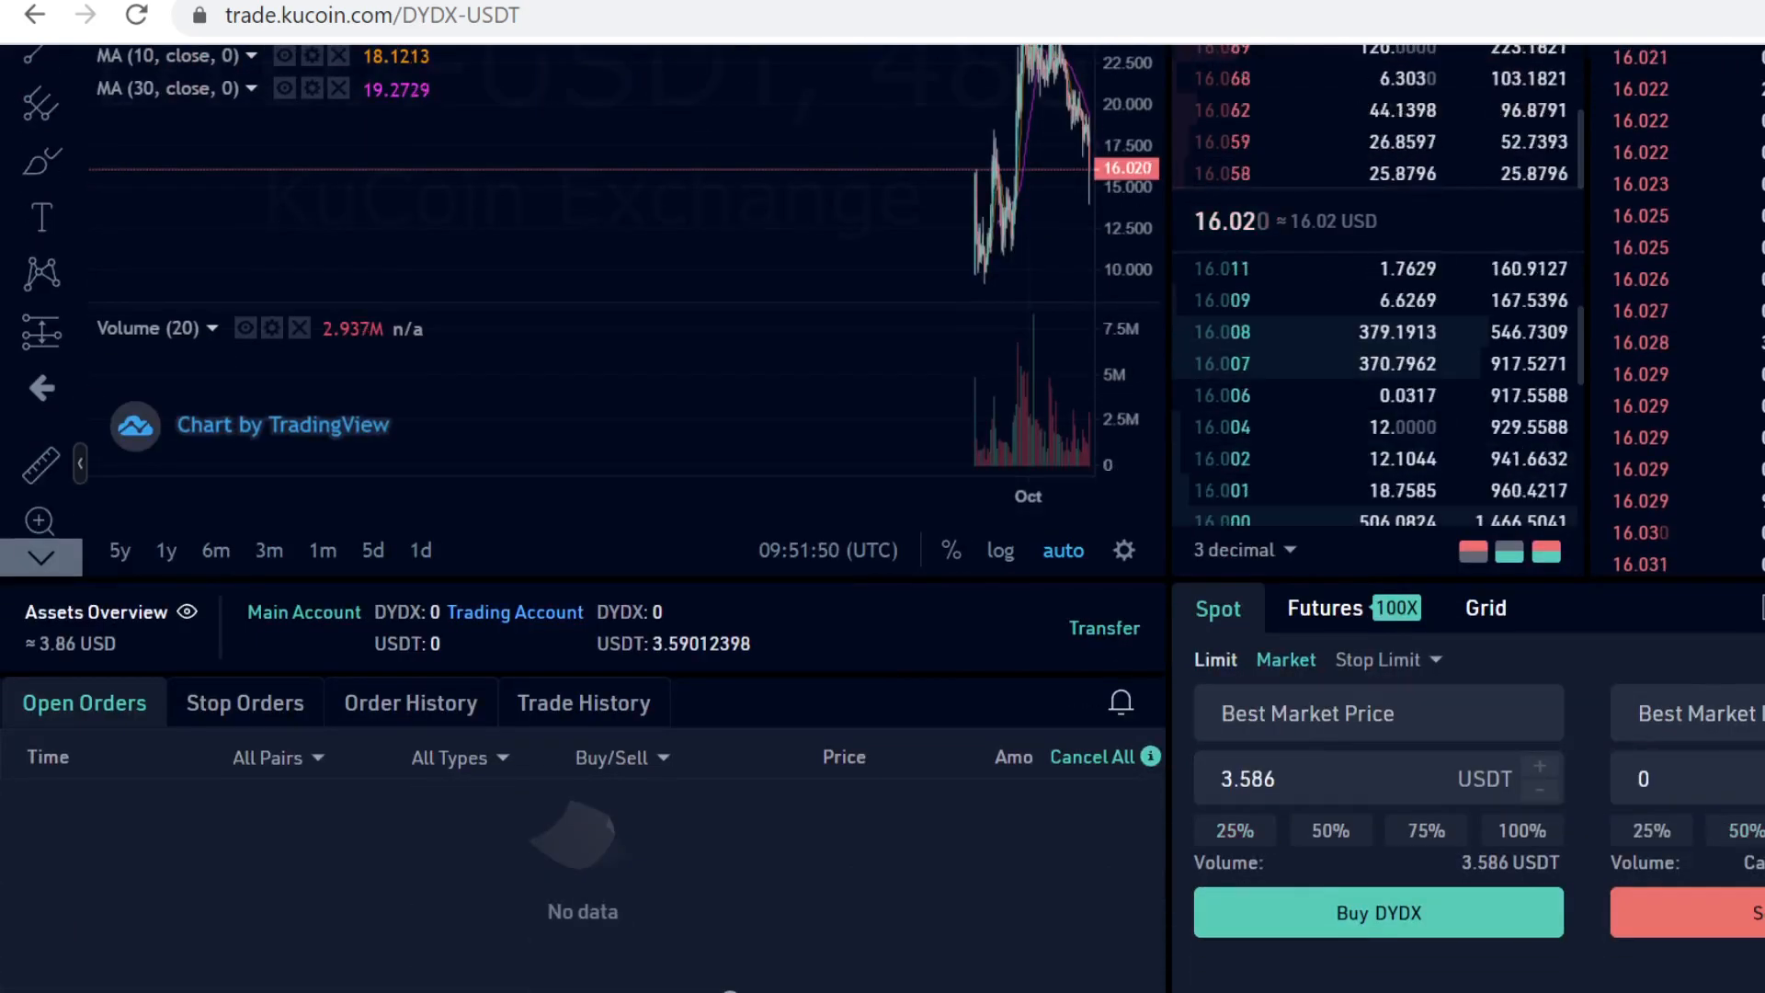
pyautogui.scroll(3)
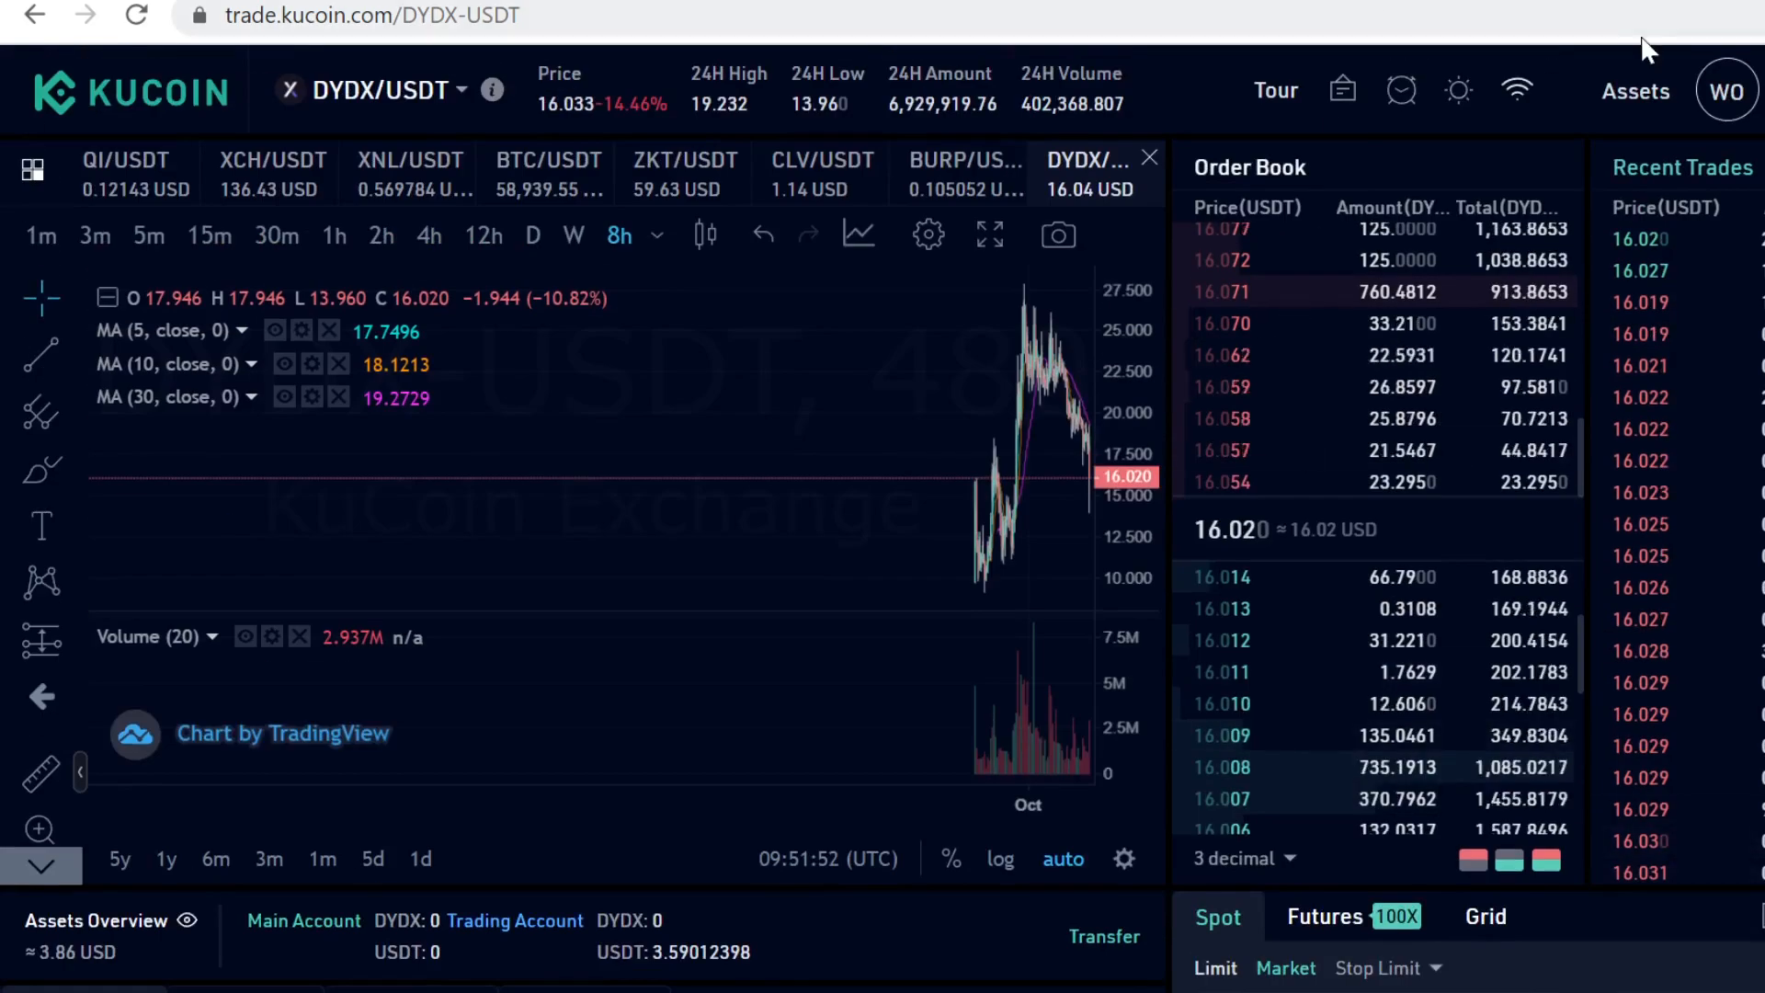
# Step: Transfer 3.59012398 USDT from Trading to Main Account and view Main Account balances
pyautogui.click(1635, 90)
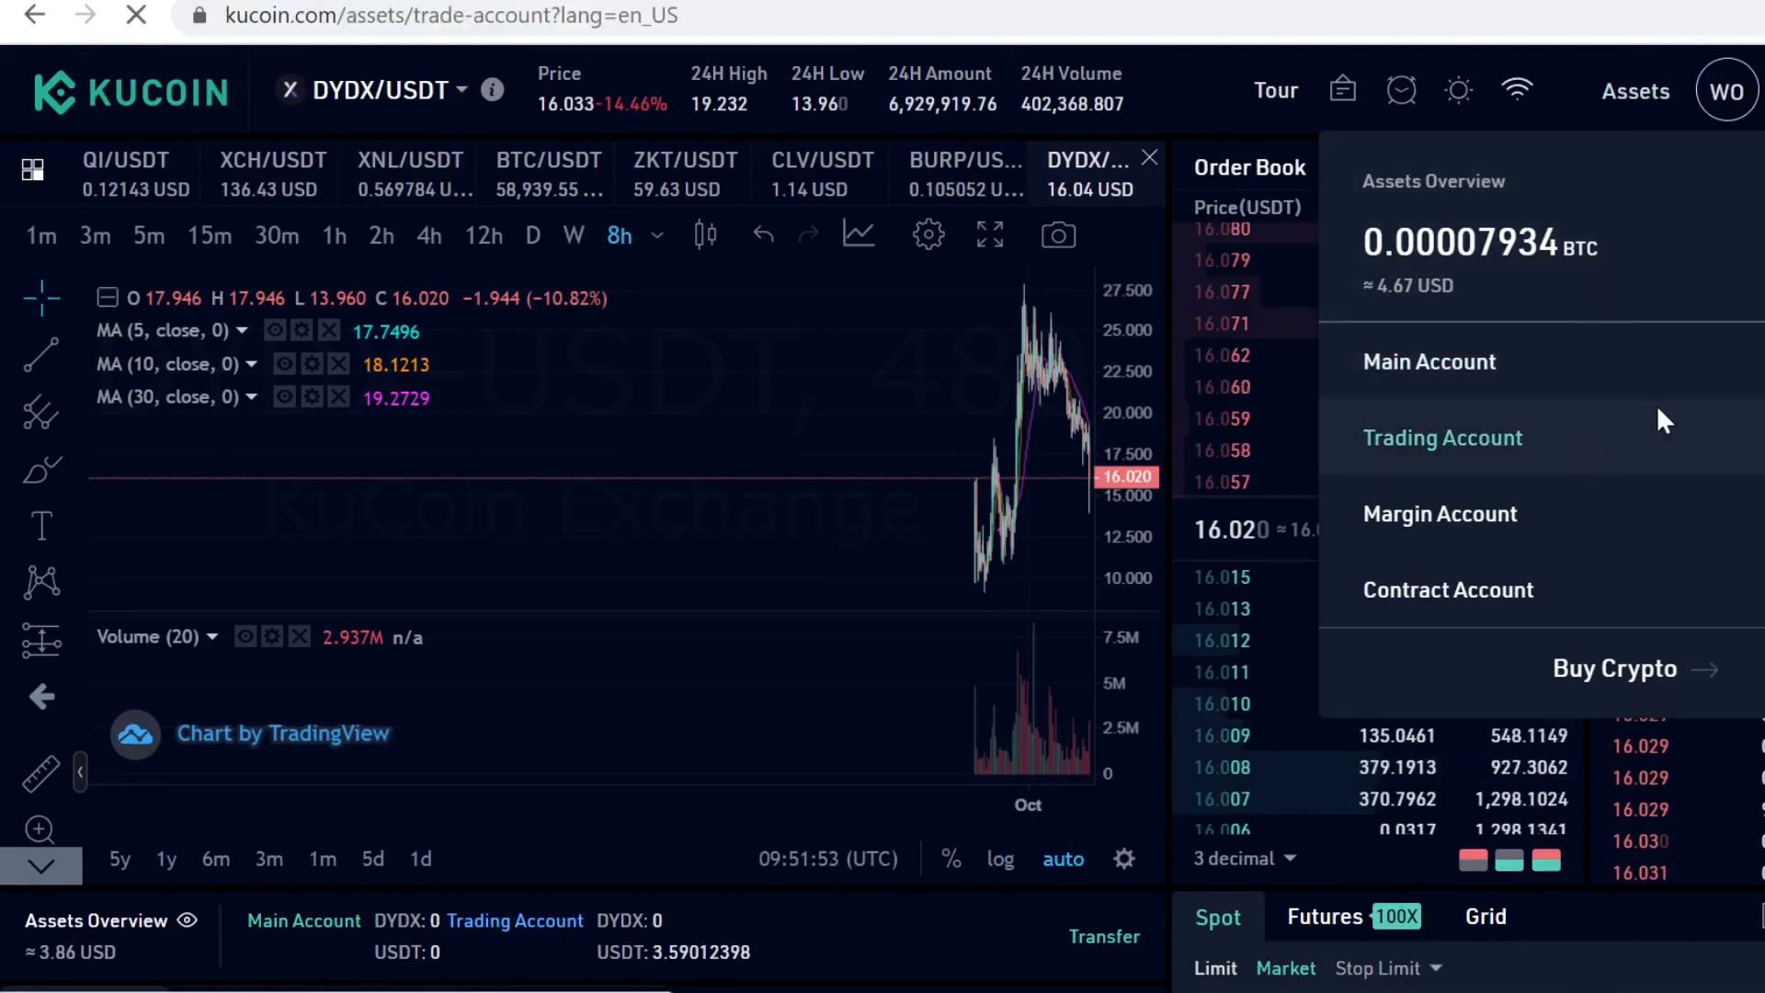
pyautogui.click(1442, 437)
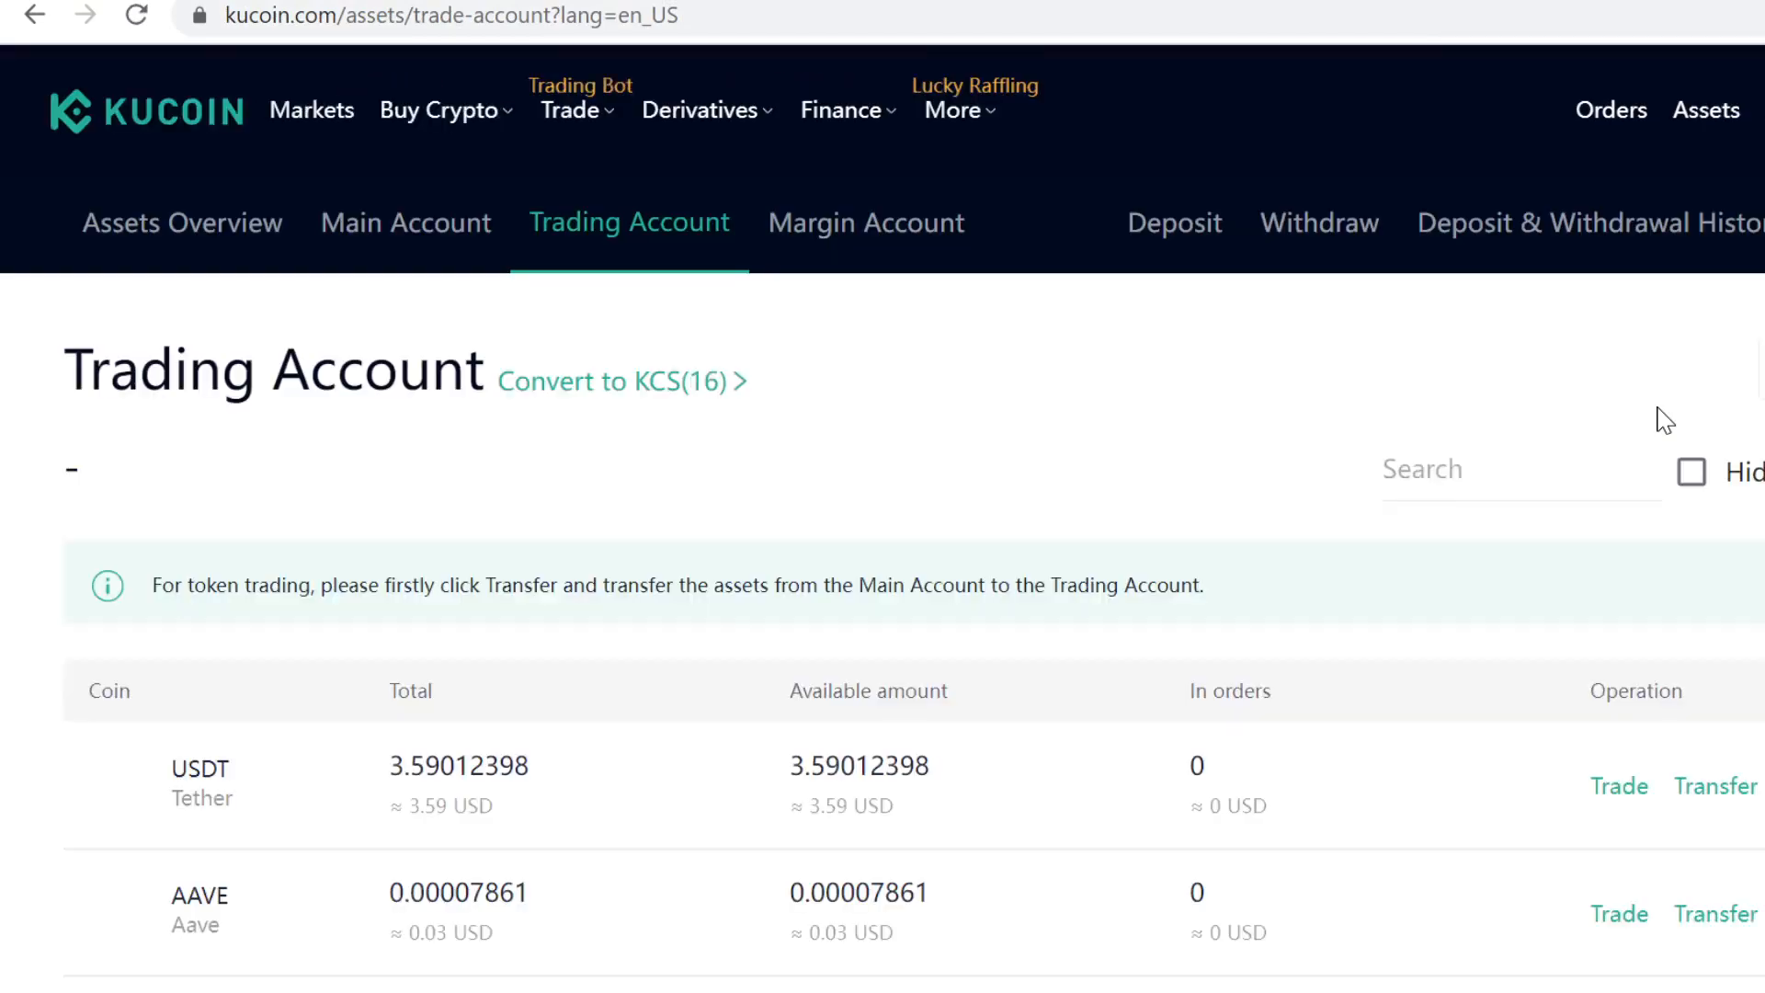
pyautogui.click(1716, 785)
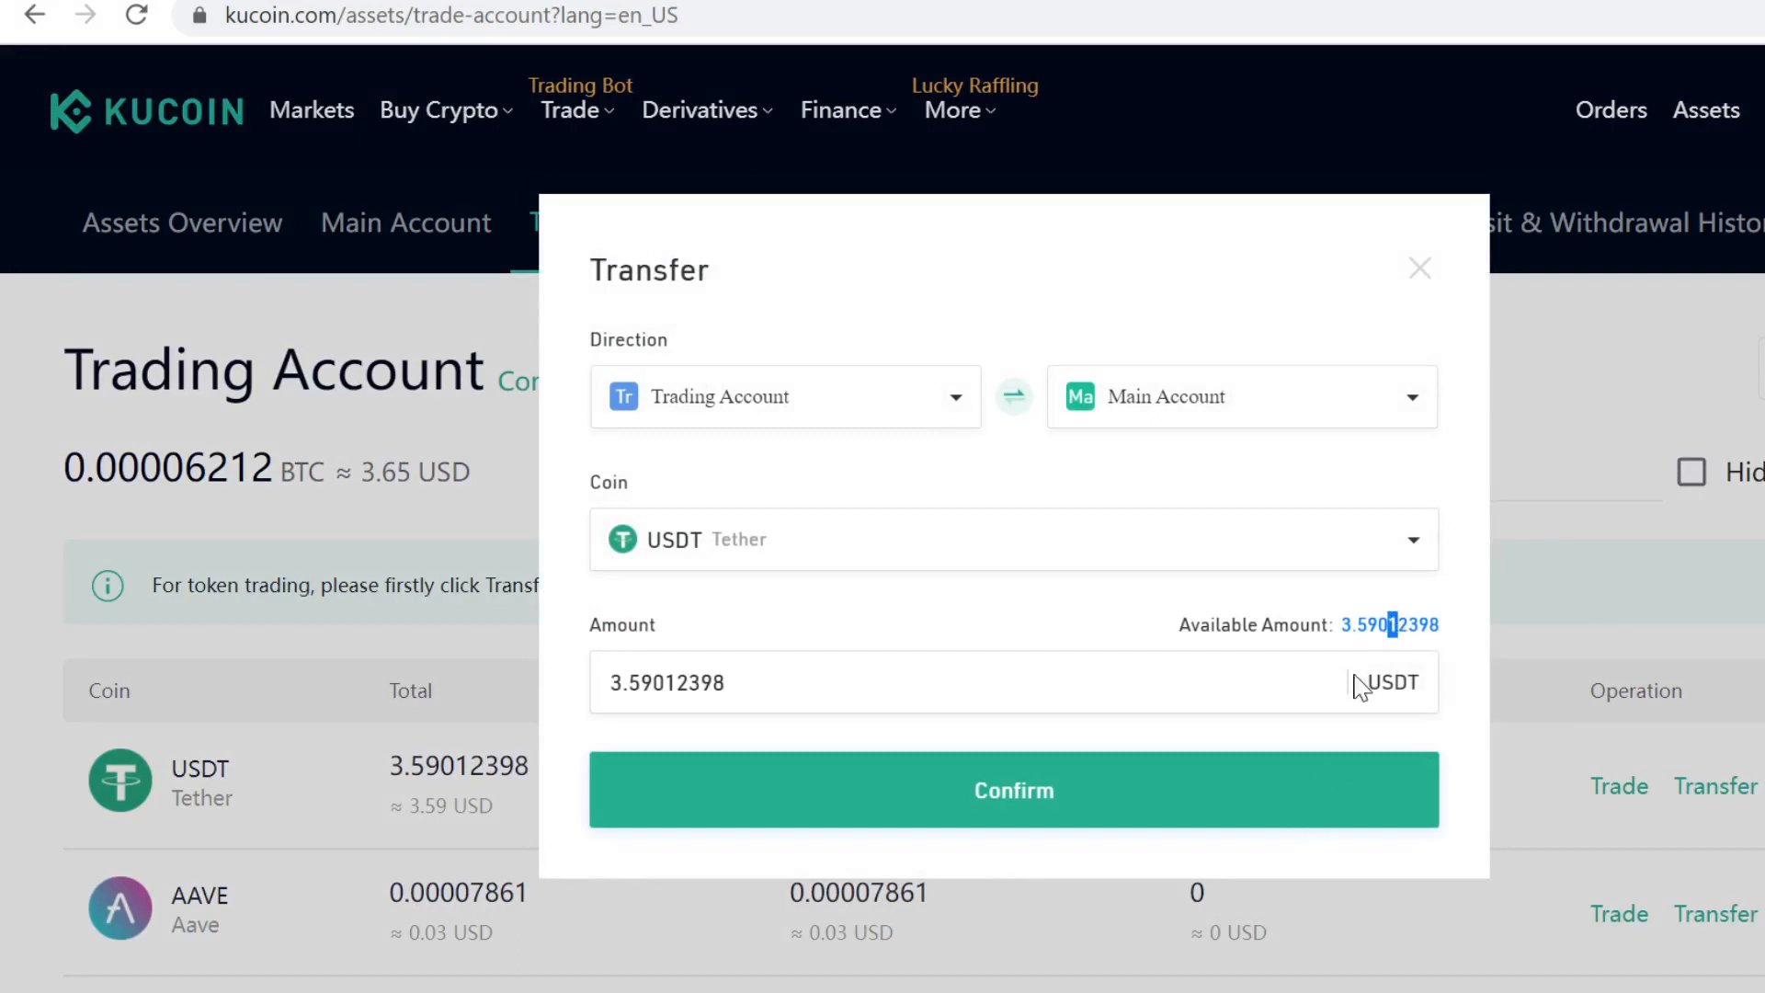
pyautogui.click(1012, 789)
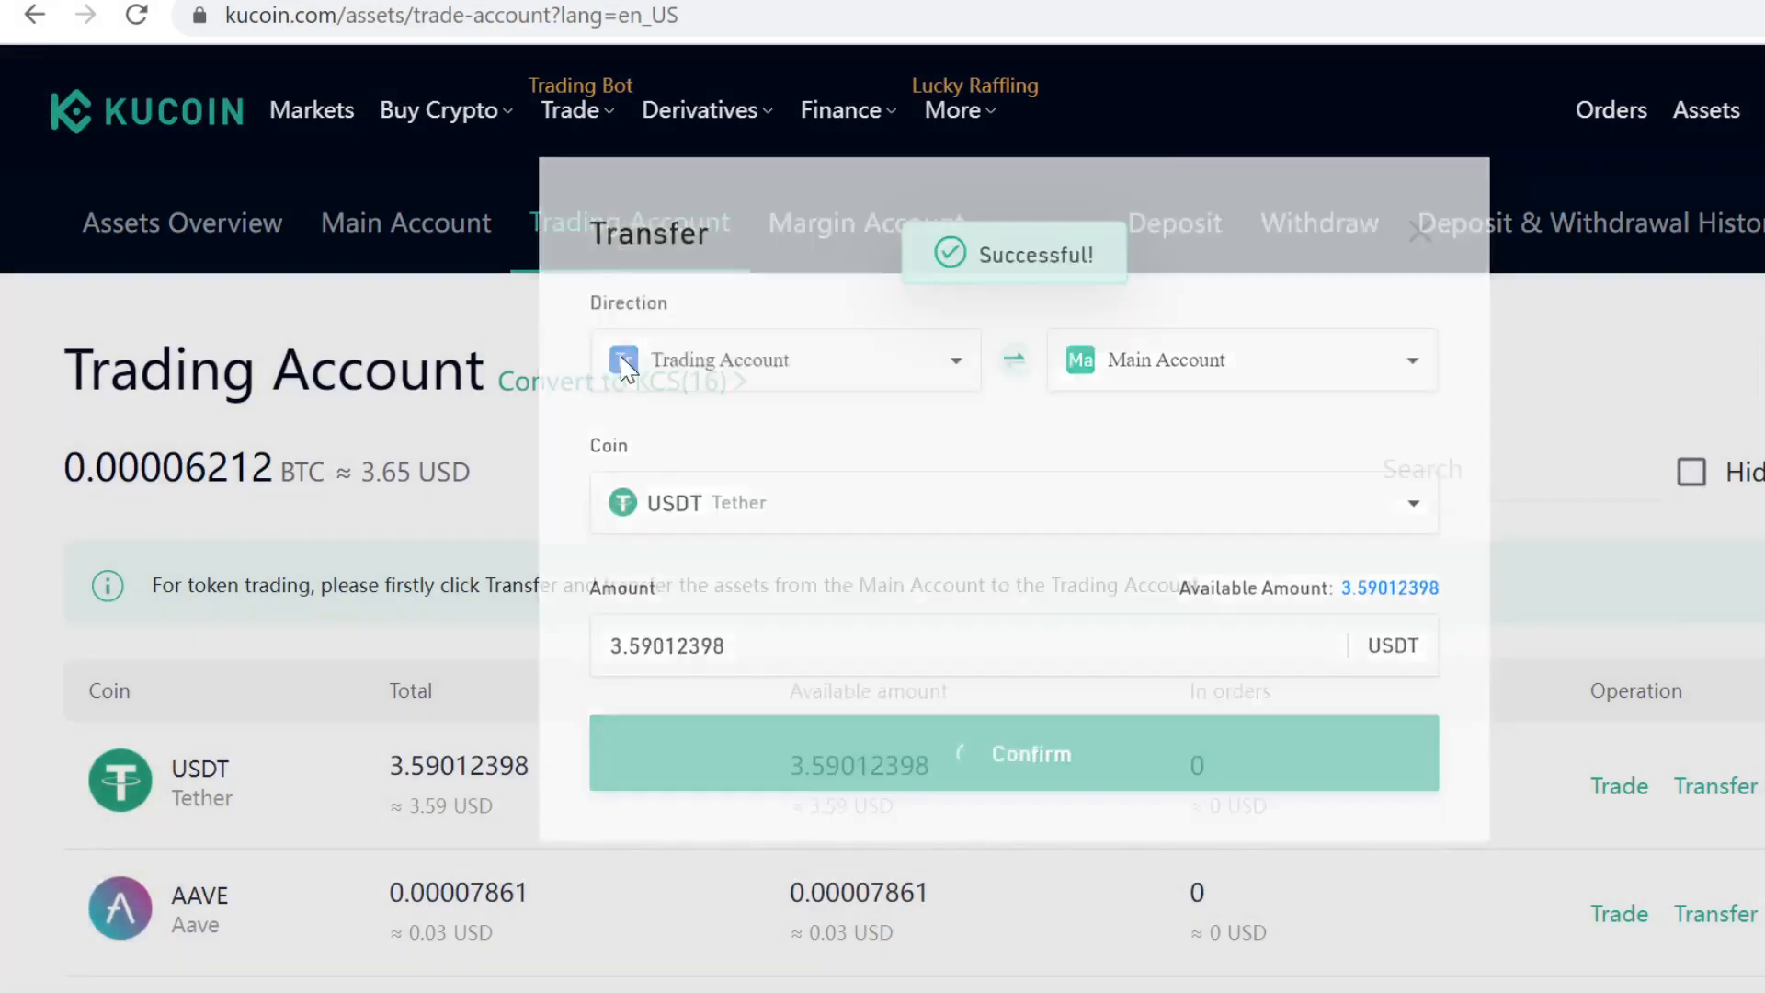
pyautogui.click(1012, 753)
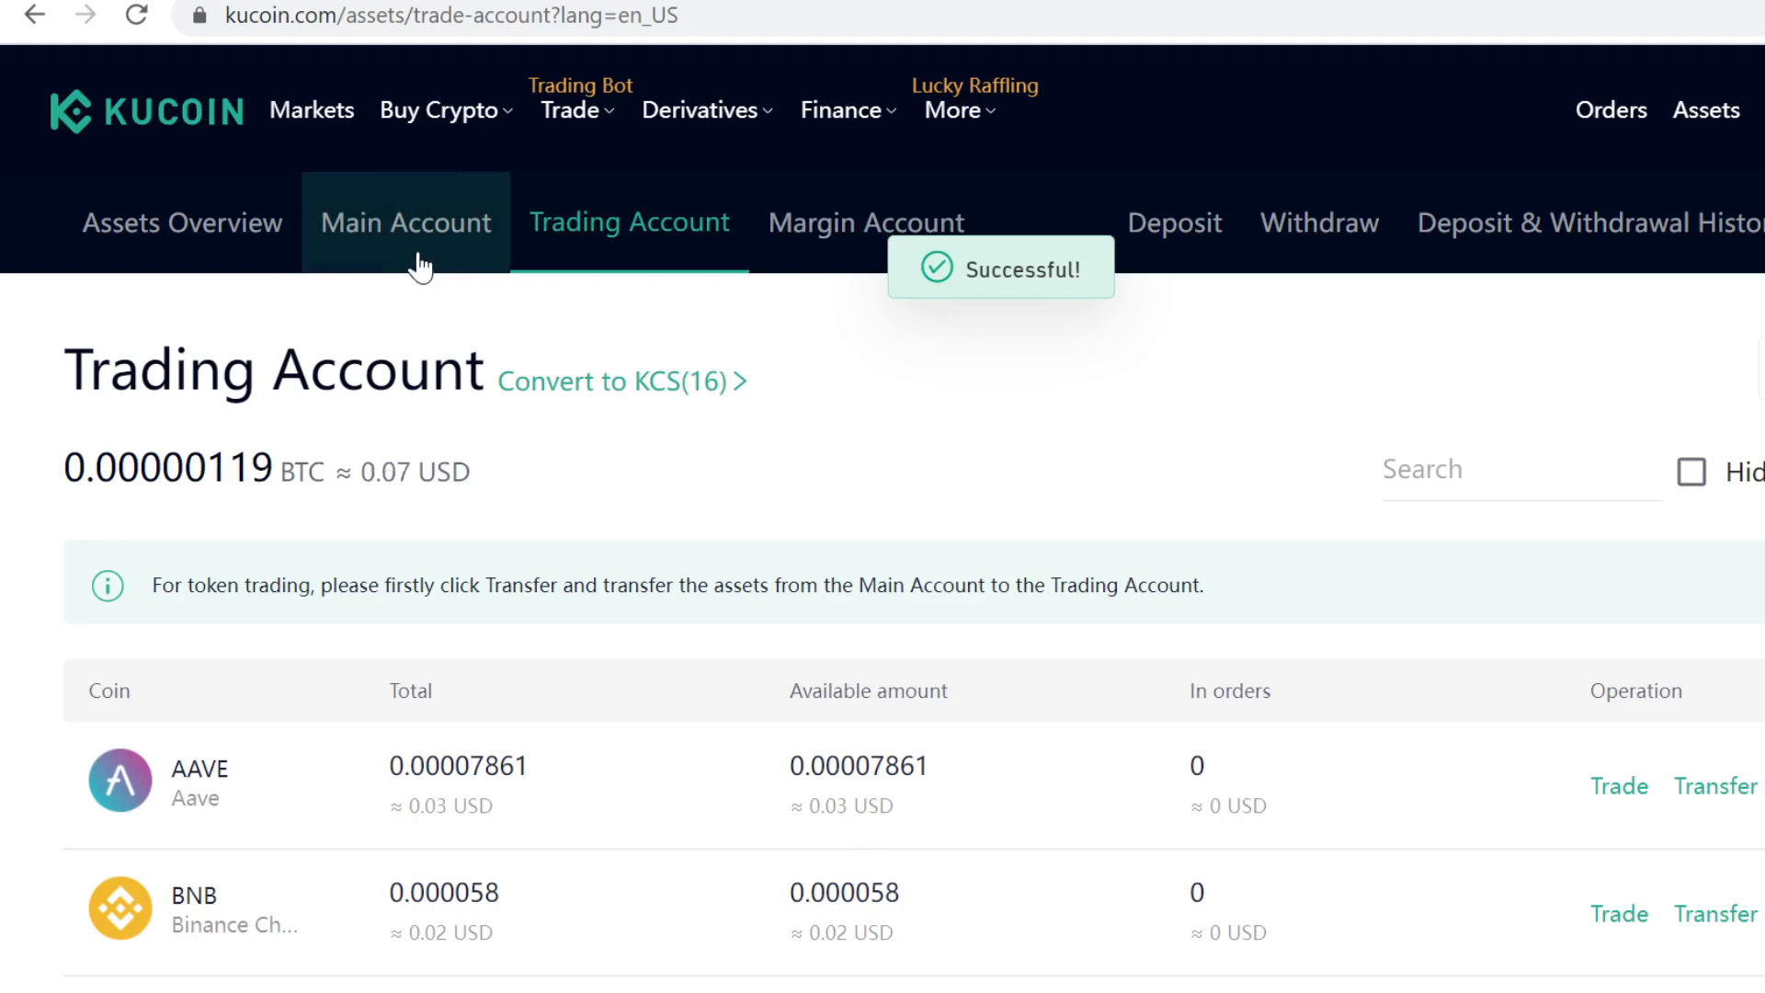
pyautogui.click(405, 222)
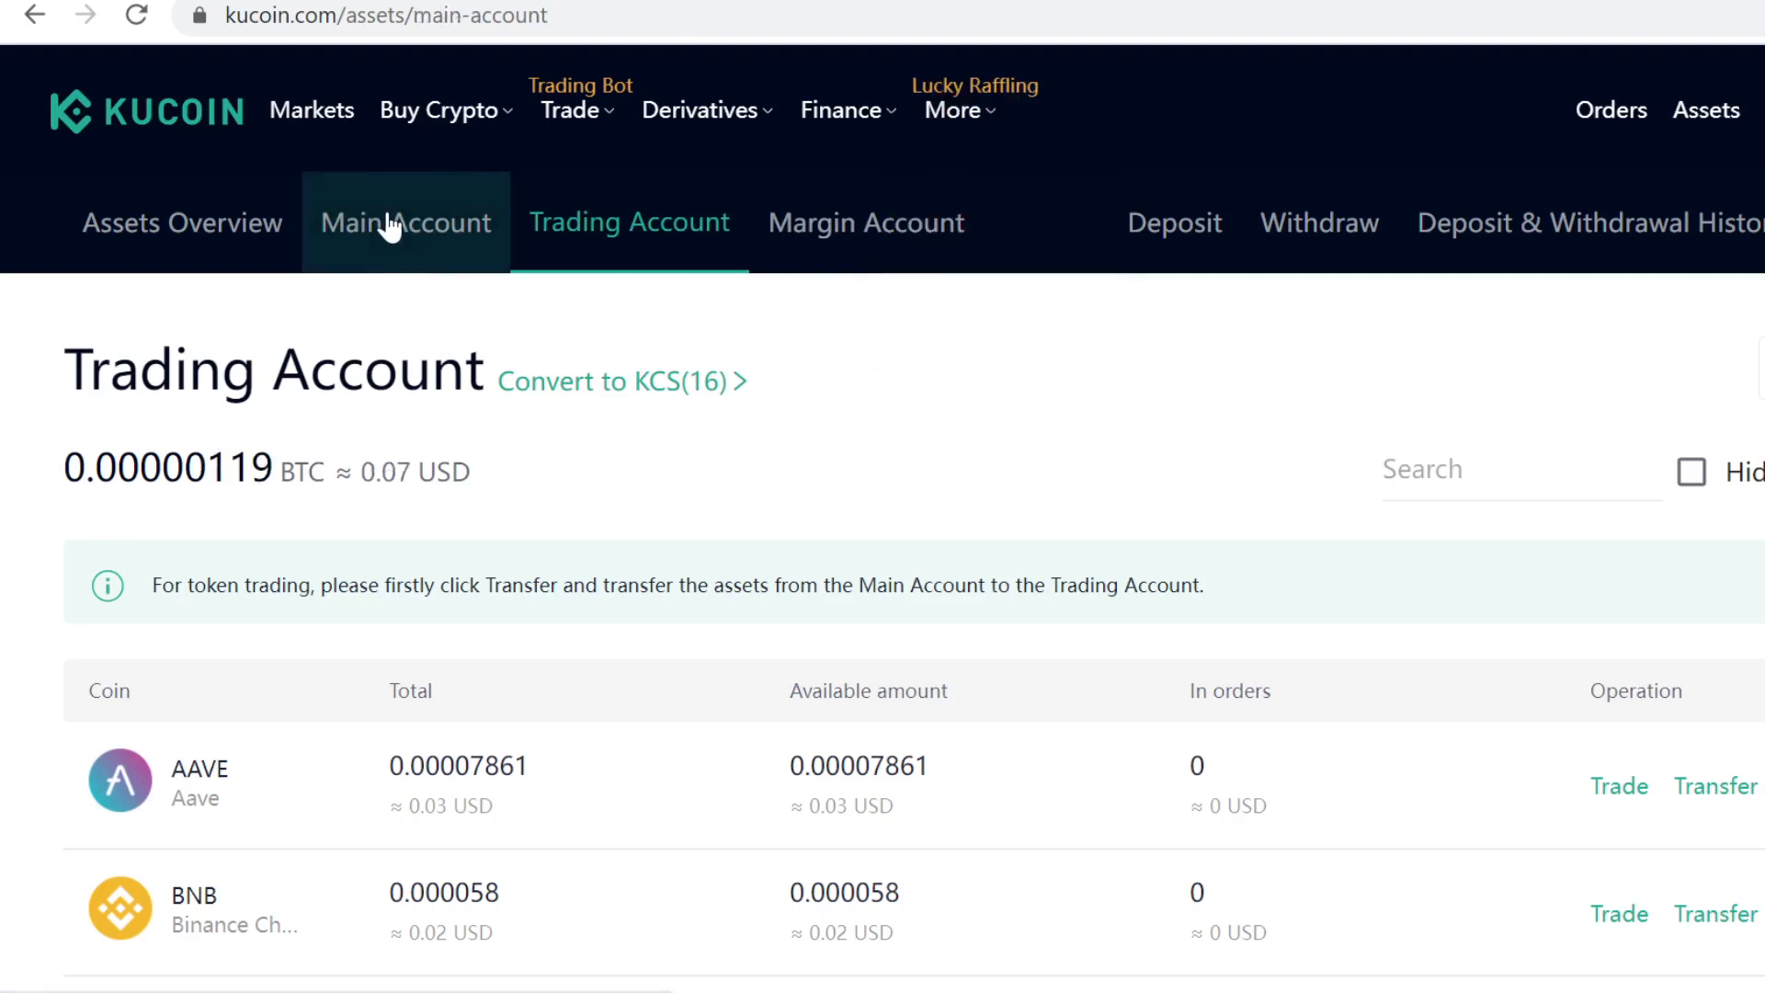
pyautogui.click(406, 222)
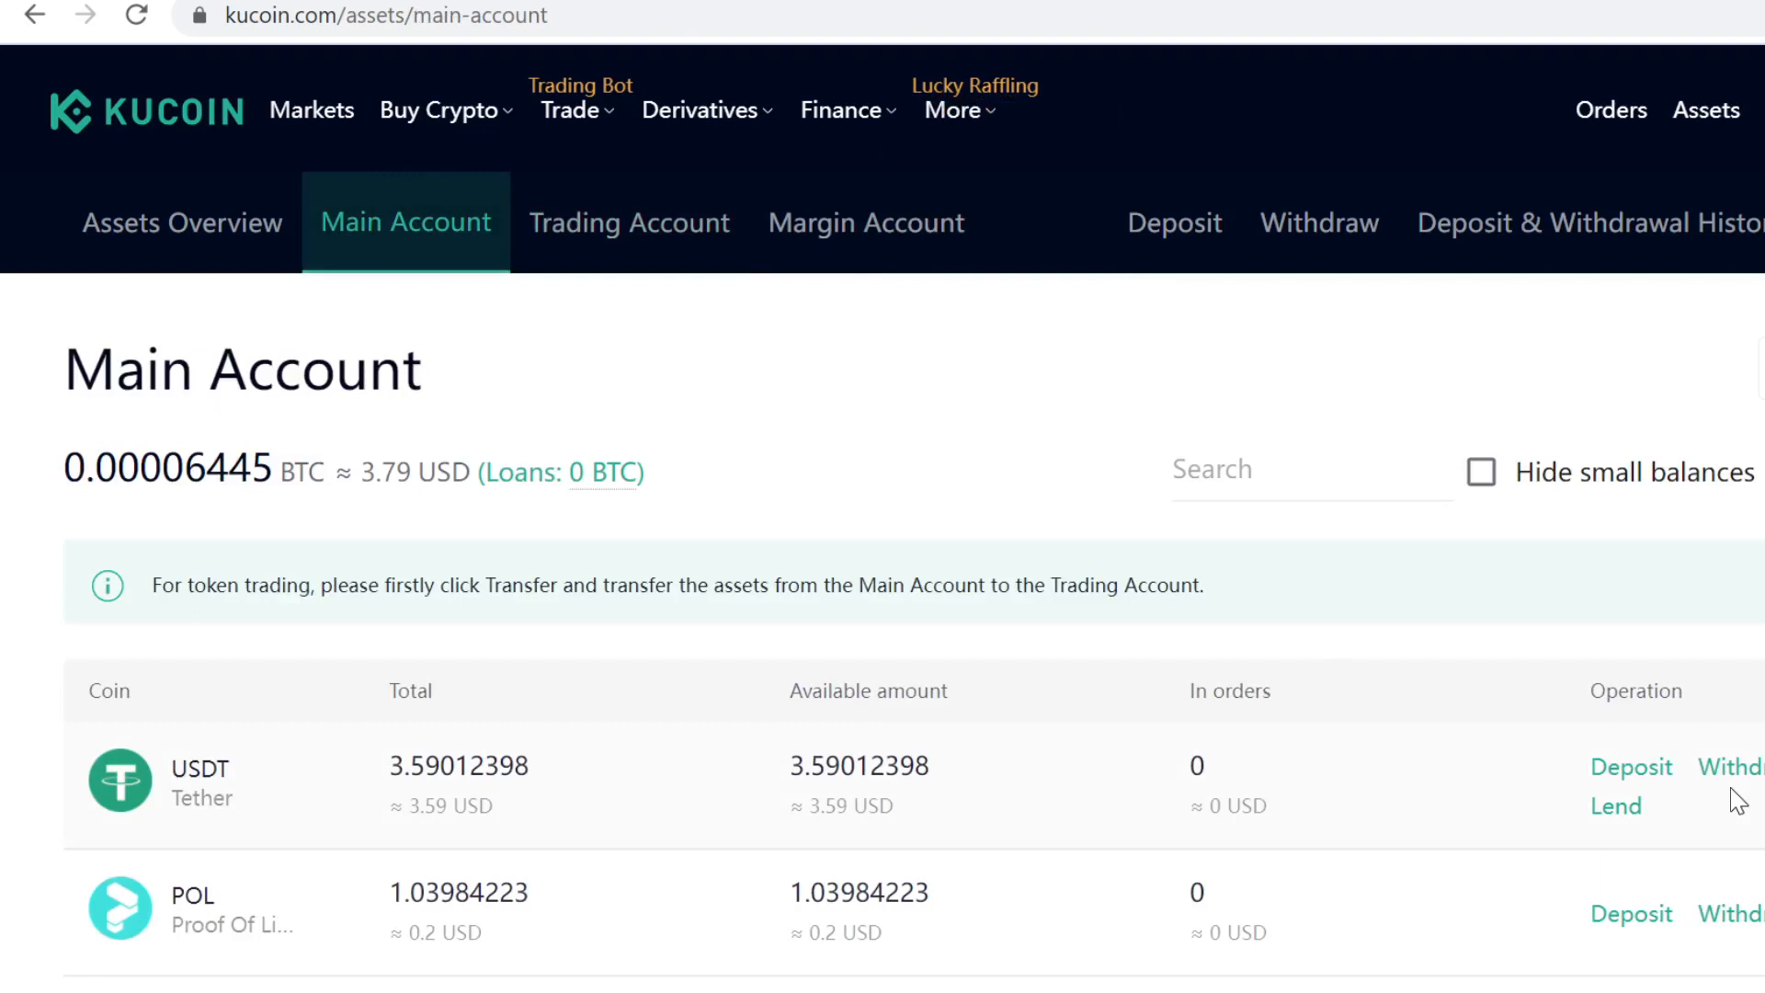